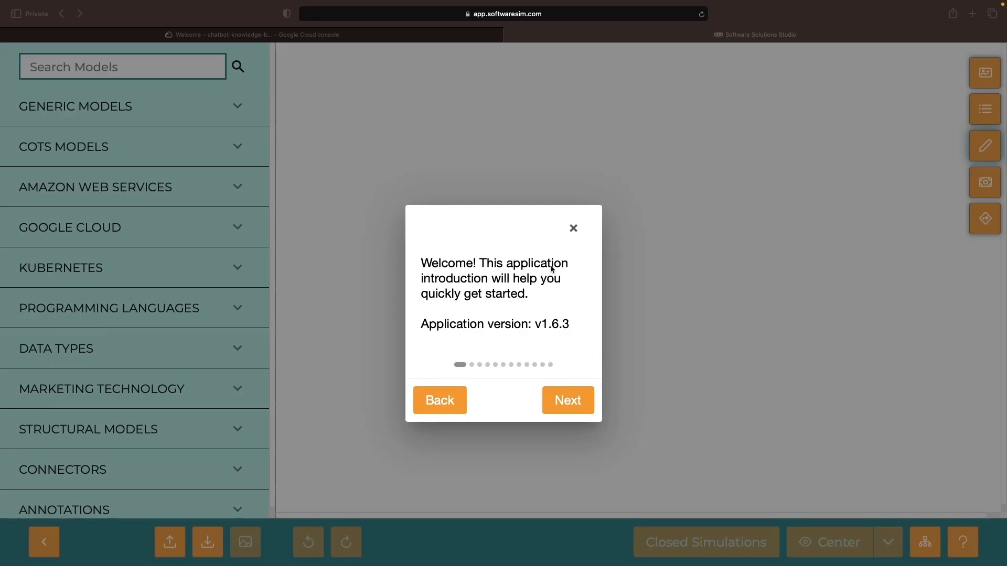
- Place a PDF File block, collapse it to an icon, then search the palette for 'palm'
{"action": "left_click", "coordinate": [572, 228]}
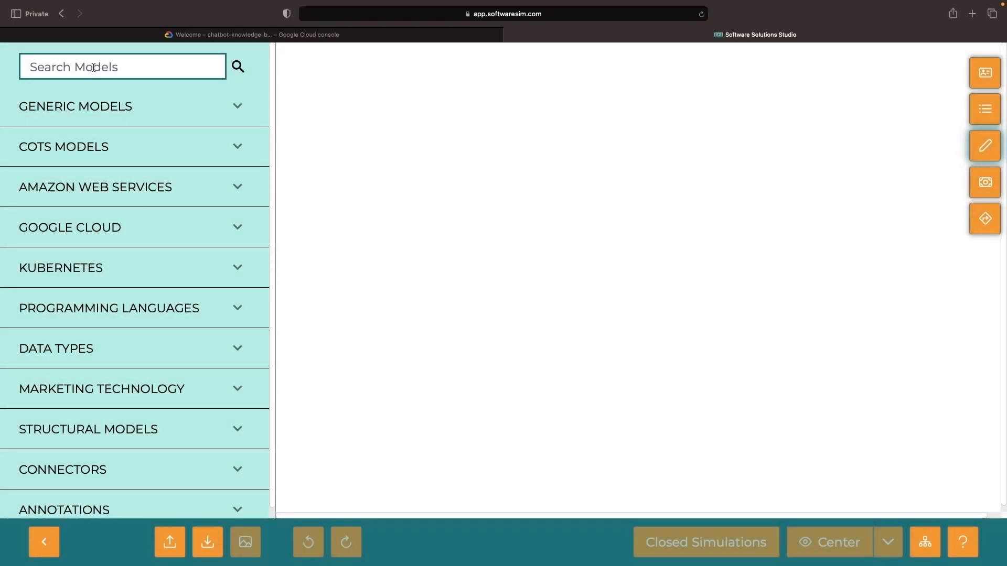
{"action": "type", "text": "pdf"}
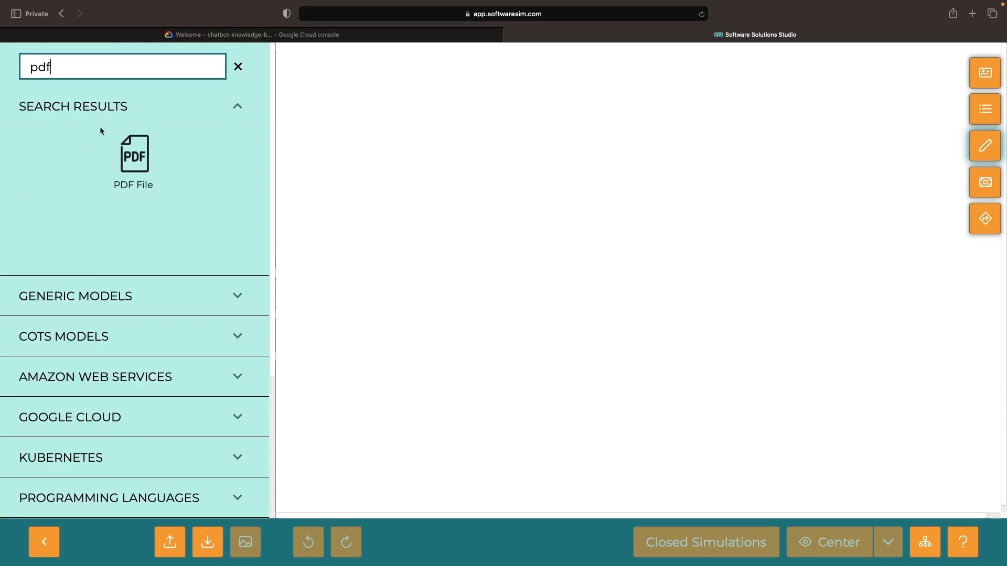
{"action": "left_click_drag", "start_coordinate": [132, 154], "coordinate": [388, 194]}
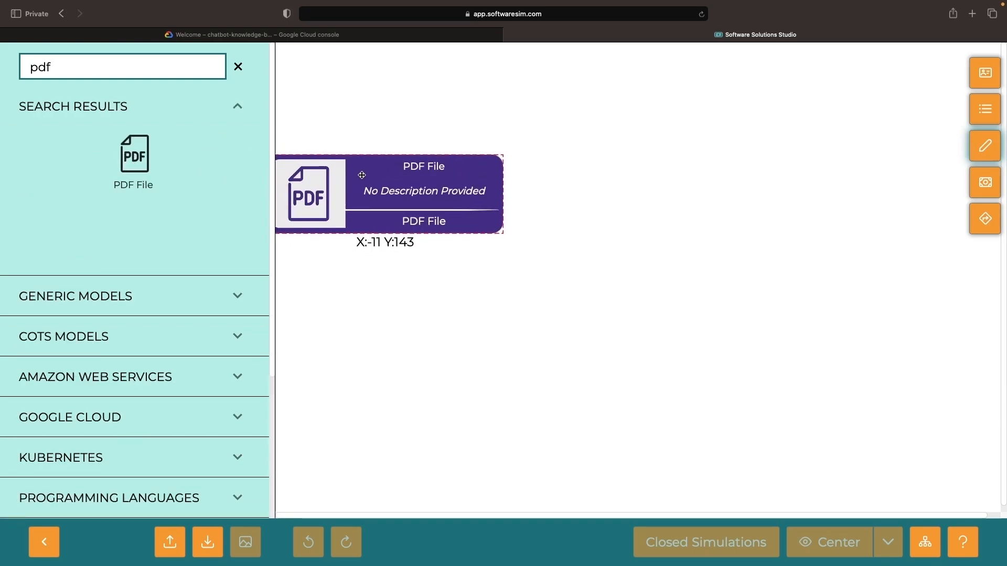
{"action": "right_click", "coordinate": [398, 183]}
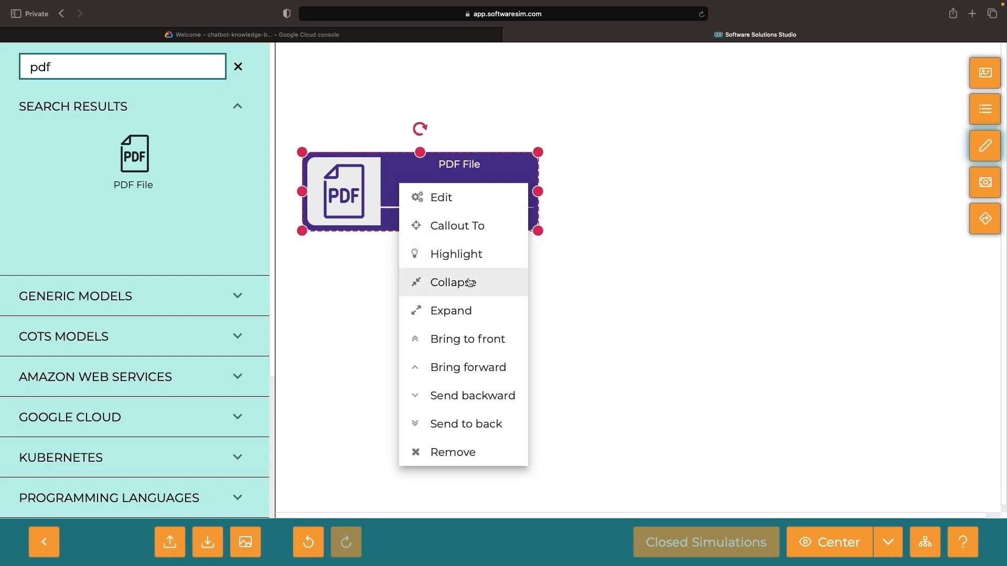
{"action": "left_click", "coordinate": [452, 282]}
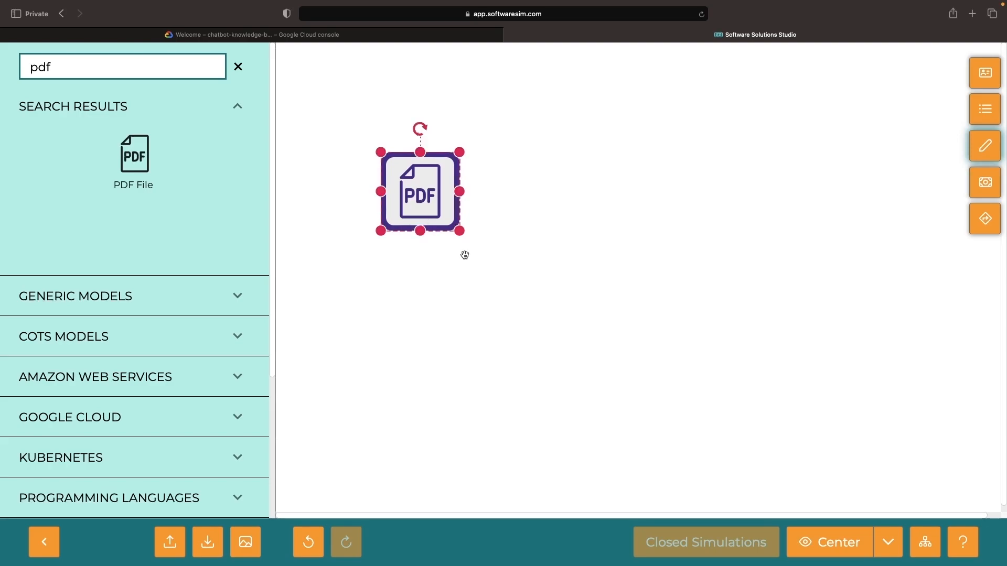
{"action": "type", "text": "palm"}
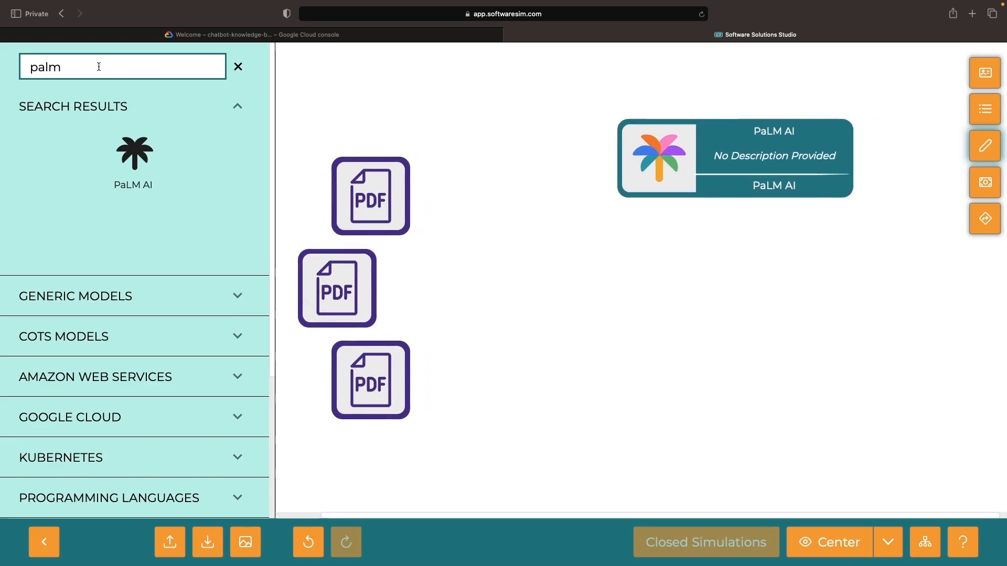
- Add Document AI and Vertex AI blocks to the canvas, then search for 'parse'
{"action": "double_click", "coordinate": [44, 67]}
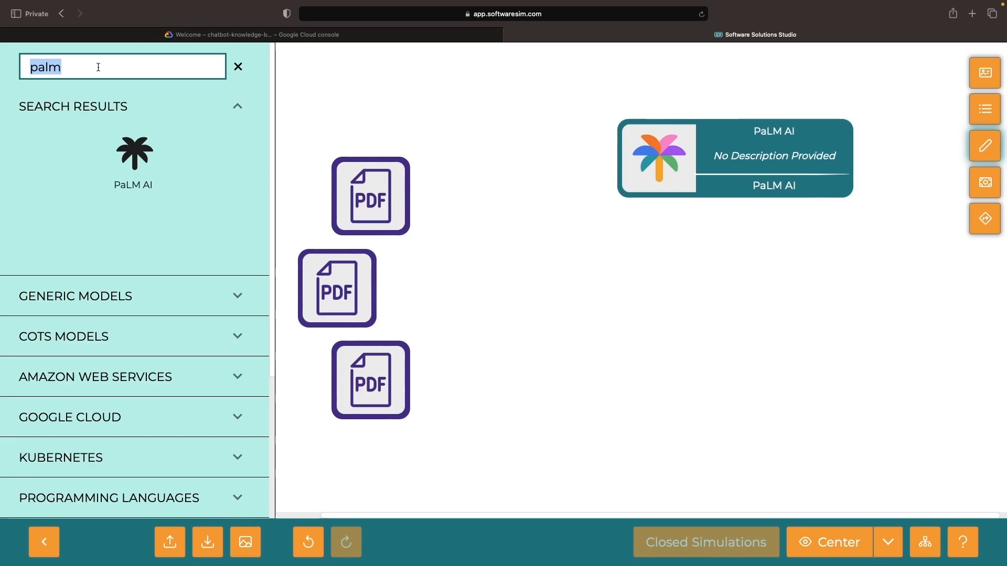
{"action": "type", "text": "document"}
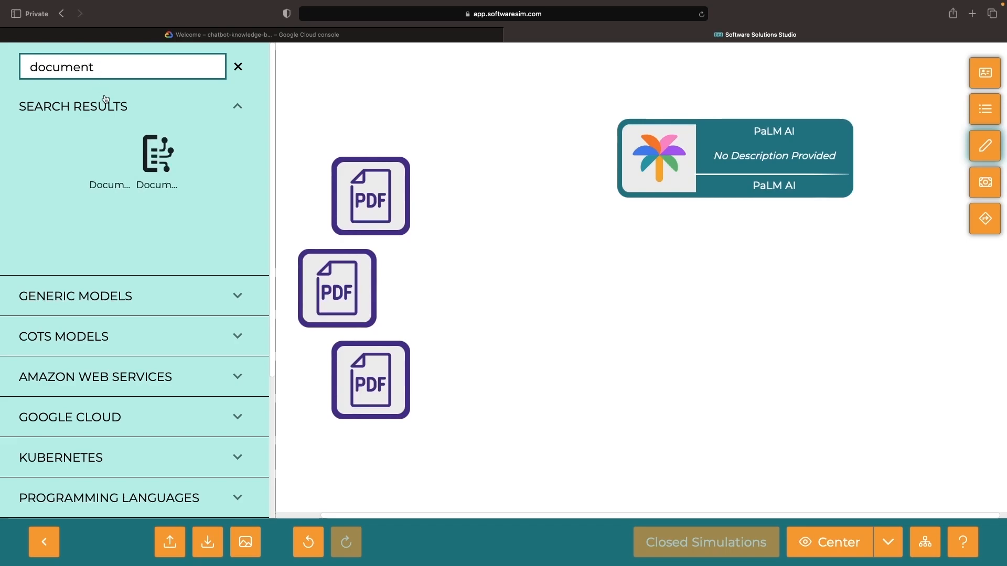
{"action": "left_click_drag", "start_coordinate": [156, 154], "coordinate": [526, 288]}
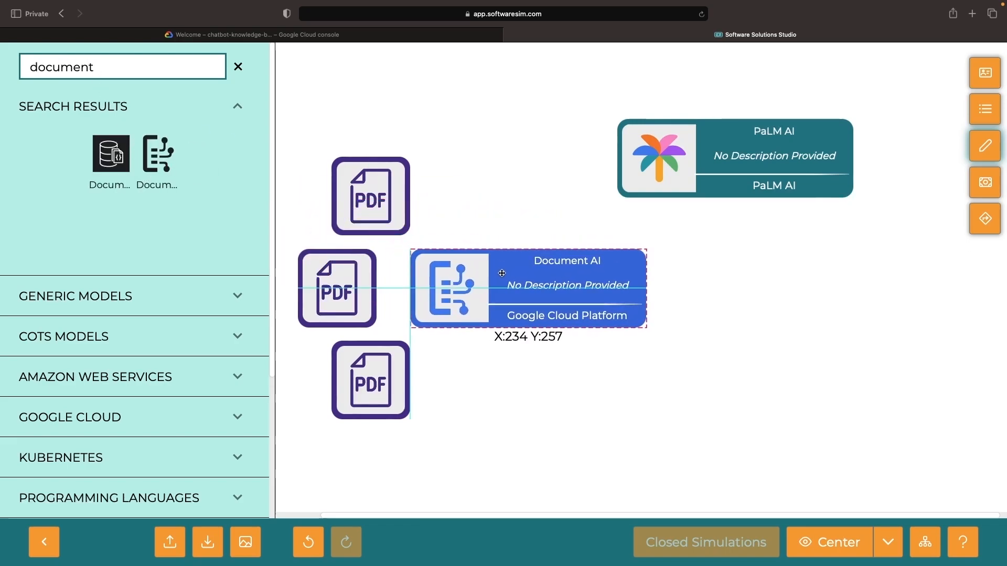
{"action": "left_click", "coordinate": [527, 288]}
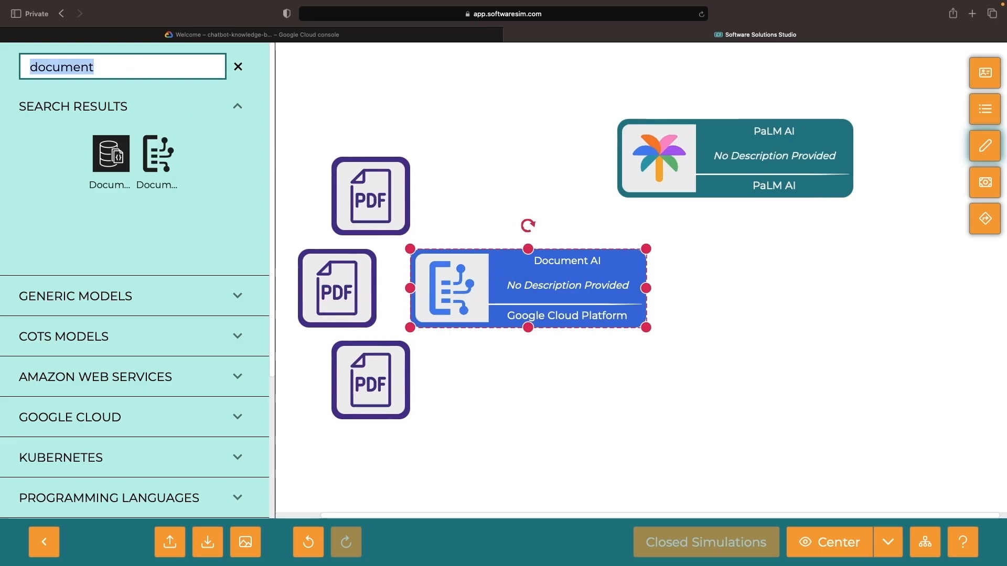
{"action": "type", "text": "vertex"}
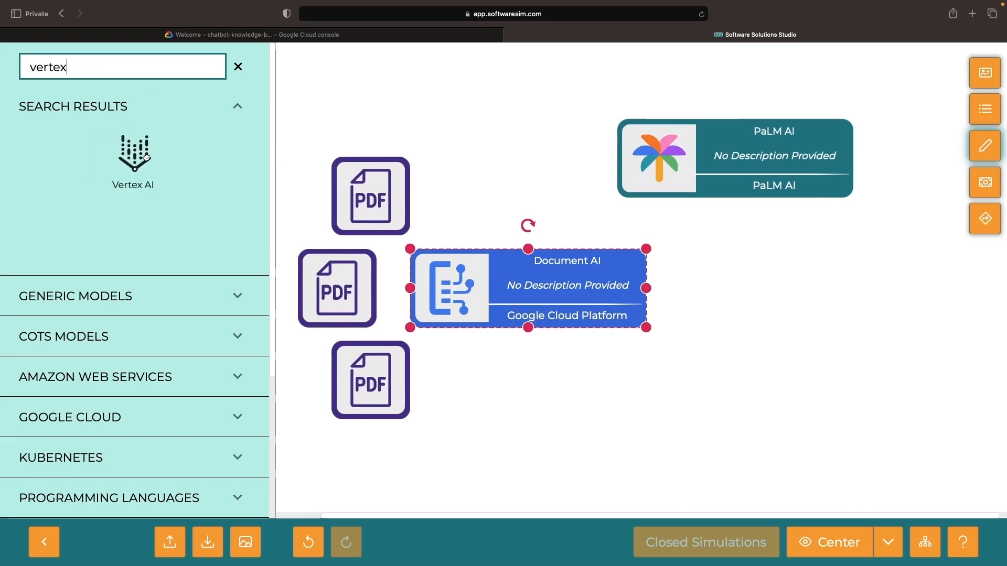
{"action": "left_click_drag", "start_coordinate": [134, 154], "coordinate": [798, 286]}
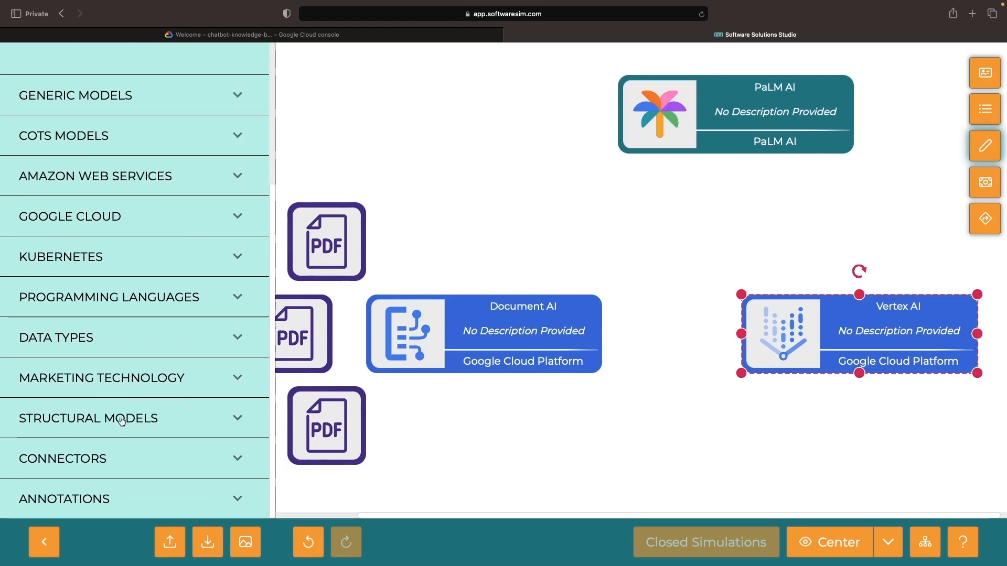
{"action": "type", "text": "parse"}
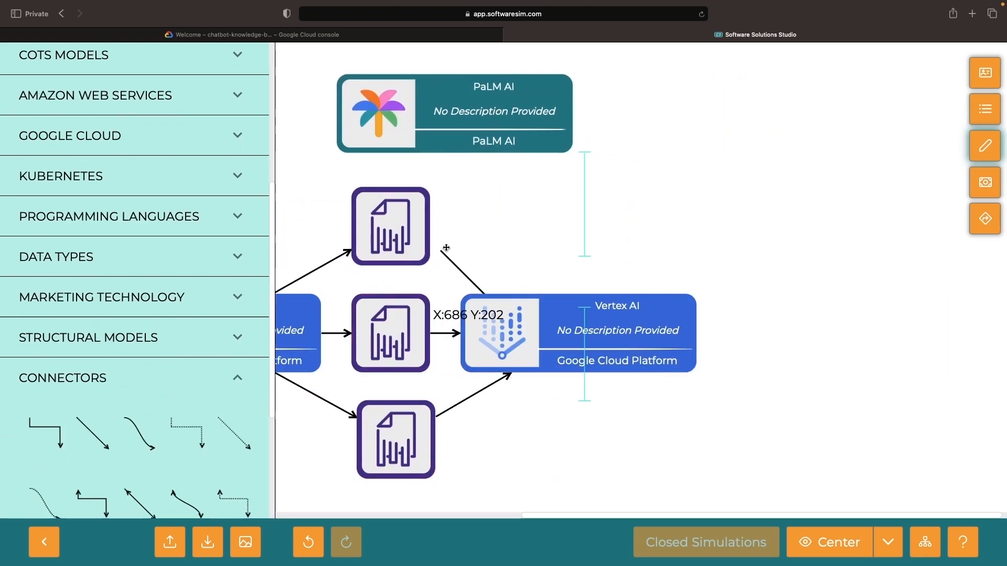
- Search 'embedd' and align the top embedding icon above the others
{"action": "type", "text": "embedd"}
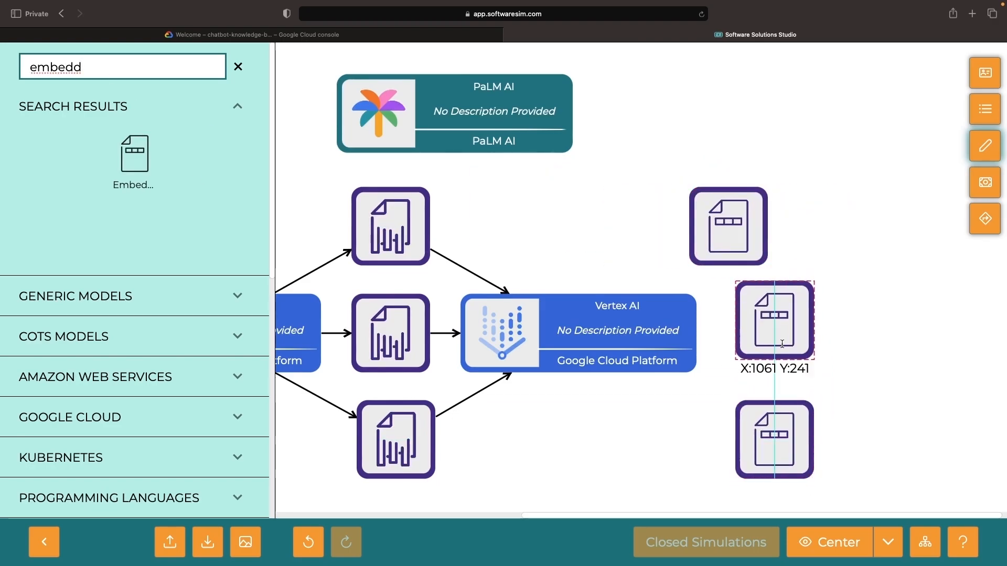
{"action": "left_click_drag", "start_coordinate": [774, 321], "coordinate": [774, 226]}
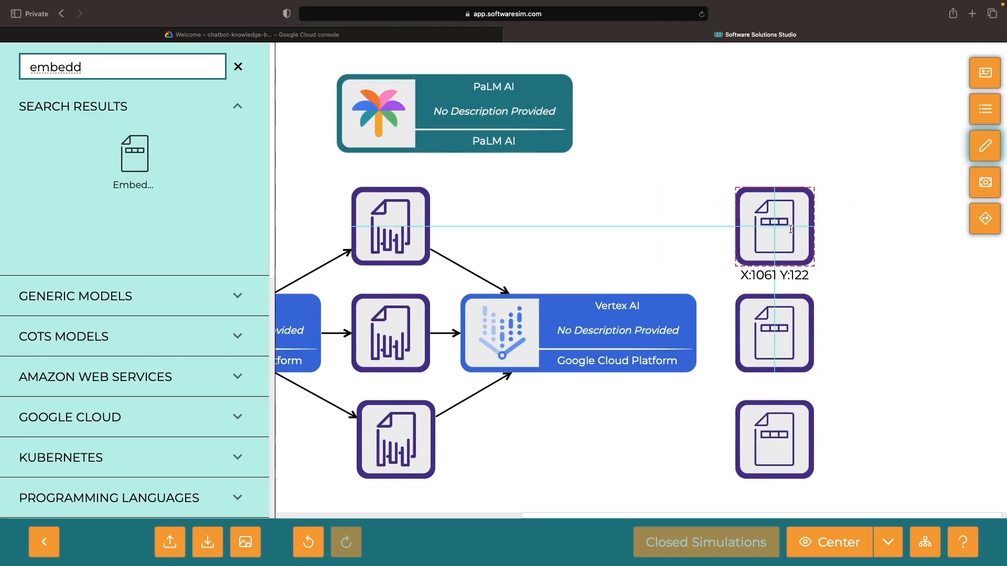
{"action": "left_click", "coordinate": [237, 66]}
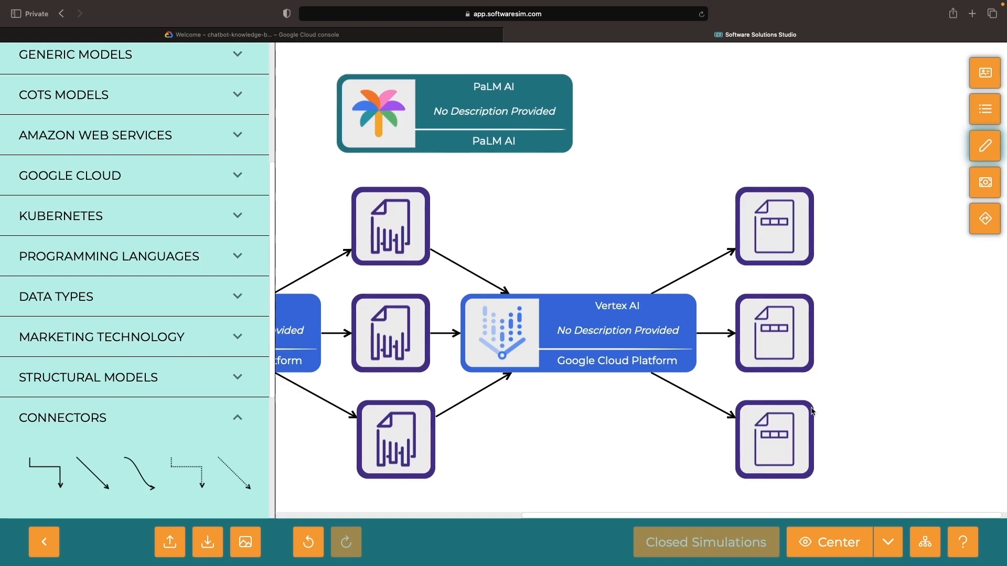
- Edit the blocks' properties and save the PaLM AI short description
{"action": "right_click", "coordinate": [615, 332]}
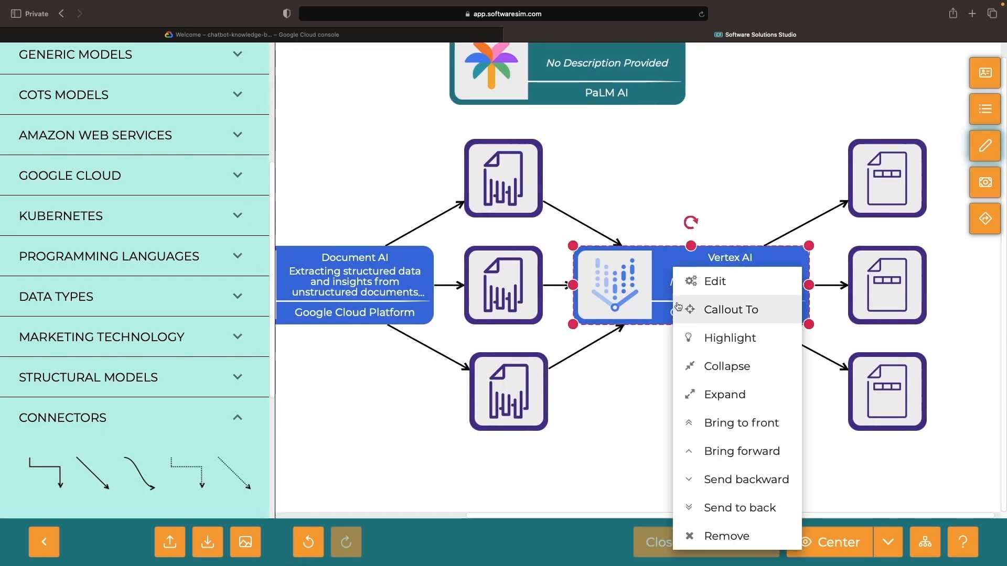
{"action": "left_click", "coordinate": [713, 282]}
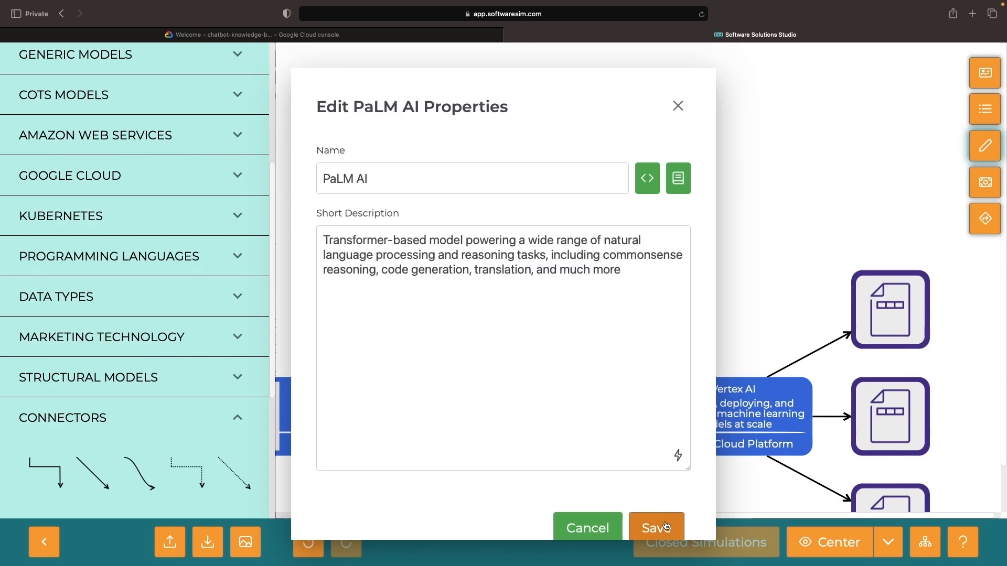
{"action": "left_click", "coordinate": [656, 528]}
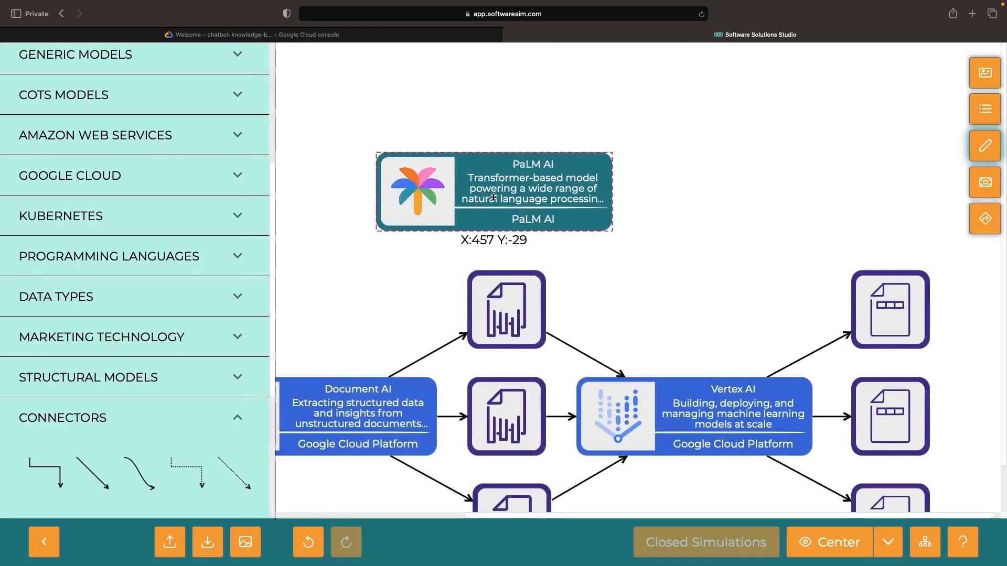
{"action": "type", "text": "embedd"}
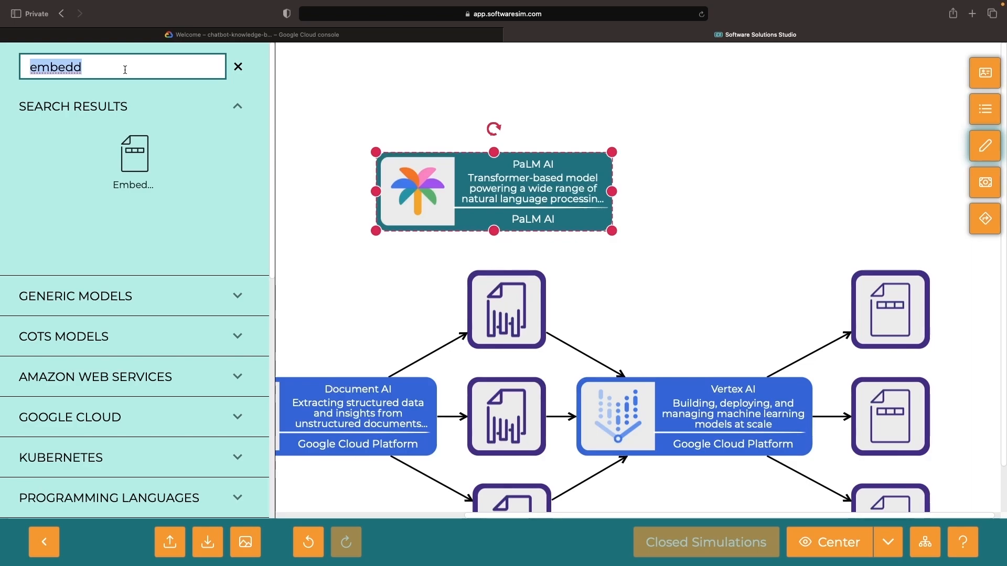
- Add Elasticsearch (Vectors) and prompt icons, connecting an embedding icon to Elasticsearch with arrows
{"action": "type", "text": "elast"}
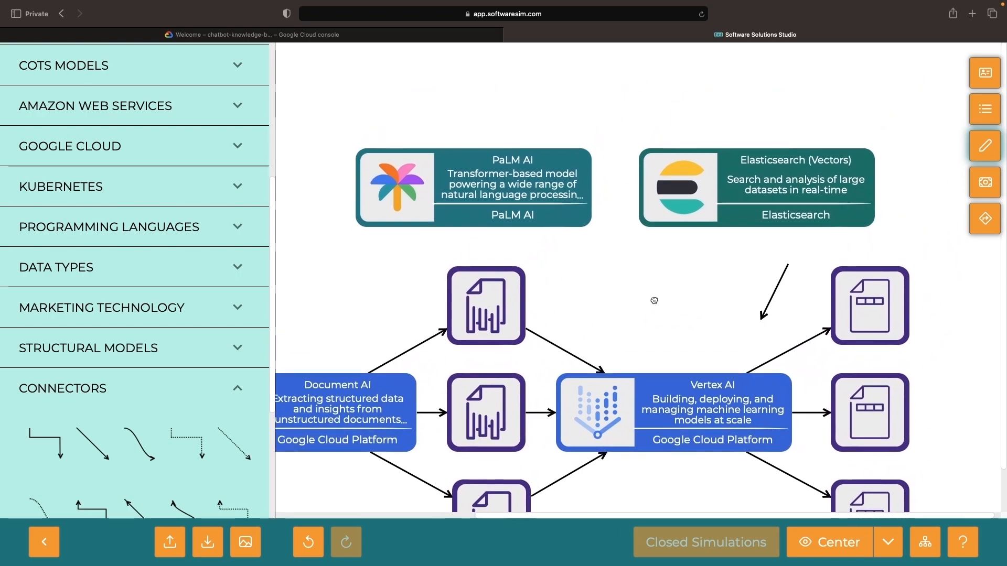
{"action": "type", "text": "elast"}
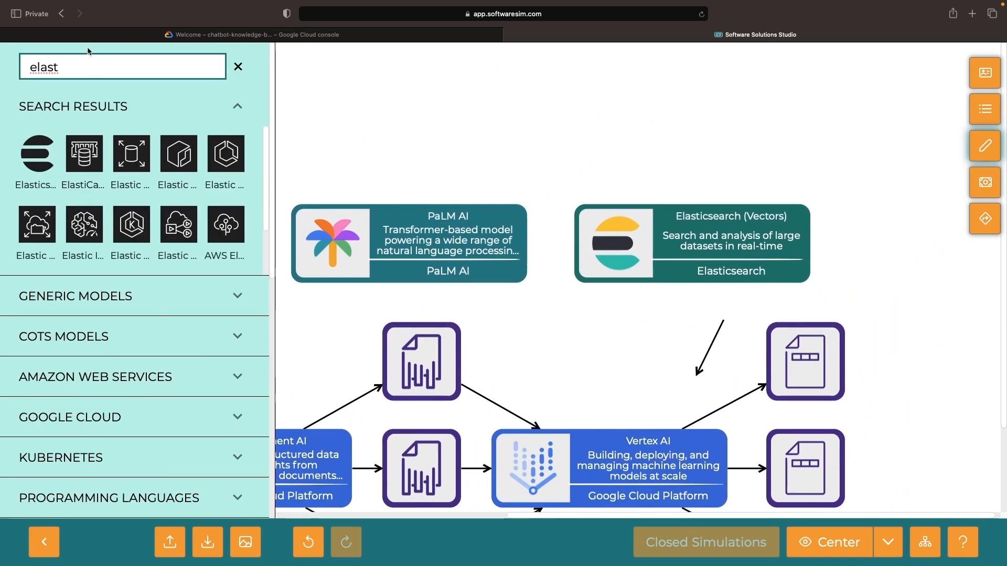
{"action": "type", "text": "prom"}
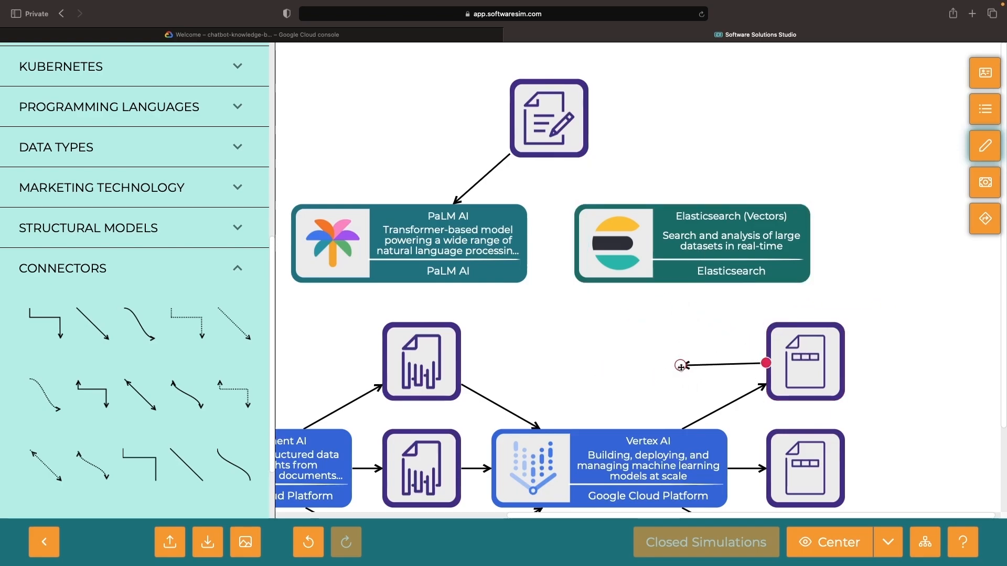
{"action": "left_click", "coordinate": [803, 360]}
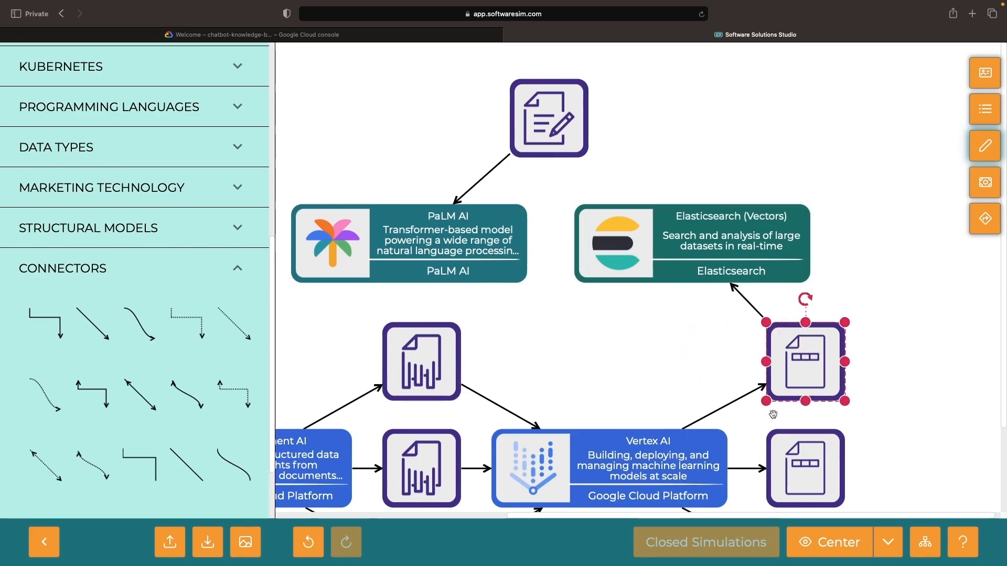
{"action": "mouse_move", "coordinate": [875, 425]}
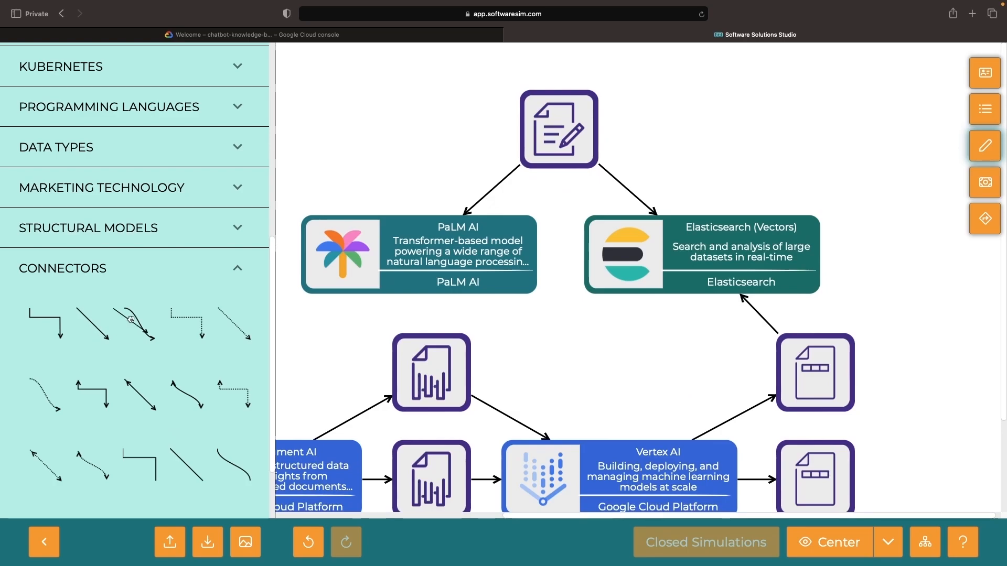
{"action": "left_click_drag", "start_coordinate": [469, 377], "coordinate": [560, 386]}
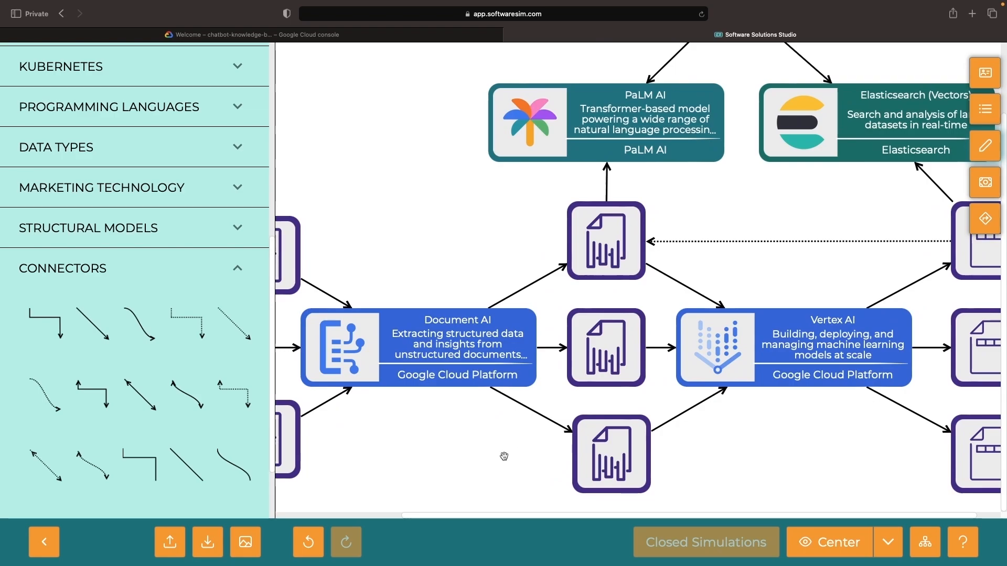
- Add an annotation area labelled 'Live Chatbot' around the chatbot group
{"action": "scroll", "scroll_direction": "down", "scroll_amount": 3}
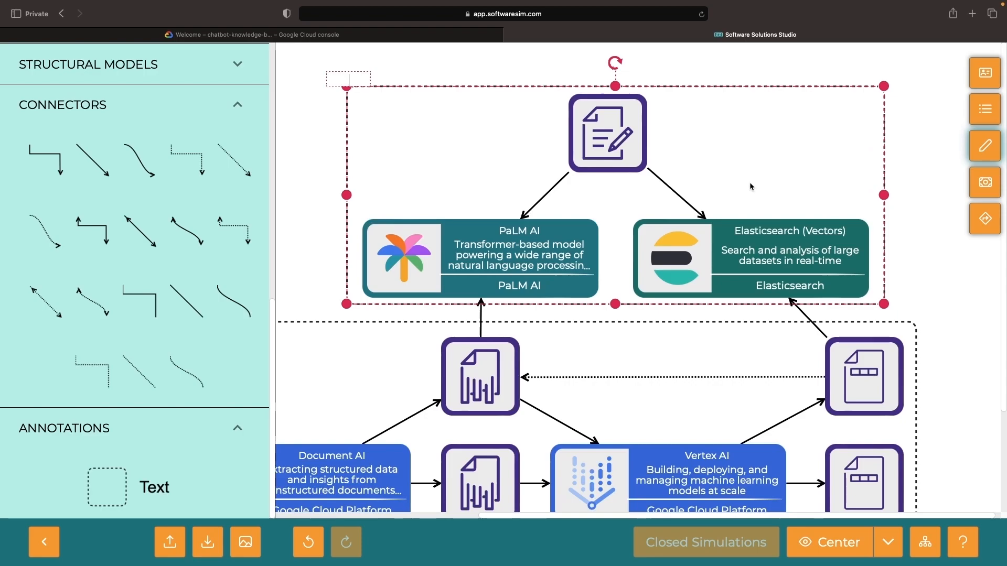
{"action": "type", "text": "Live Chatbot"}
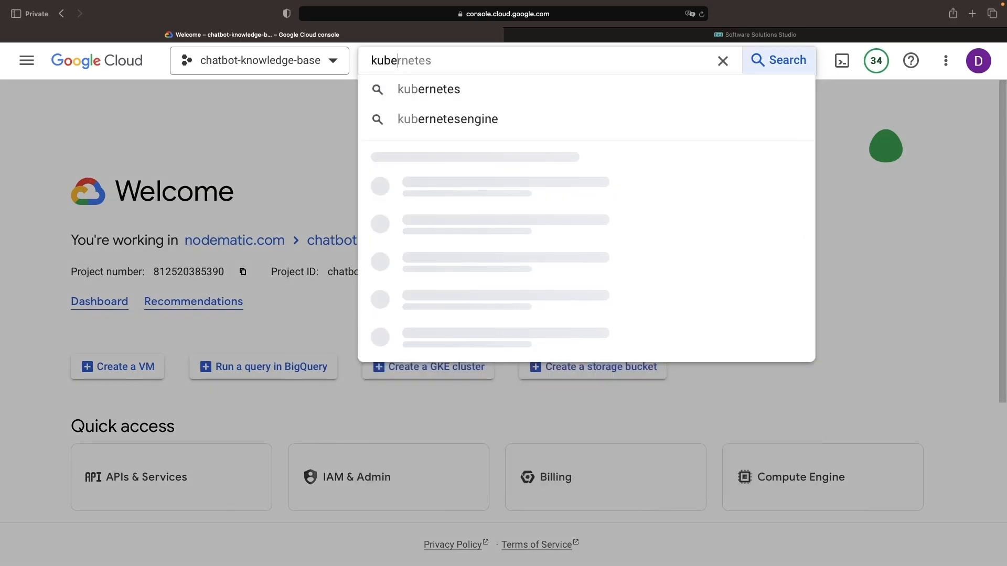
- Open the elasticsearch cluster's details and start a Cloud Shell session
{"action": "left_click", "coordinate": [446, 119]}
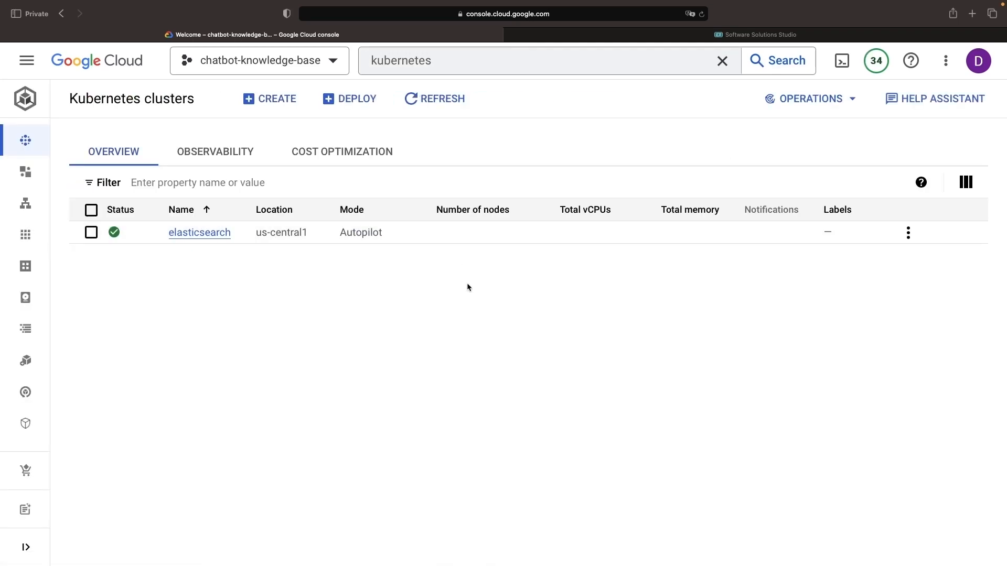
{"action": "mouse_move", "coordinate": [841, 60]}
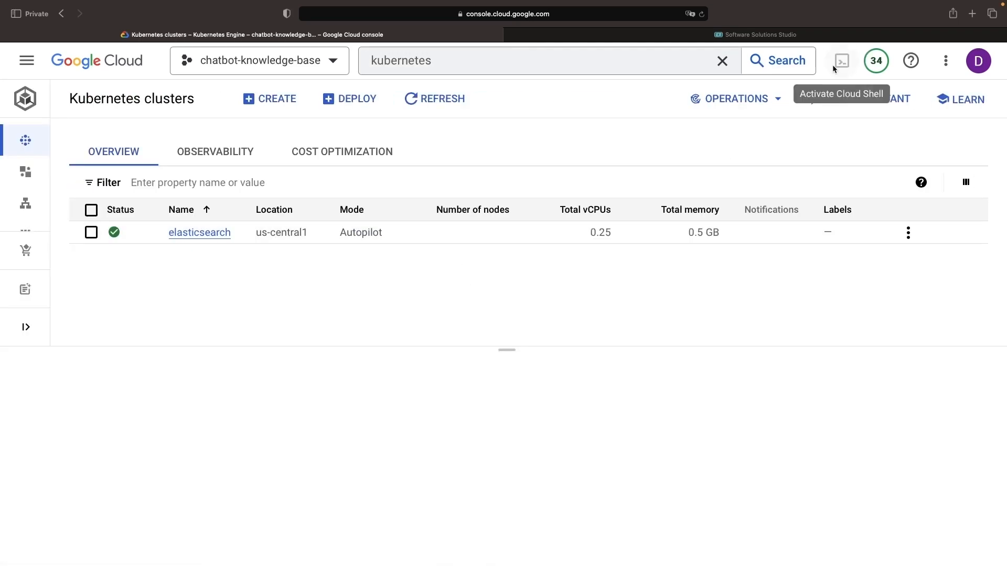
{"action": "left_click", "coordinate": [839, 60]}
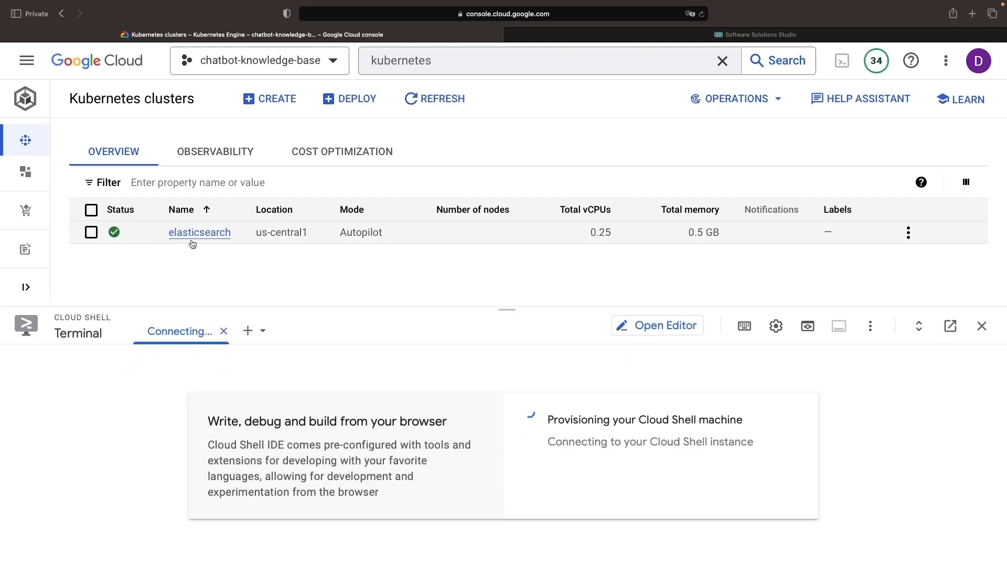
{"action": "left_click", "coordinate": [199, 232]}
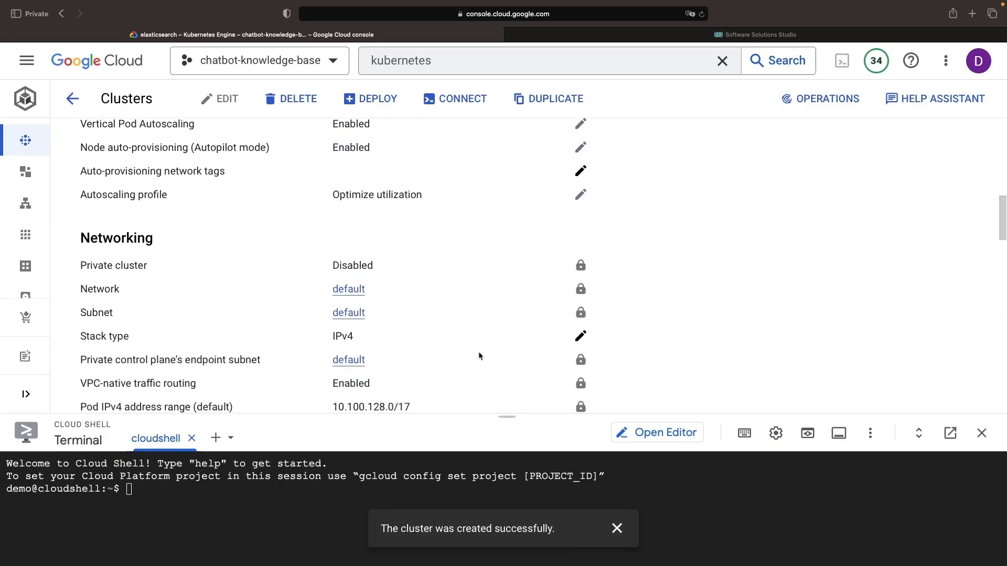
- Apply the quickstart Elasticsearch manifest and check pods with kubectl get pods
{"action": "scroll", "scroll_direction": "down", "scroll_amount": 3}
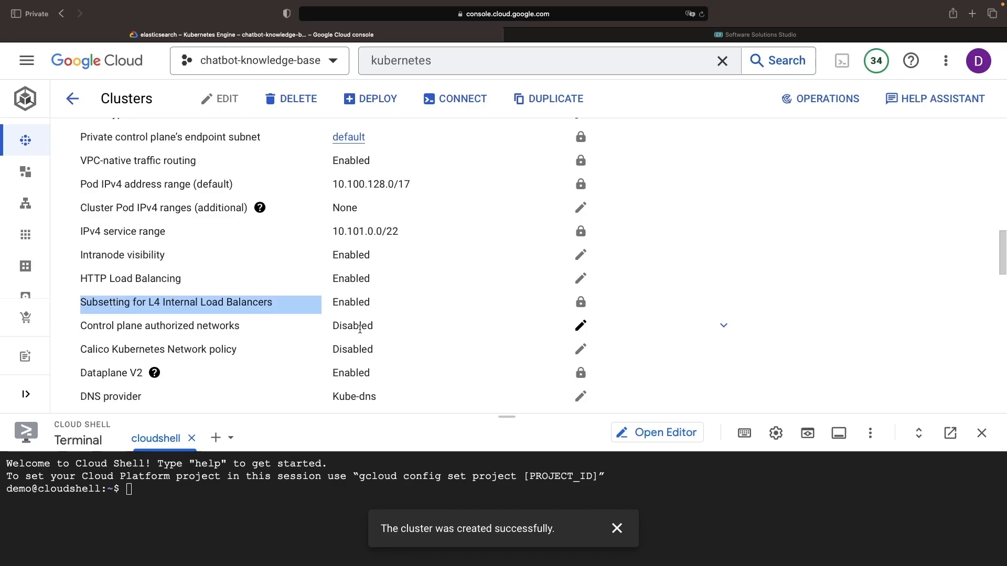
{"action": "mouse_move", "coordinate": [545, 309]}
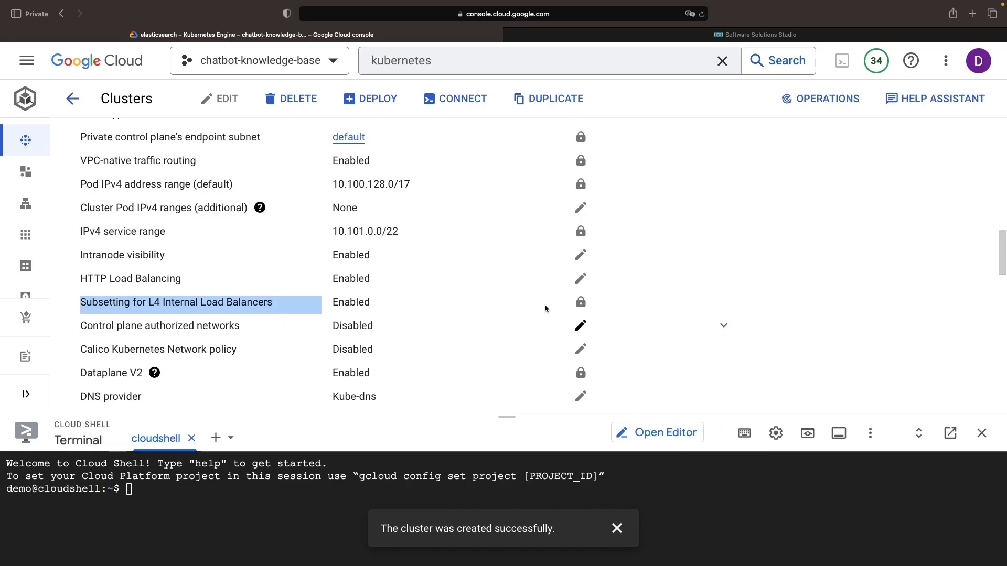
{"action": "double_click", "coordinate": [351, 302]}
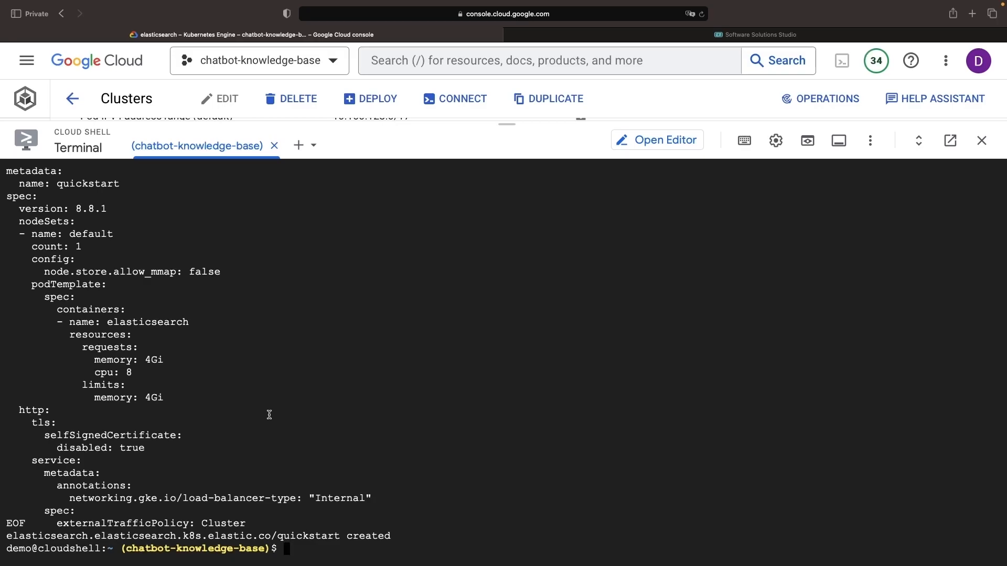
{"action": "type", "text": "k"}
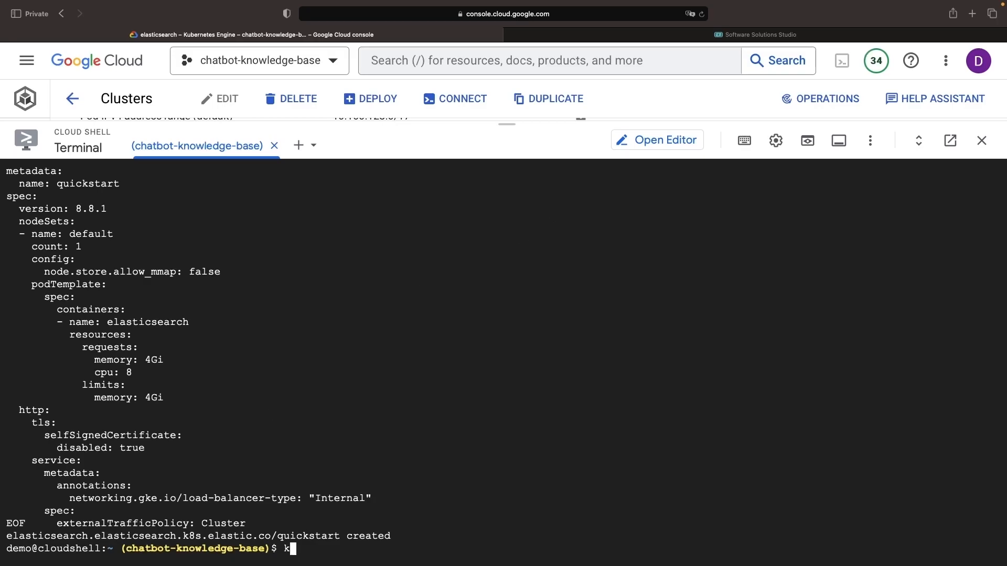
{"action": "type", "text": "ubectl get pods"}
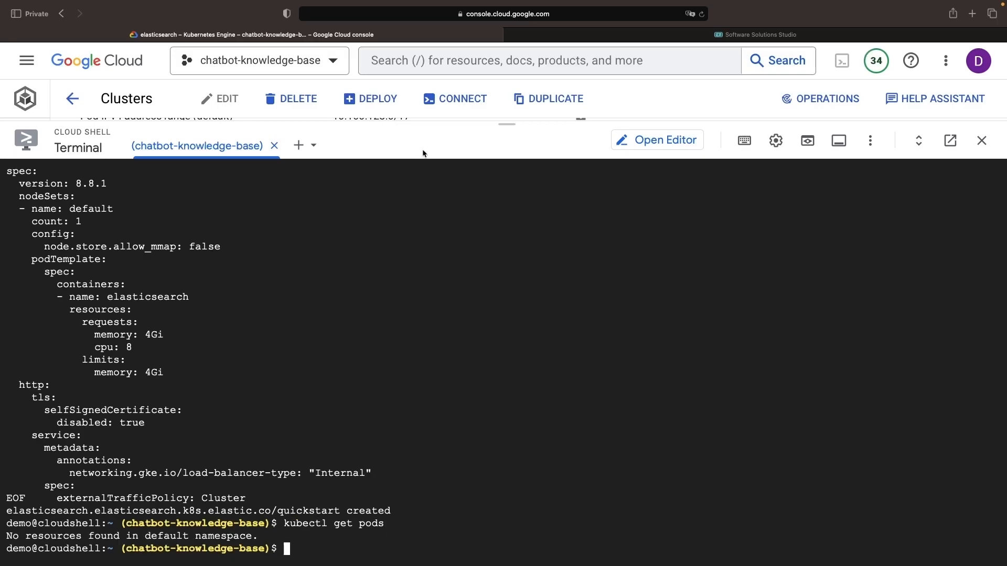
{"action": "left_click_drag", "start_coordinate": [506, 124], "coordinate": [506, 411]}
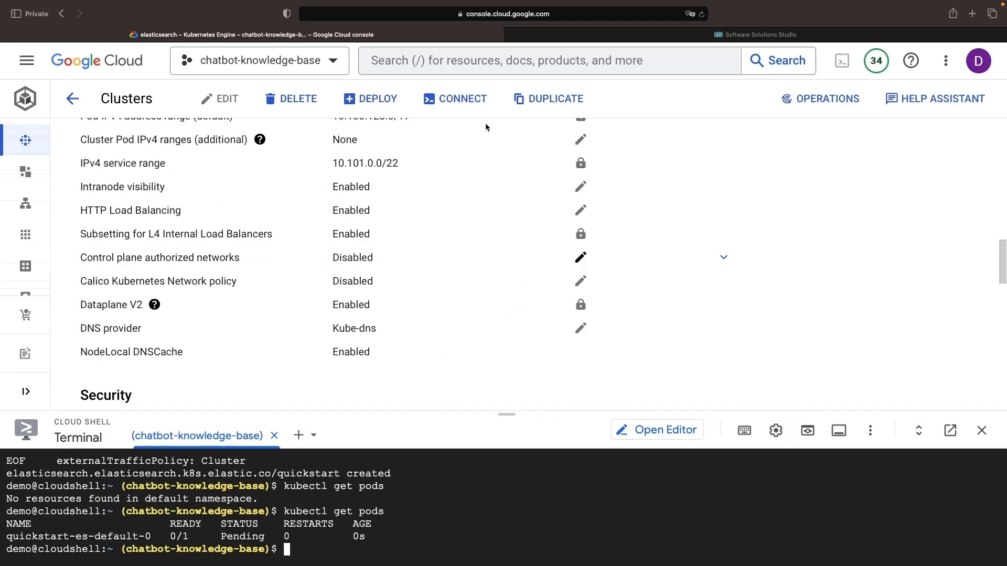
- Create a 'chatbot' PDF bucket, confirming public access prevention stays enforced
{"action": "left_click", "coordinate": [545, 61]}
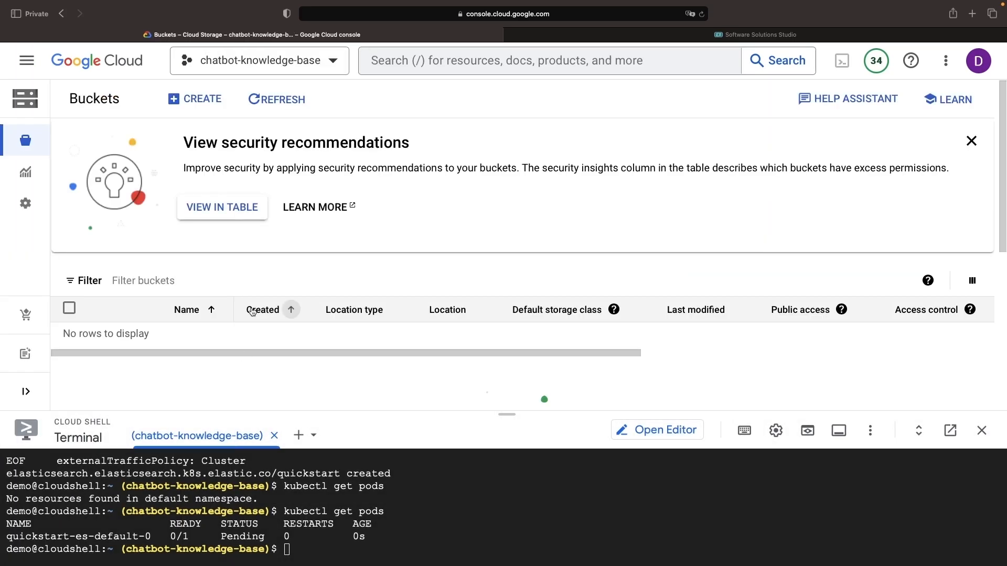
{"action": "left_click", "coordinate": [194, 99]}
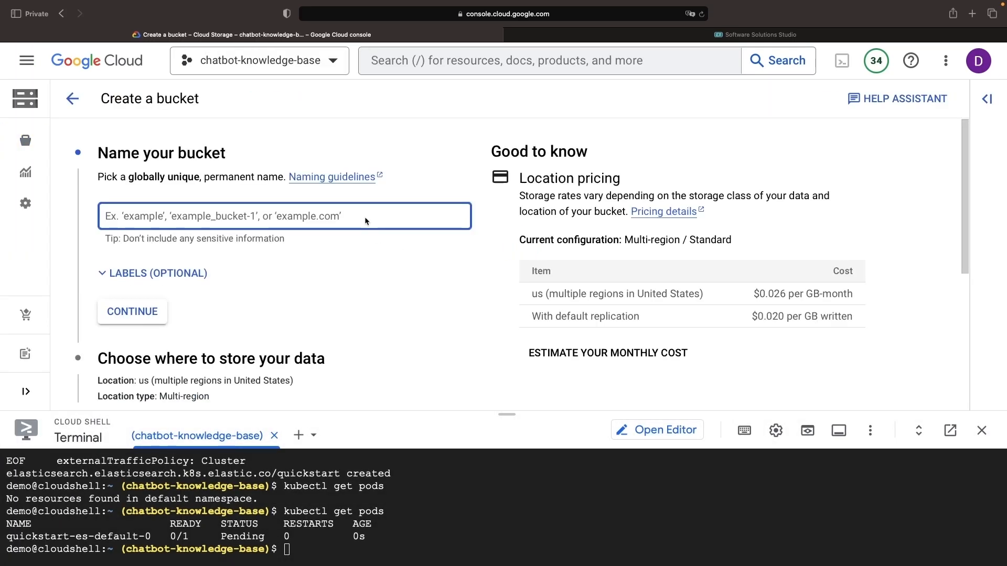
{"action": "type", "text": "chatbot-knowledge-base-pdf"}
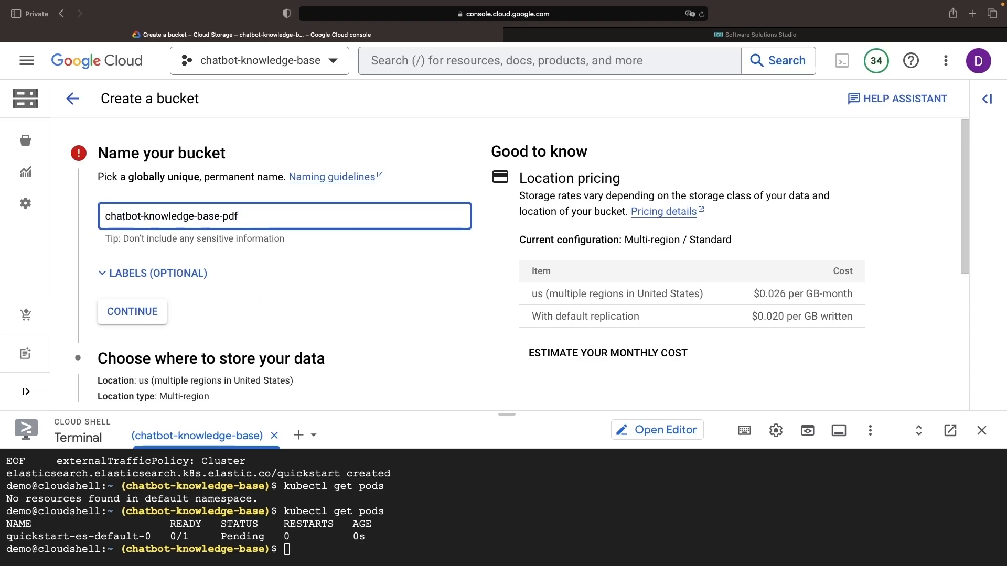
{"action": "scroll", "scroll_direction": "down", "scroll_amount": 3}
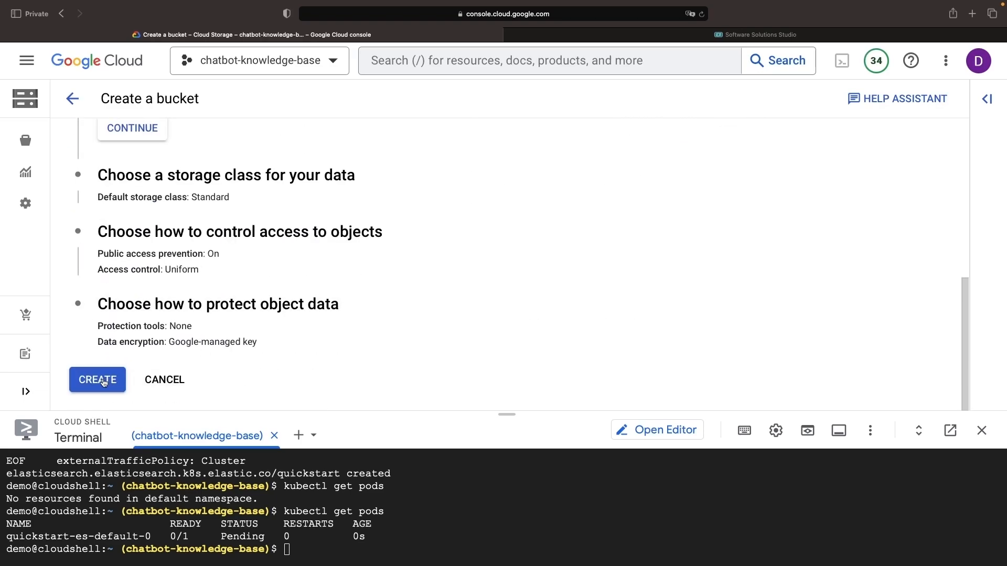
{"action": "left_click", "coordinate": [97, 380]}
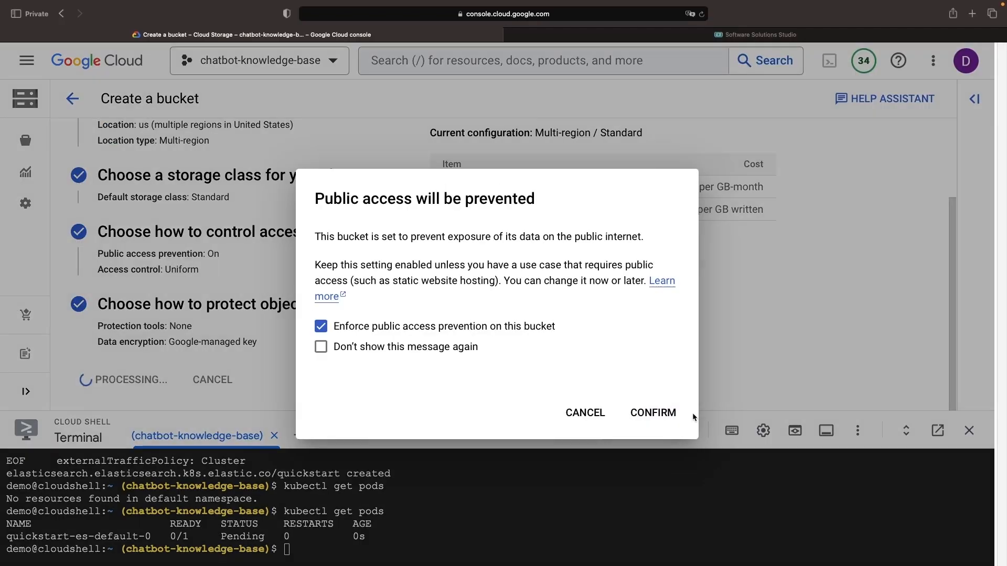
{"action": "left_click", "coordinate": [652, 412]}
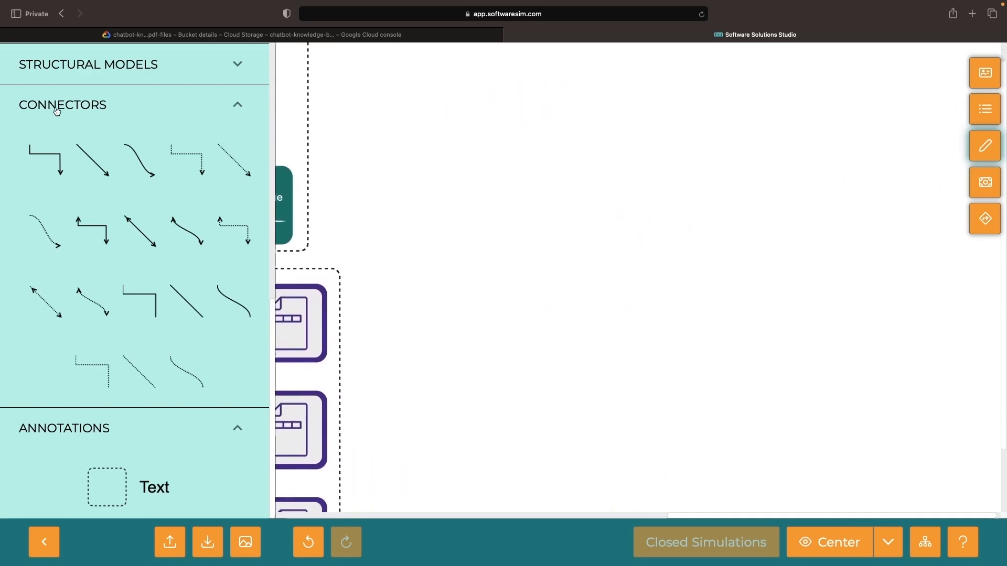
- Save the OpenAI component's properties, then return to the bucket's arXiv PDF file list
{"action": "type", "text": "promp"}
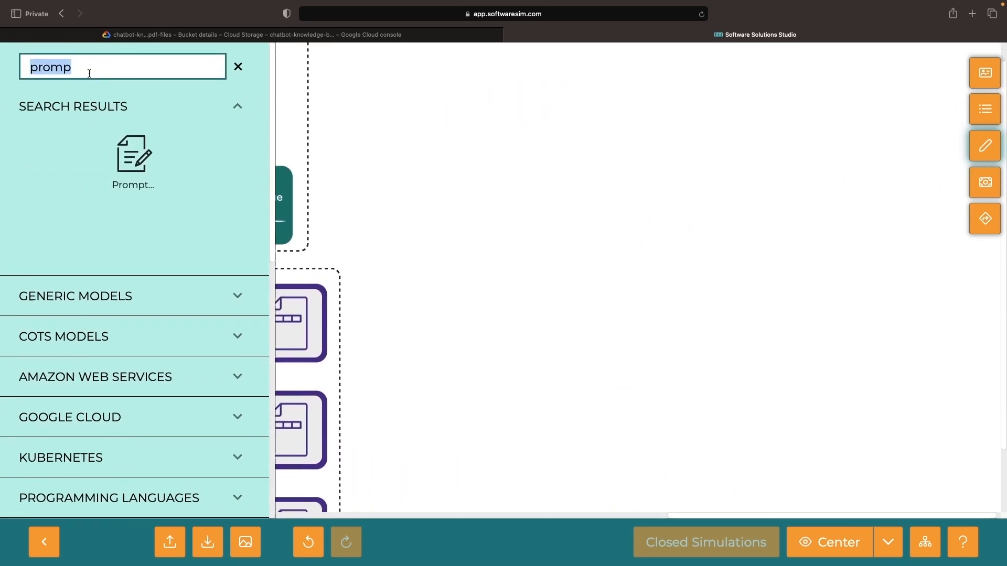
{"action": "type", "text": "pytorch"}
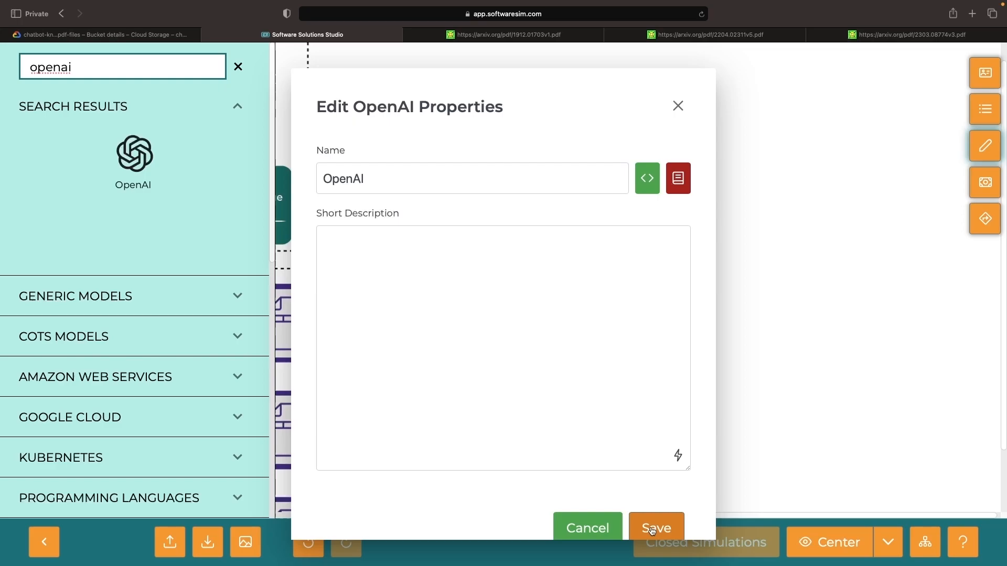
{"action": "left_click", "coordinate": [655, 528]}
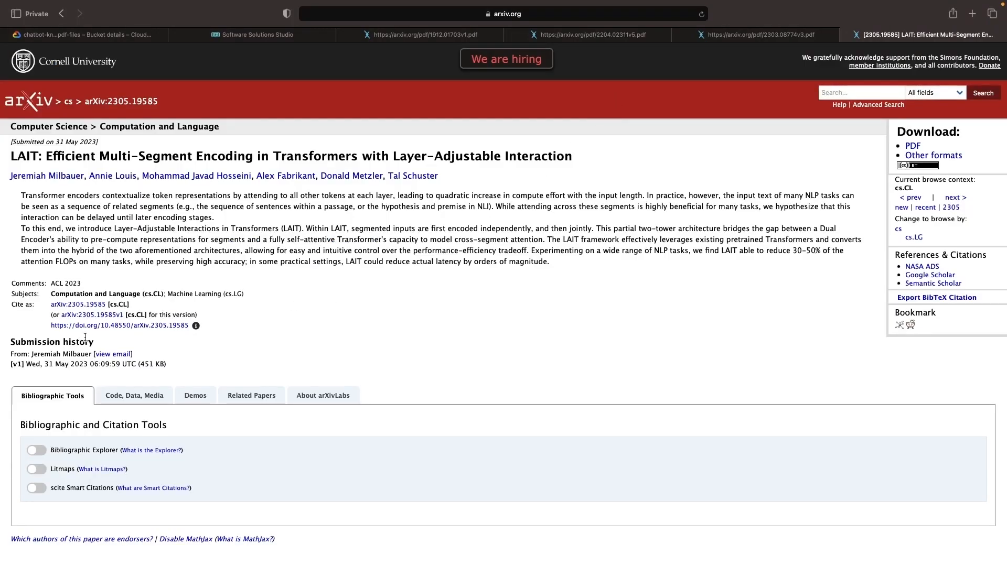
{"action": "double_click", "coordinate": [64, 364]}
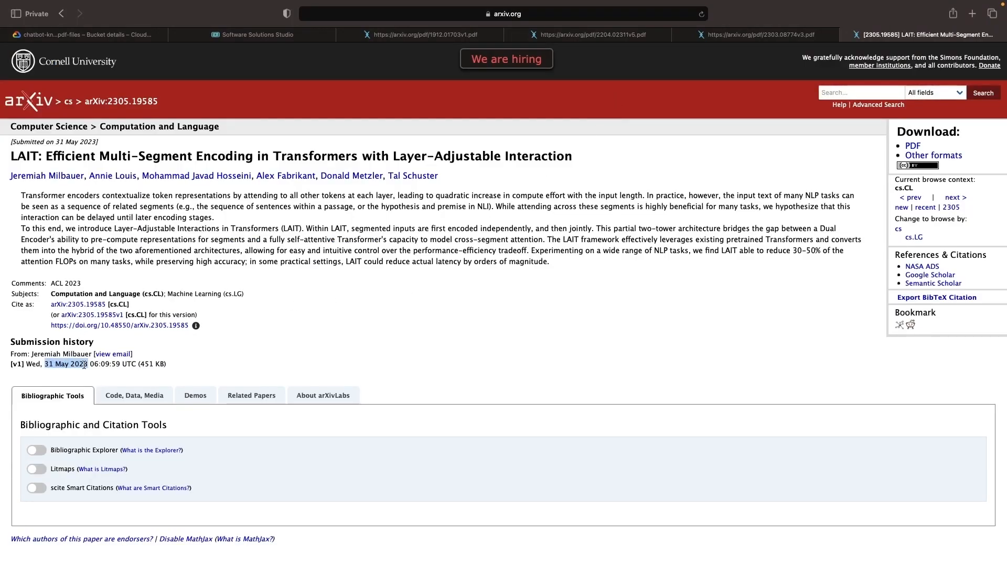
{"action": "left_click", "coordinate": [83, 35]}
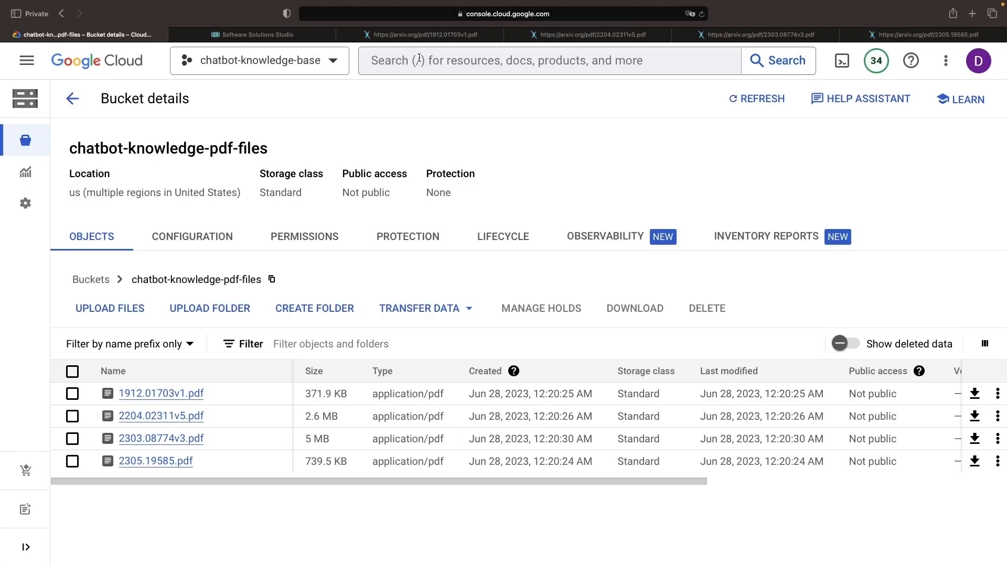
- Create the research-parser Document OCR processor in the US region from the processor gallery
{"action": "type", "text": "docu"}
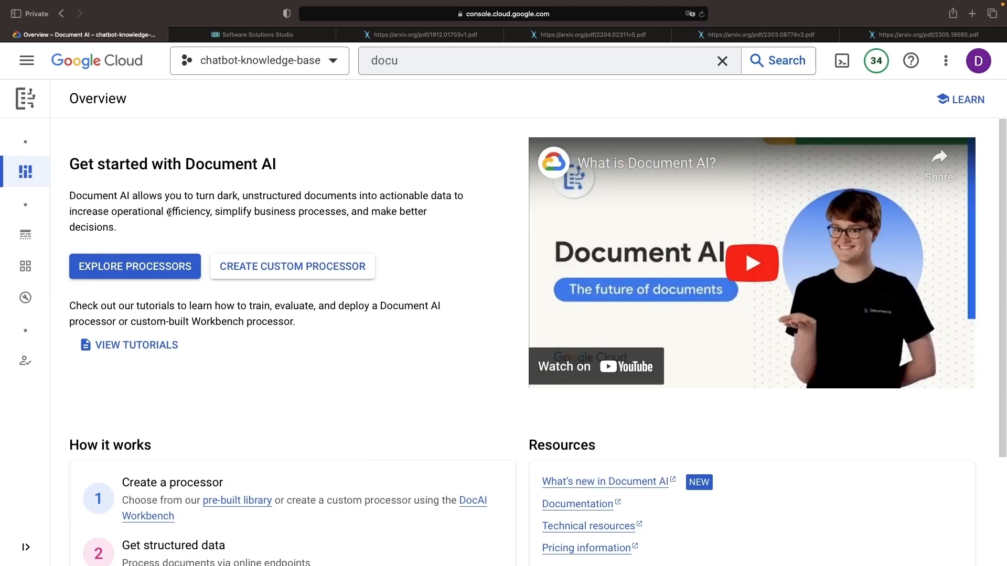
{"action": "left_click", "coordinate": [25, 235]}
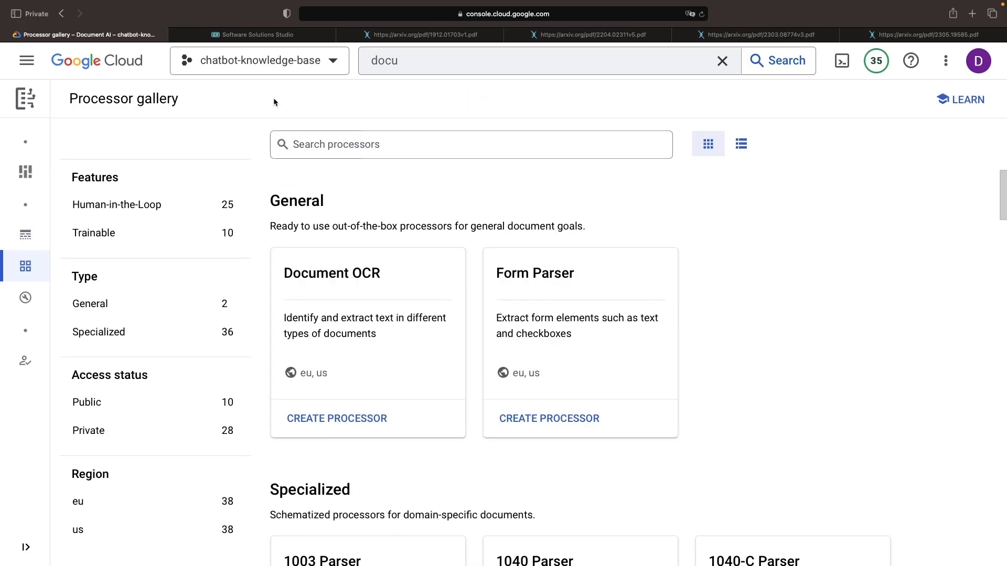
{"action": "mouse_move", "coordinate": [320, 440]}
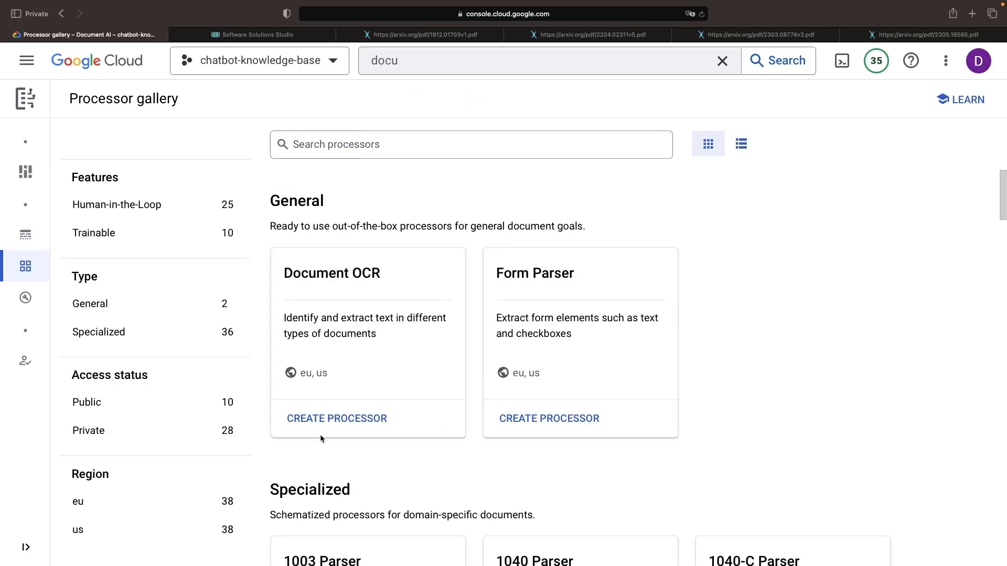
{"action": "mouse_move", "coordinate": [379, 363]}
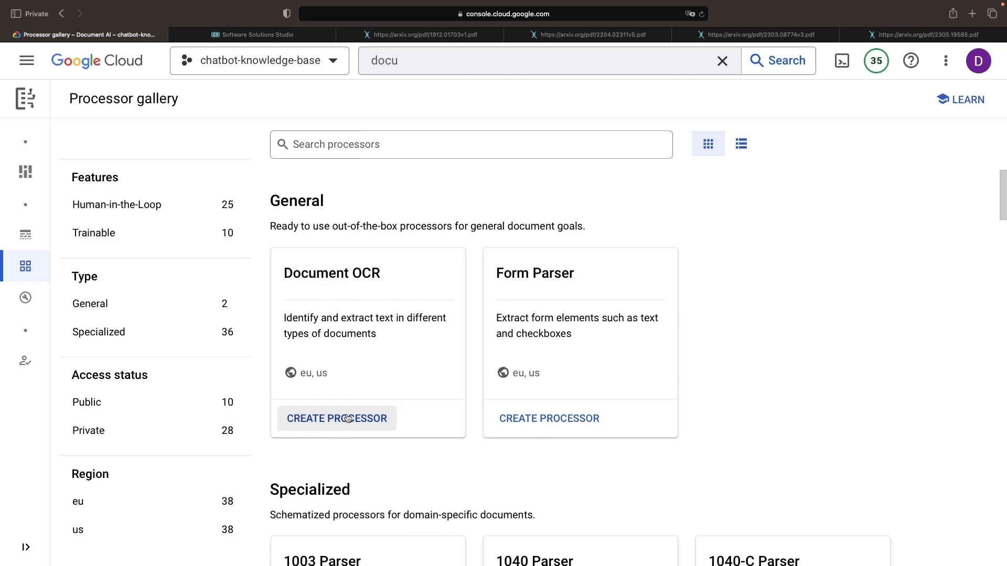
{"action": "mouse_move", "coordinate": [346, 421]}
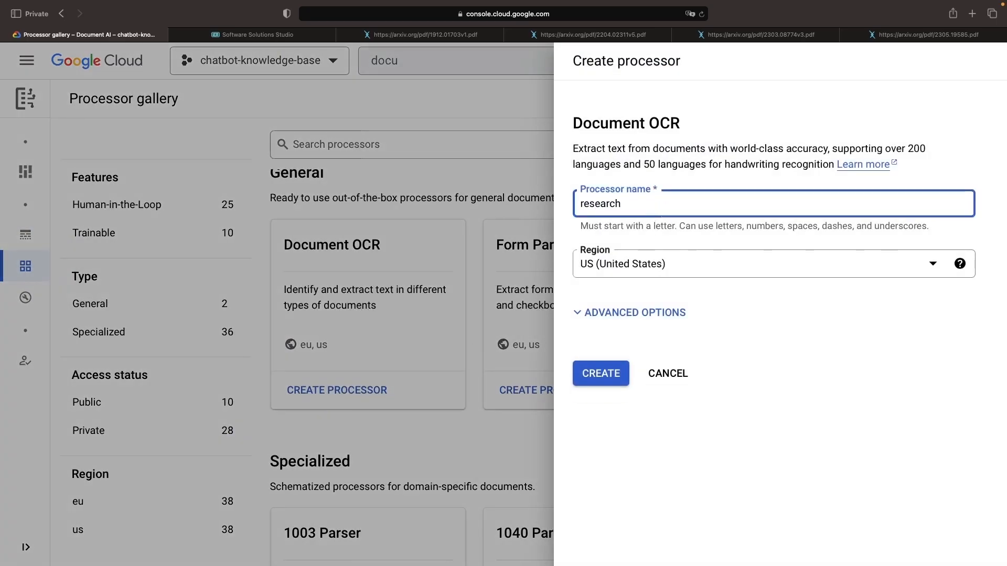
{"action": "left_click", "coordinate": [600, 373]}
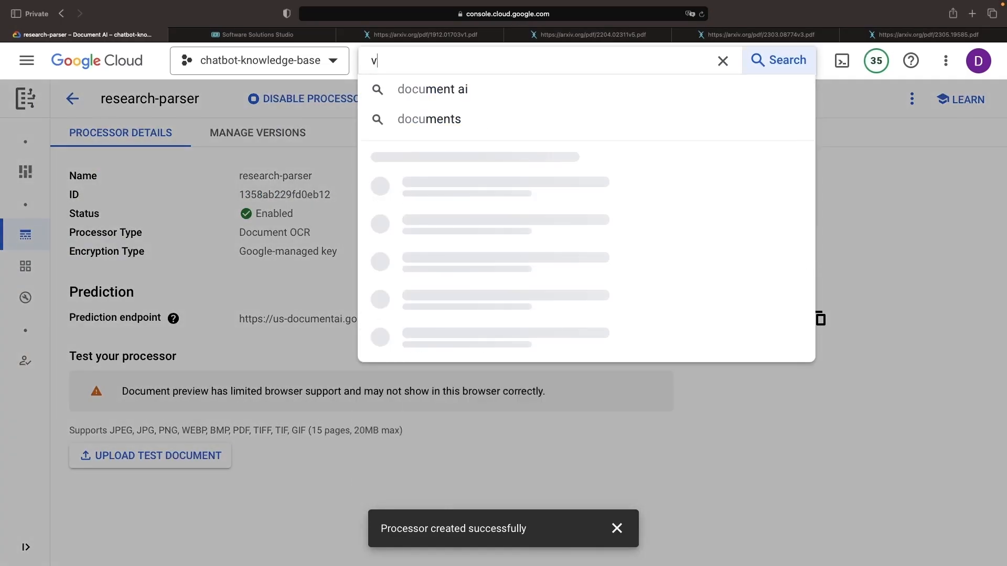
- Open the default VPC network and allocate an internal IP range with its prefix length
{"action": "type", "text": "ertex"}
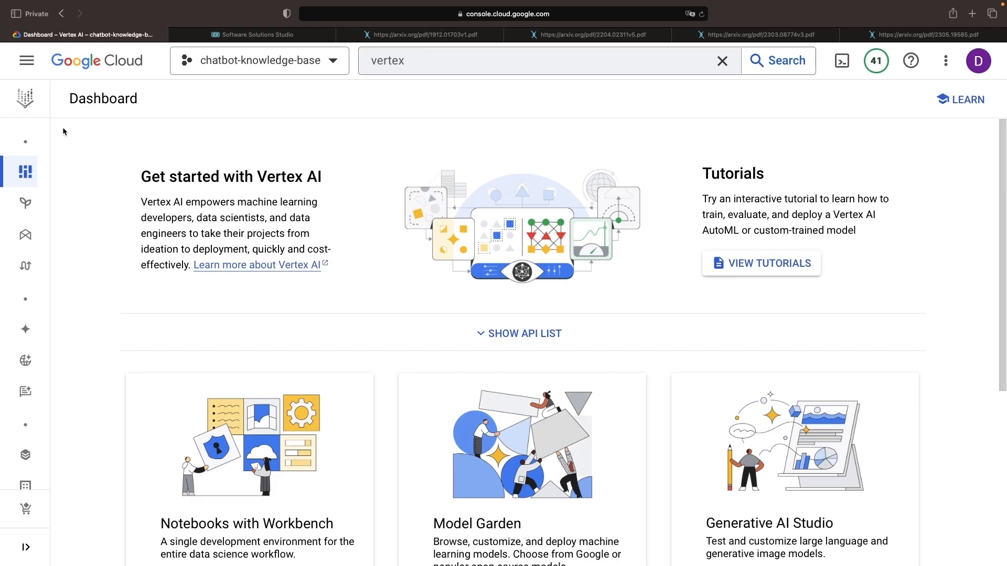
{"action": "left_click", "coordinate": [26, 60]}
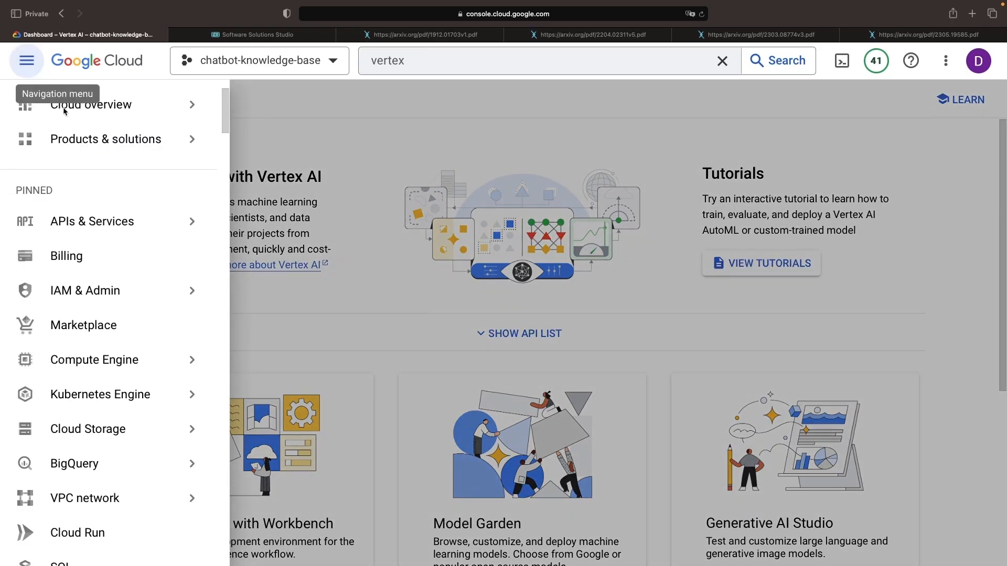
{"action": "left_click", "coordinate": [74, 463]}
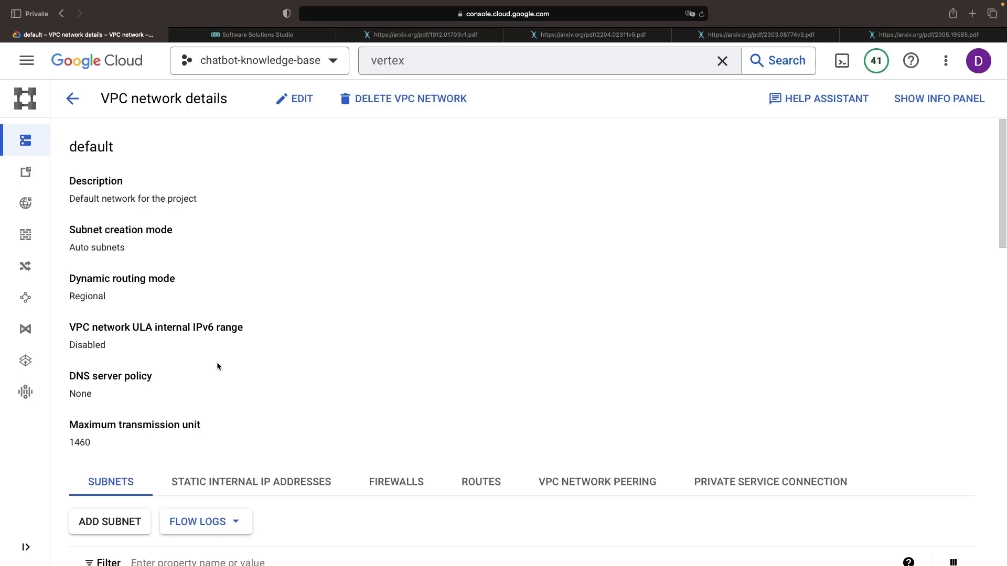
{"action": "scroll", "scroll_direction": "down", "scroll_amount": 3}
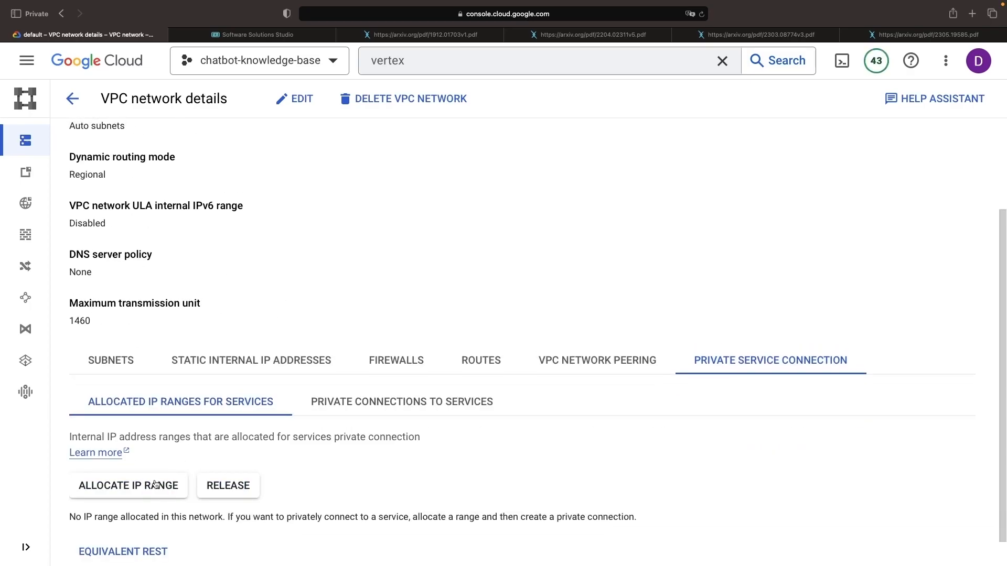
{"action": "left_click", "coordinate": [128, 485]}
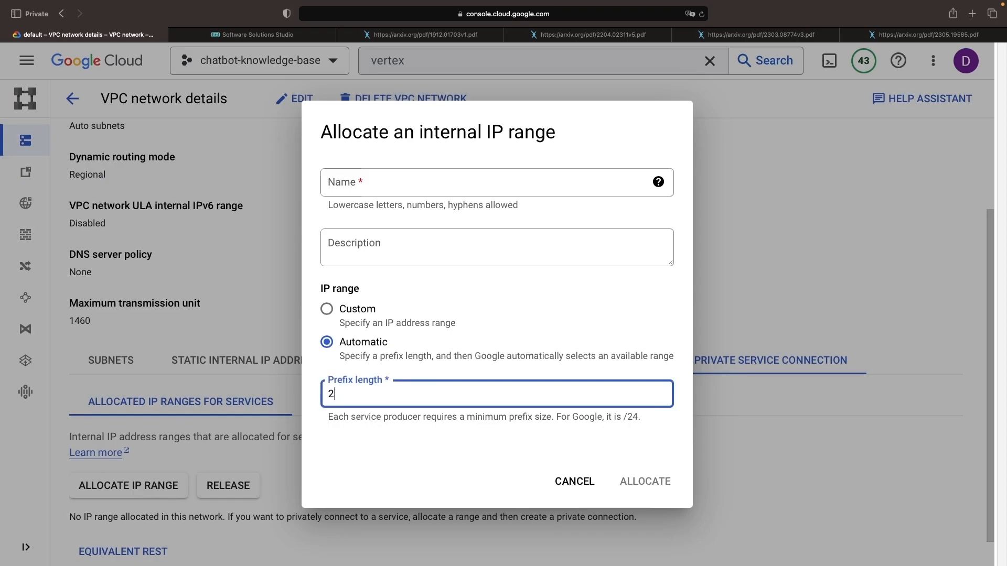
{"action": "left_click", "coordinate": [644, 481]}
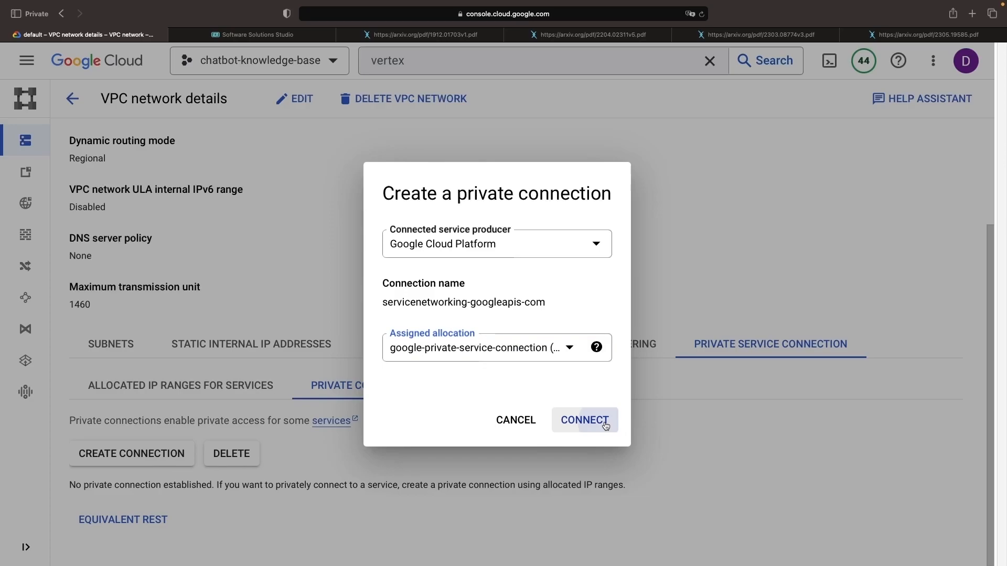
- Enable and confirm custom route export for the servicenetworking-googleapis-com connection
{"action": "left_click", "coordinate": [584, 420]}
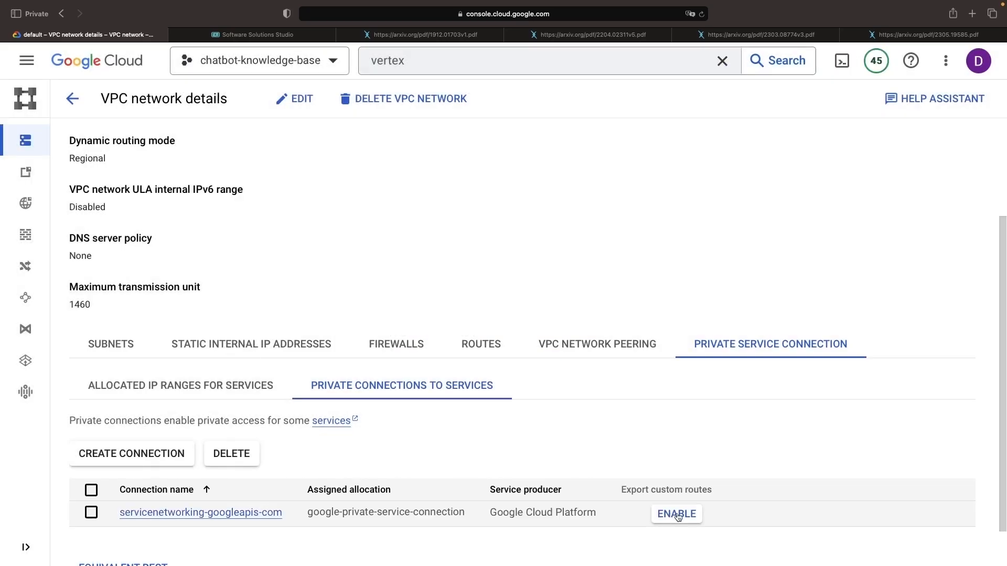
{"action": "left_click", "coordinate": [676, 514]}
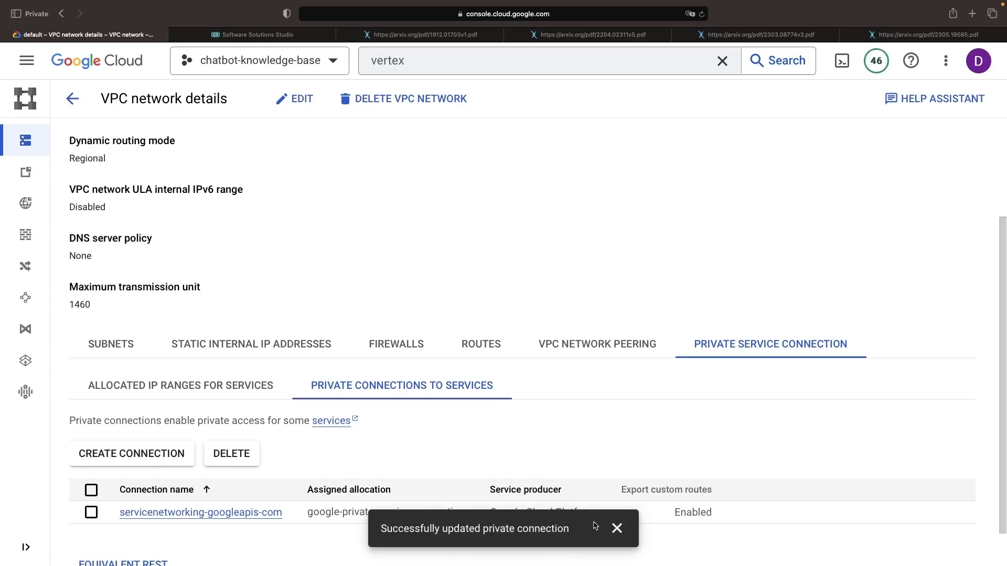
{"action": "left_click", "coordinate": [26, 60]}
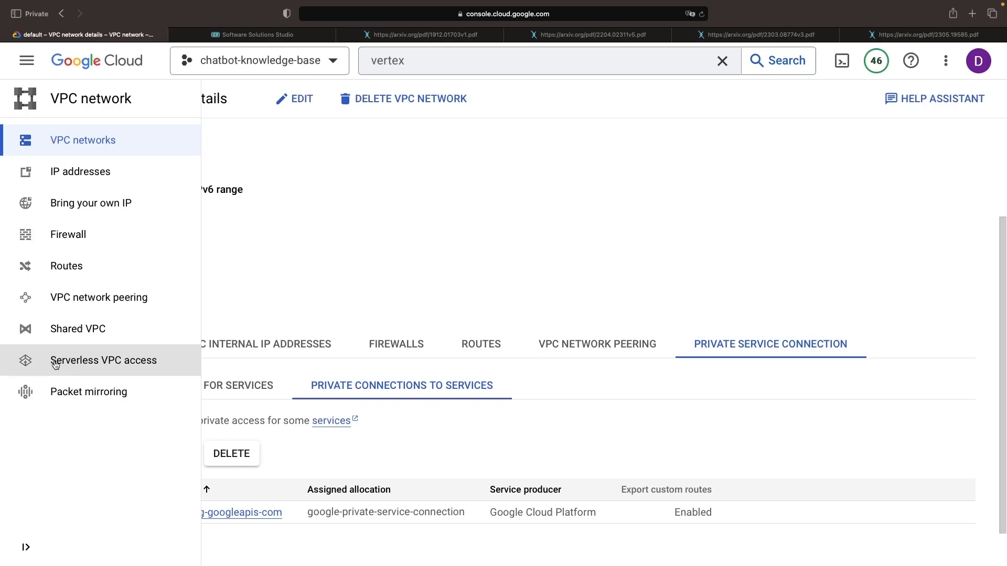
- Create a Serverless VPC Access connector with IP range 10.8.0.0 and maximum 4 instances
{"action": "left_click", "coordinate": [103, 361]}
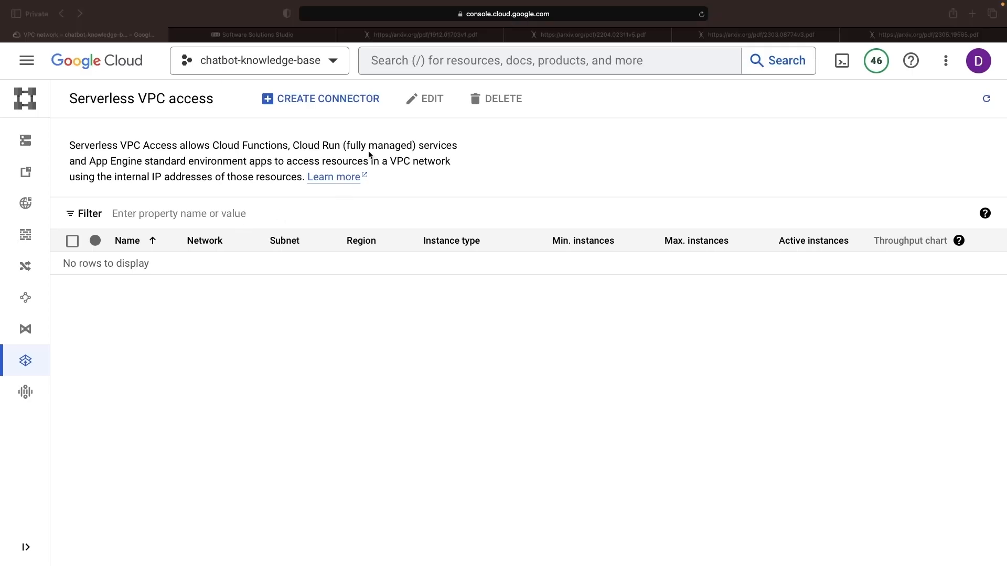
{"action": "left_click", "coordinate": [321, 98]}
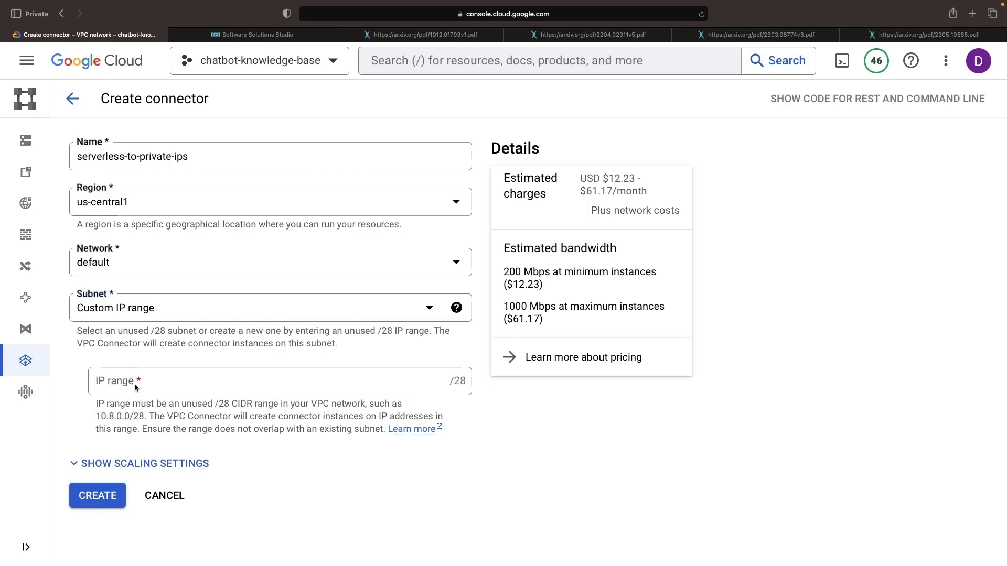
{"action": "type", "text": "10.8.0.0"}
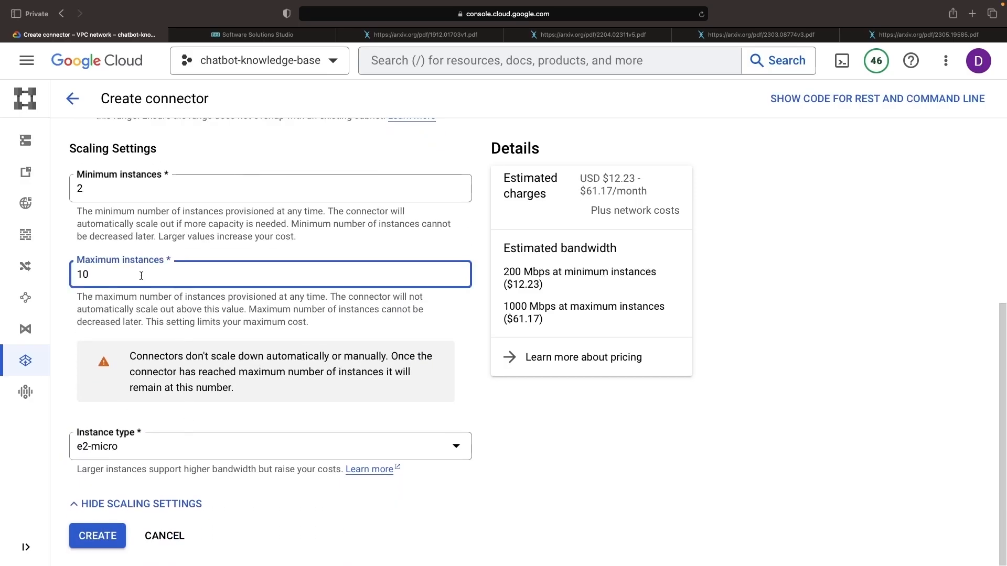
{"action": "type", "text": "4"}
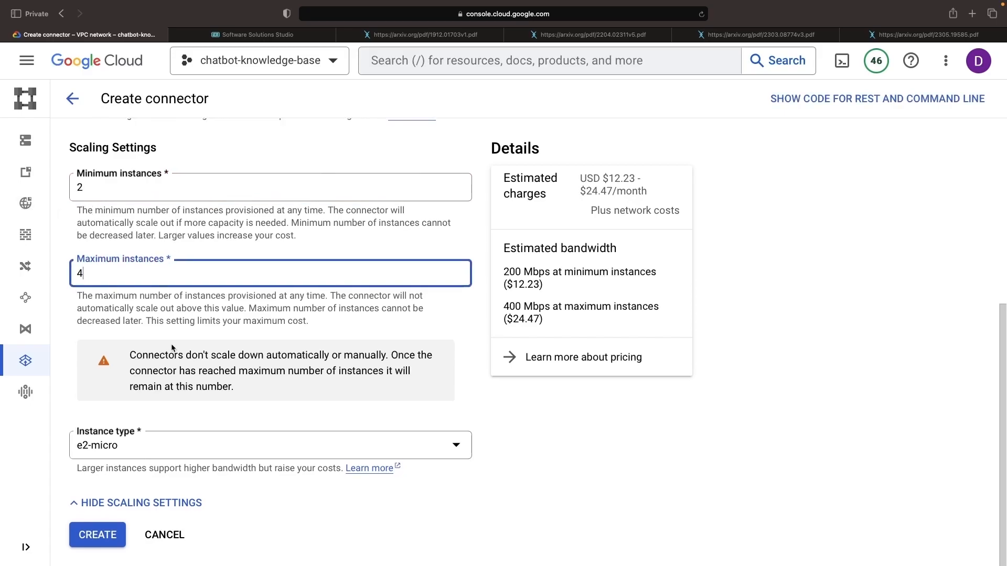
{"action": "left_click", "coordinate": [97, 535]}
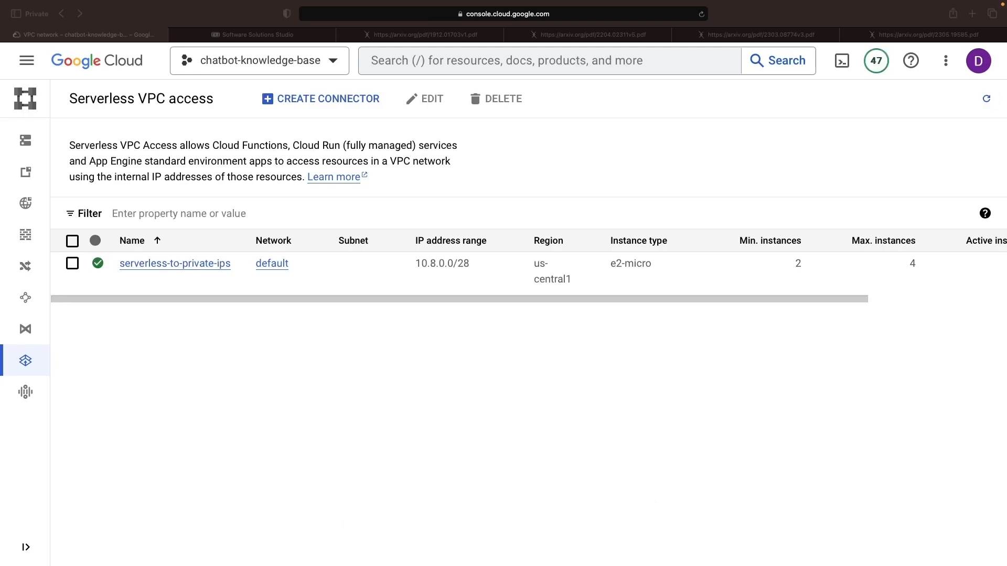
{"action": "mouse_move", "coordinate": [548, 402]}
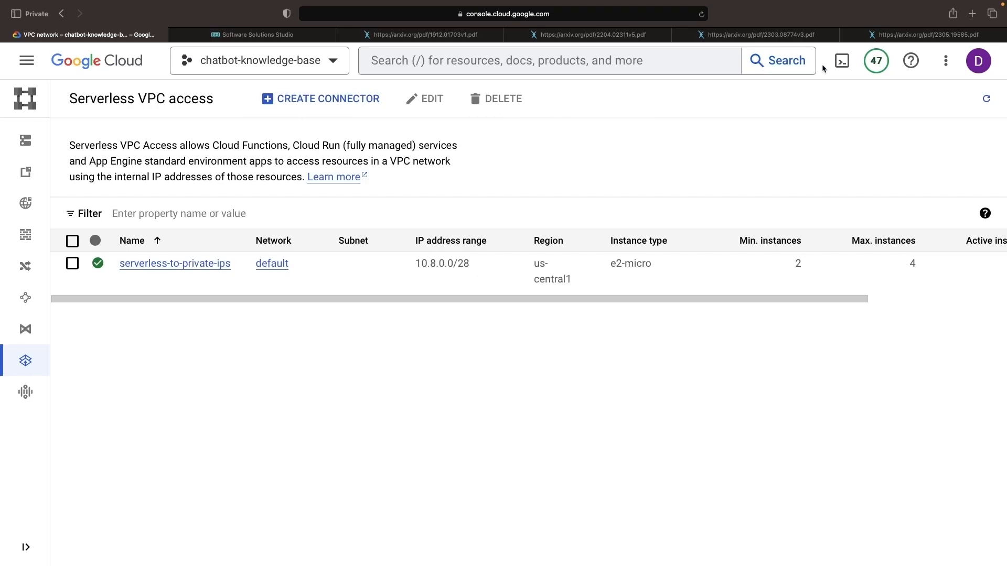
- Activate Cloud Shell for chatbot-knowledge-base and launch the Cloud Shell editor
{"action": "left_click", "coordinate": [841, 60]}
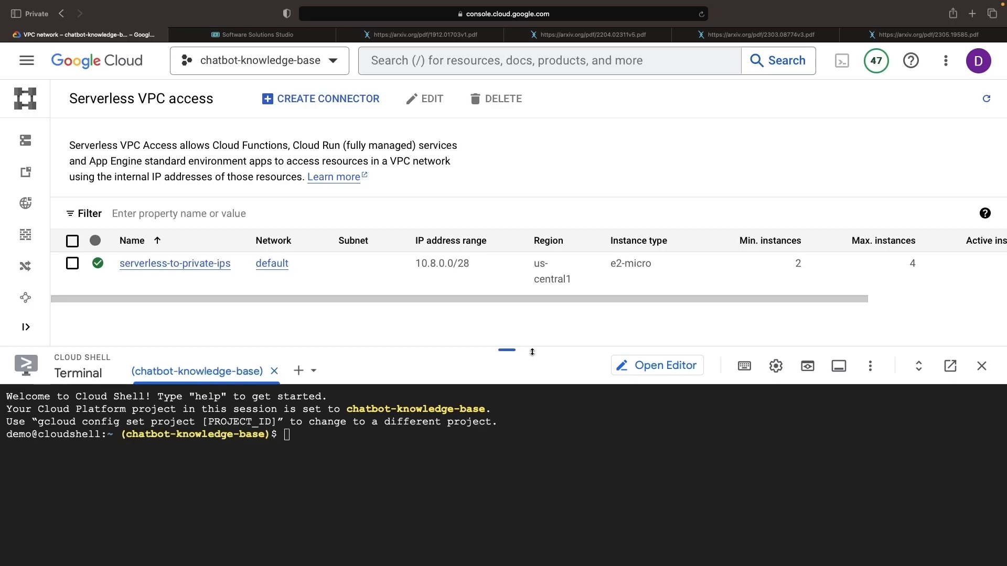
{"action": "left_click", "coordinate": [656, 365]}
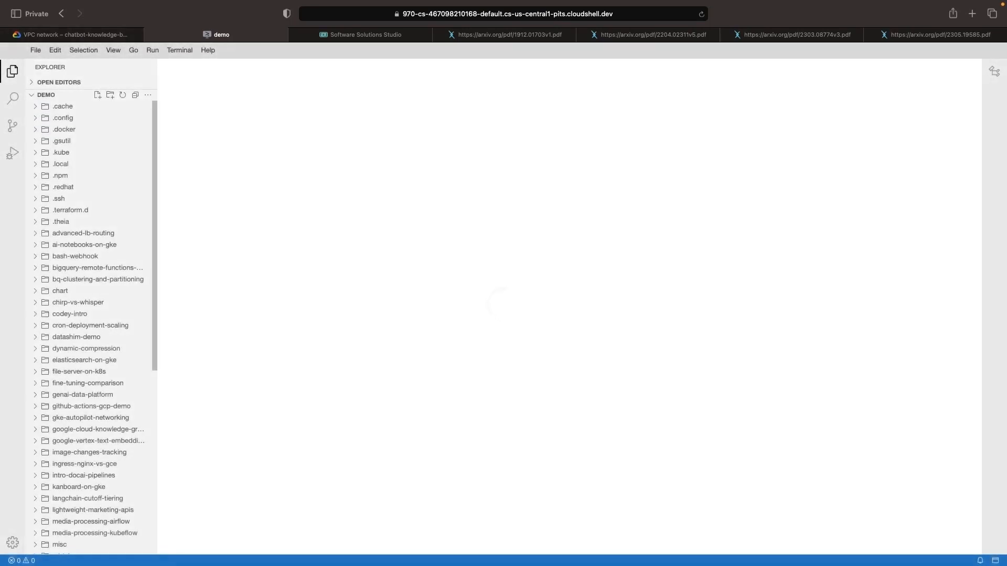
- Open pipeline.py and review the get_matching_files component and its pattern parameter
{"action": "scroll", "scroll_direction": "down", "scroll_amount": 3}
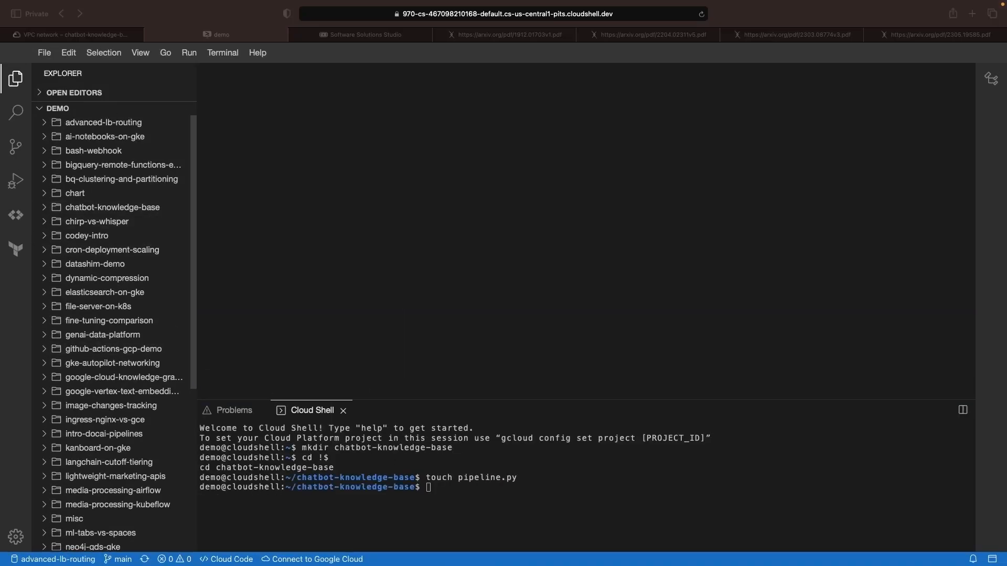
{"action": "left_click", "coordinate": [112, 208]}
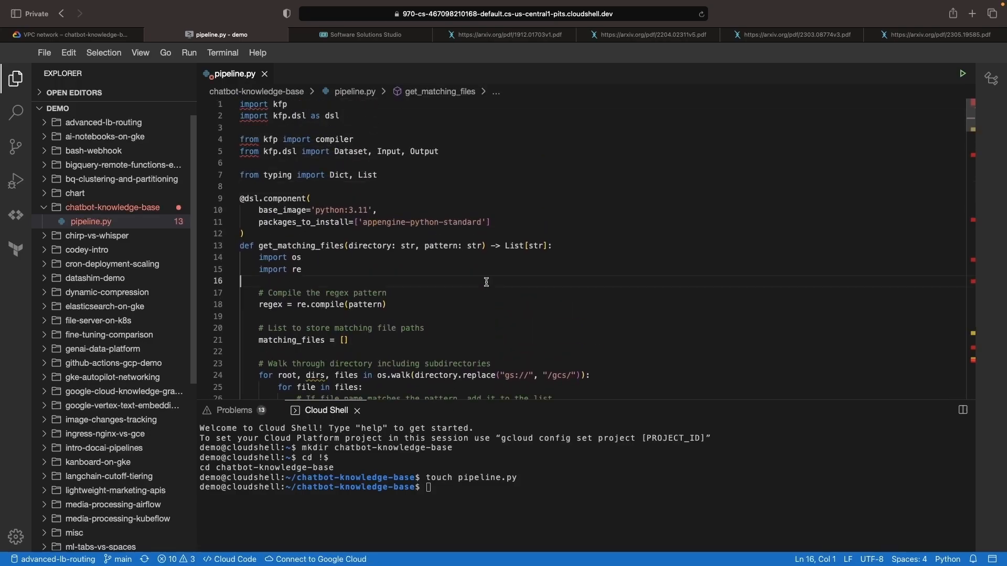
{"action": "double_click", "coordinate": [321, 246]}
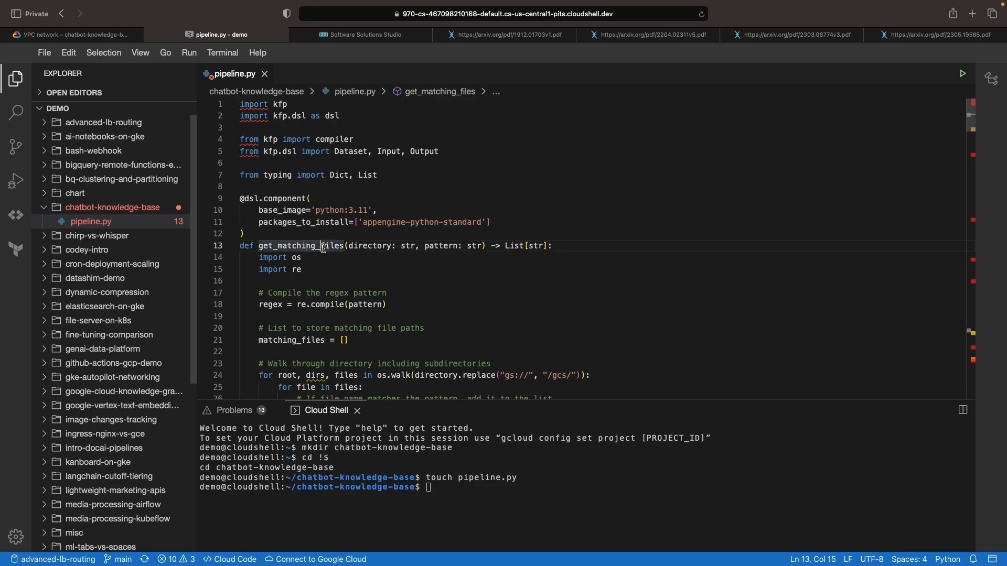
{"action": "double_click", "coordinate": [441, 246]}
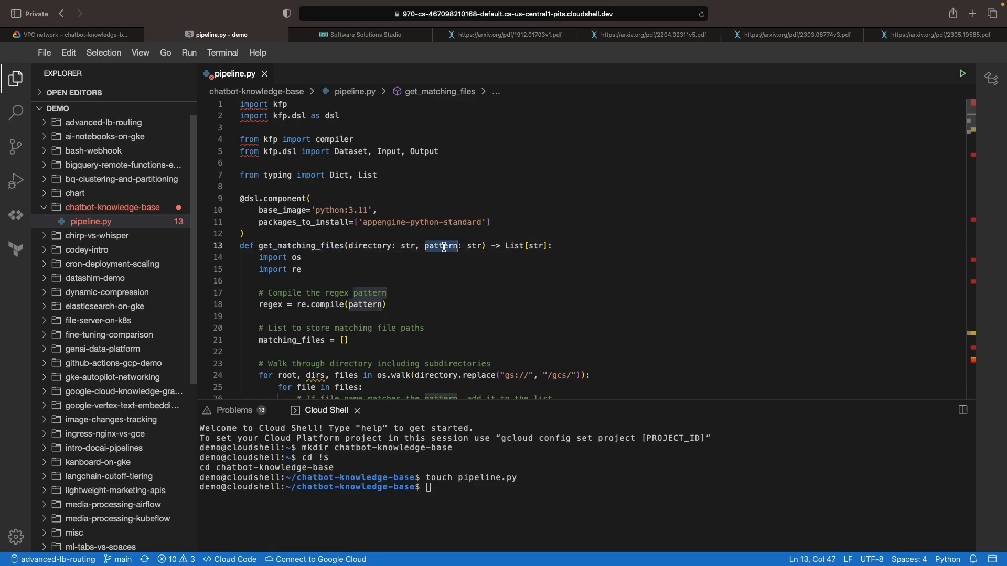
{"action": "scroll", "scroll_direction": "down", "scroll_amount": 3}
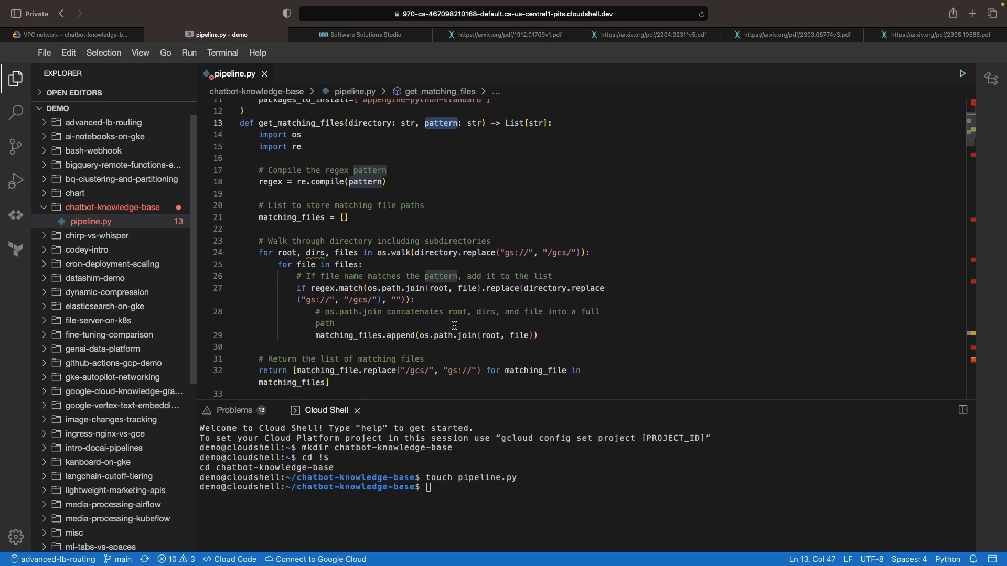
{"action": "scroll", "scroll_direction": "down", "scroll_amount": 3}
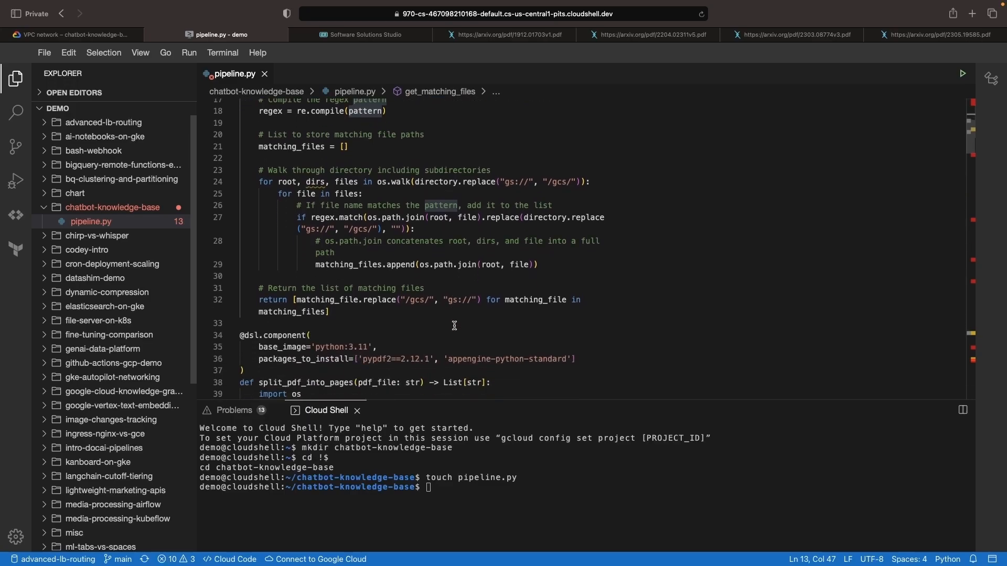
{"action": "scroll", "scroll_direction": "down", "scroll_amount": 3}
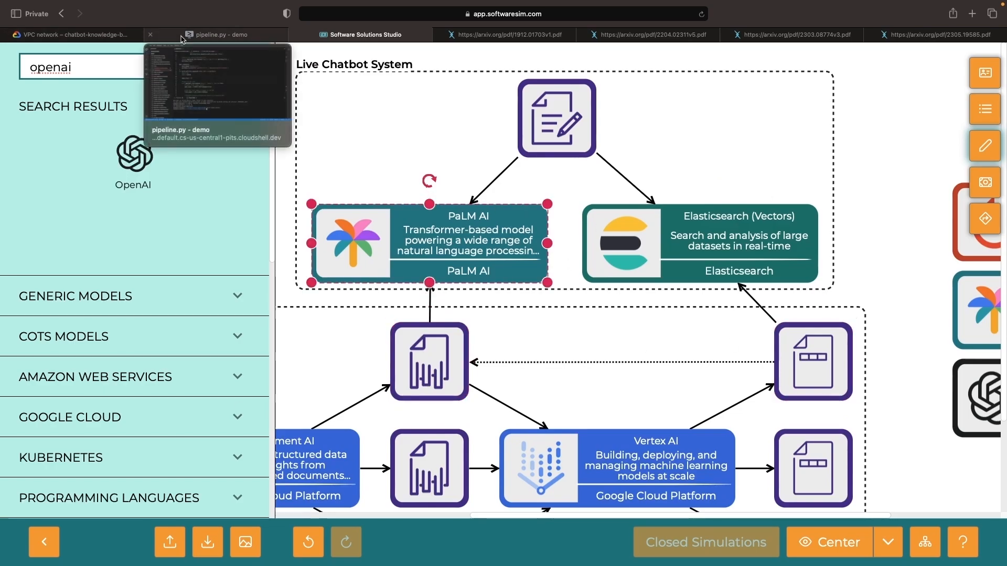
- Switch back to the pipeline.py tab in Cloud Shell Editor
{"action": "left_click", "coordinate": [221, 35]}
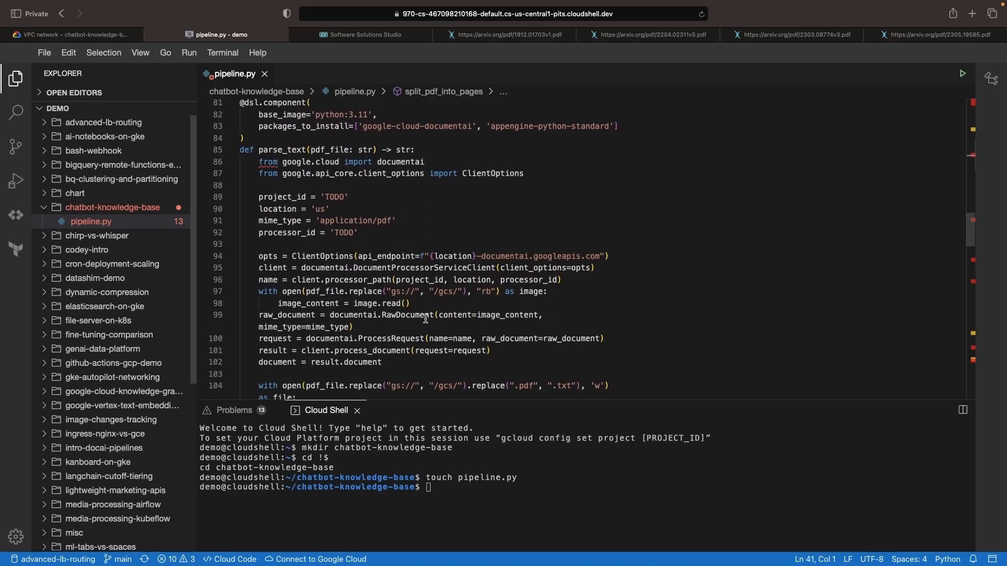
- Review parse_text through the compile step, then run python3 pipeline.py in the terminal
{"action": "double_click", "coordinate": [281, 149]}
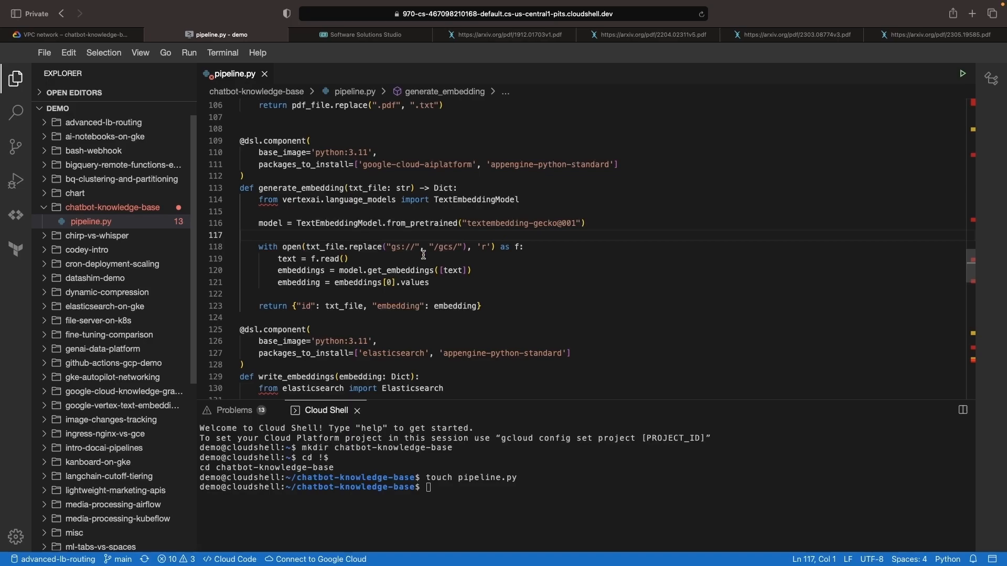
{"action": "left_click", "coordinate": [482, 305]}
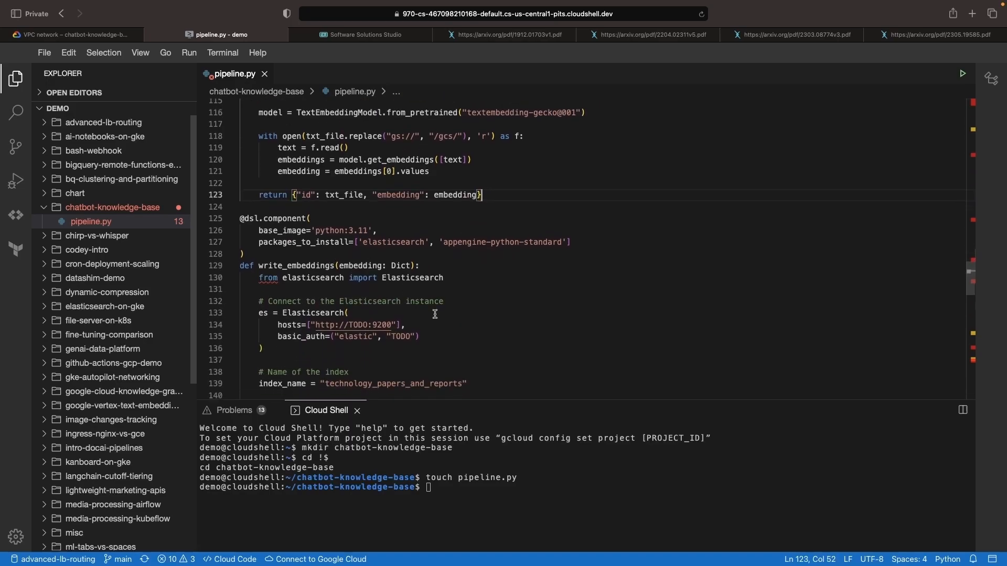
{"action": "scroll", "scroll_direction": "down", "scroll_amount": 3}
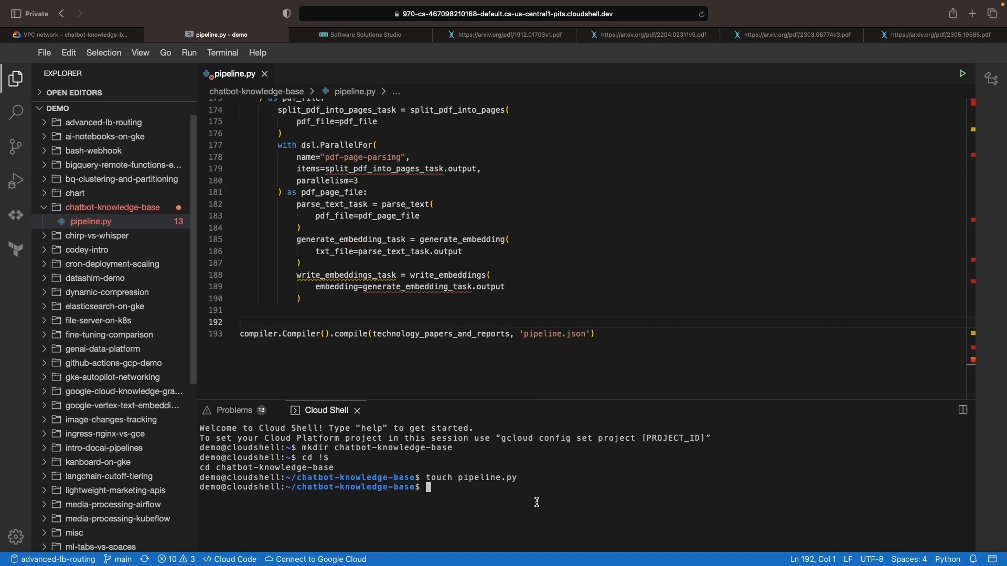
{"action": "type", "text": "python3 pipeline.py"}
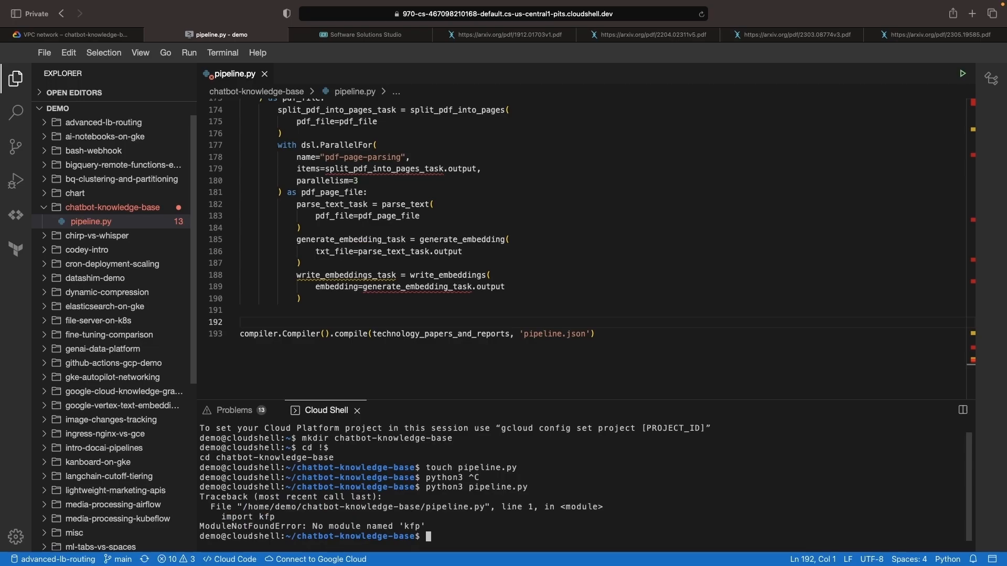
- Install the missing kfp packages with sudo pip3 install in the terminal
{"action": "type", "text": "sudo pip3 install"}
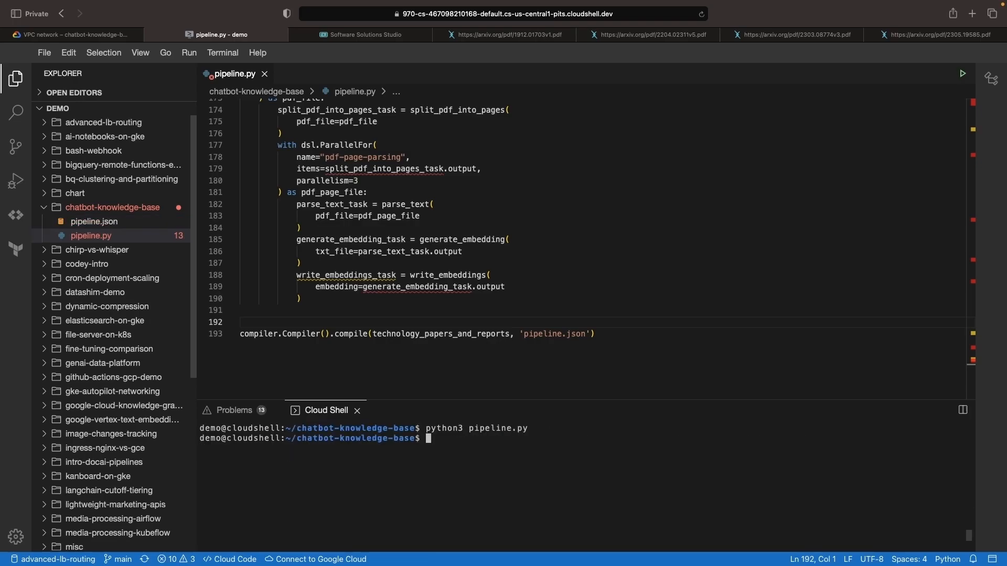
{"action": "right_click", "coordinate": [91, 235]}
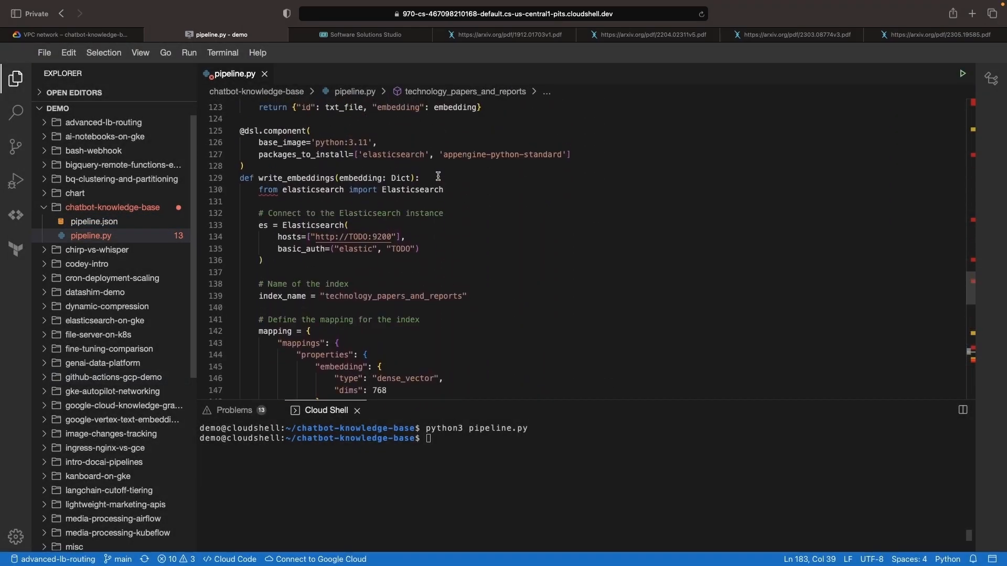
{"action": "mouse_move", "coordinate": [408, 223]}
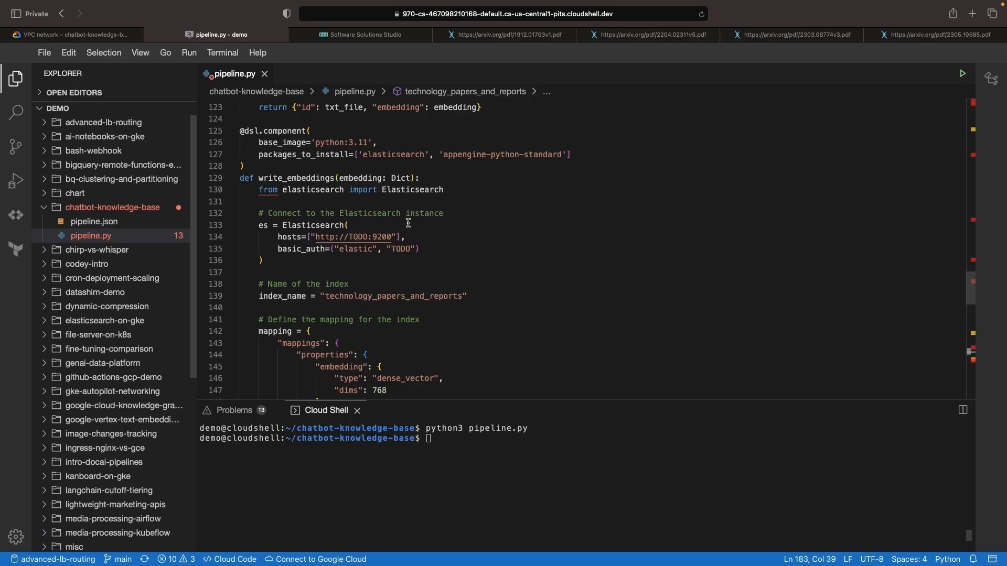
- Run kubectl get sv in the console's Cloud Shell terminal
{"action": "left_click", "coordinate": [71, 35]}
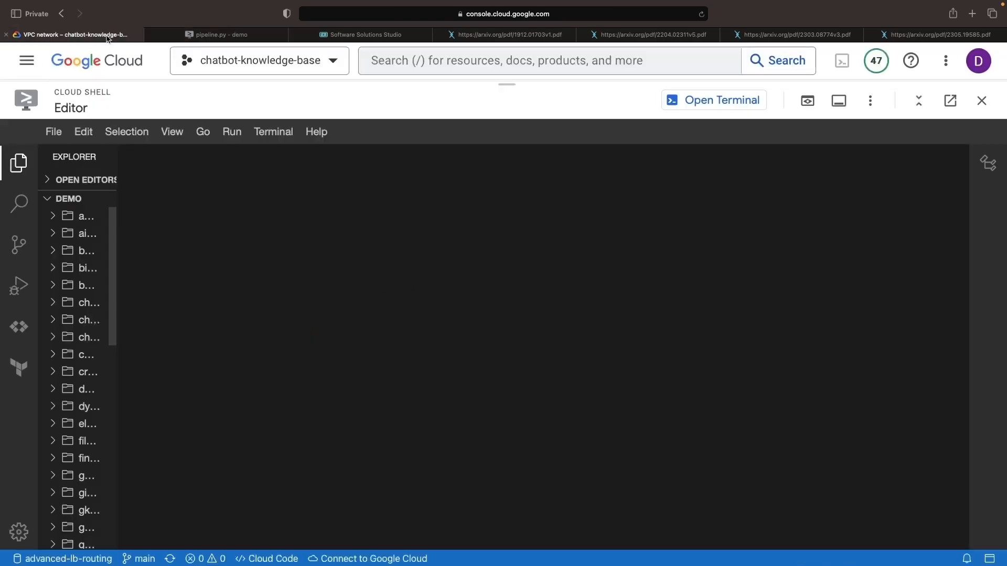
{"action": "left_click", "coordinate": [713, 100]}
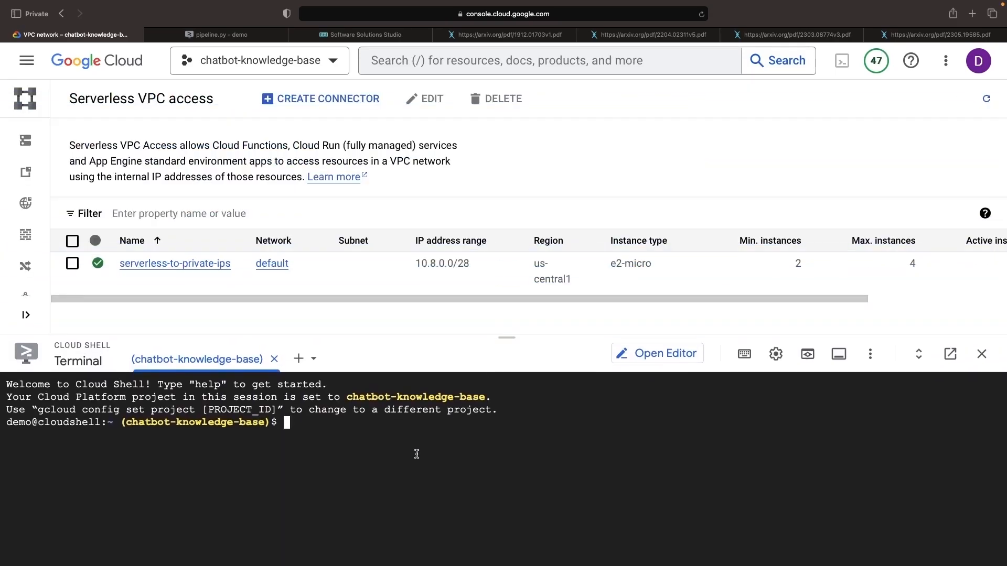
{"action": "type", "text": "kubectl"}
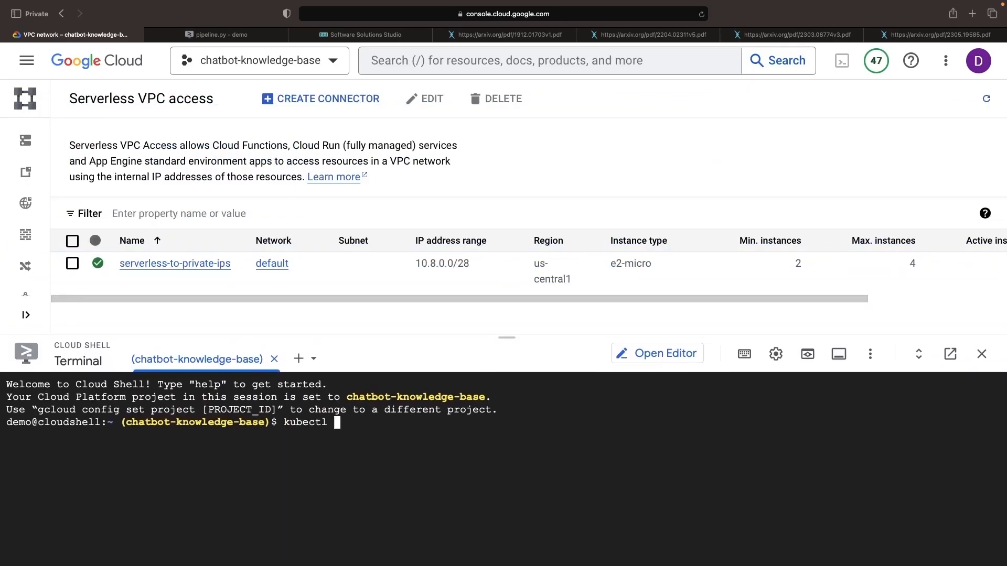
{"action": "type", "text": "get sv"}
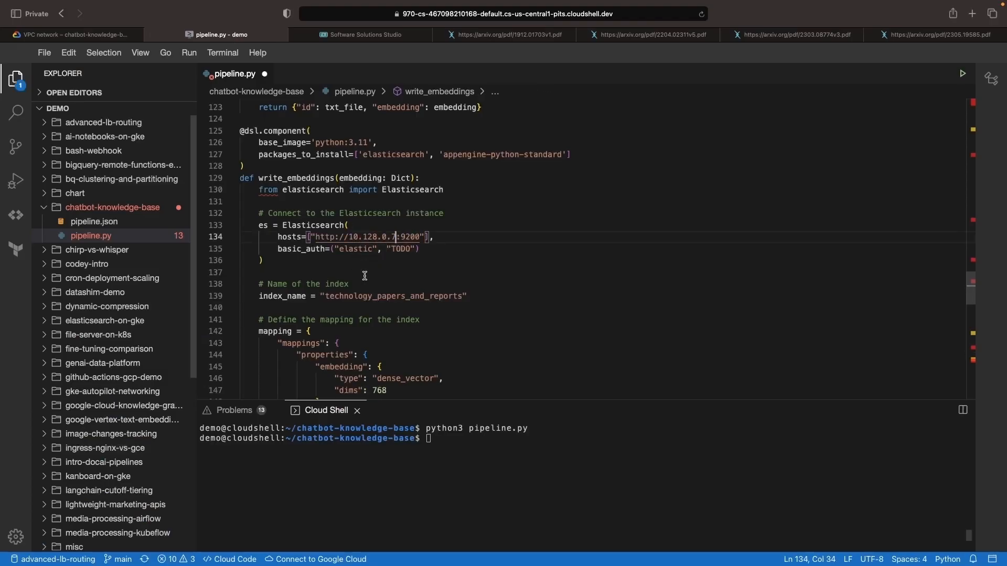
- Replace the processor_id TODO in pipeline.py with 1358ab229fd0eb12
{"action": "left_click", "coordinate": [72, 34]}
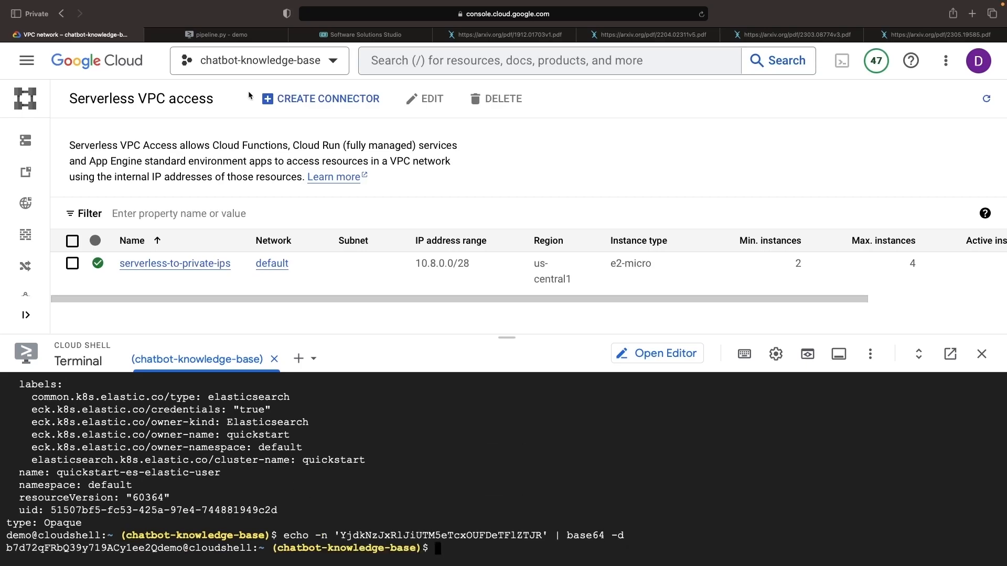
{"action": "left_click", "coordinate": [218, 34]}
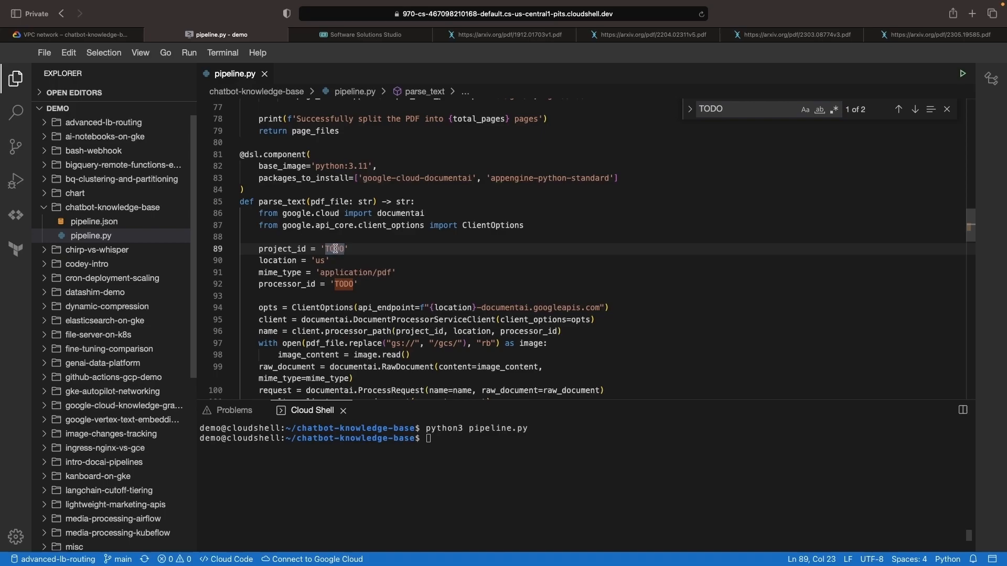
{"action": "left_click", "coordinate": [72, 34]}
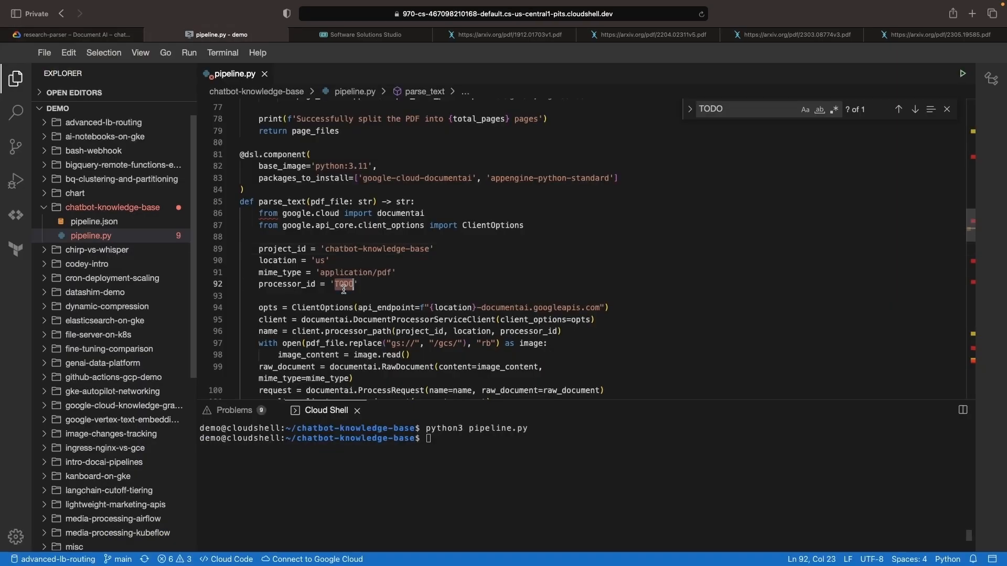
{"action": "type", "text": "1358ab229fd0eb12"}
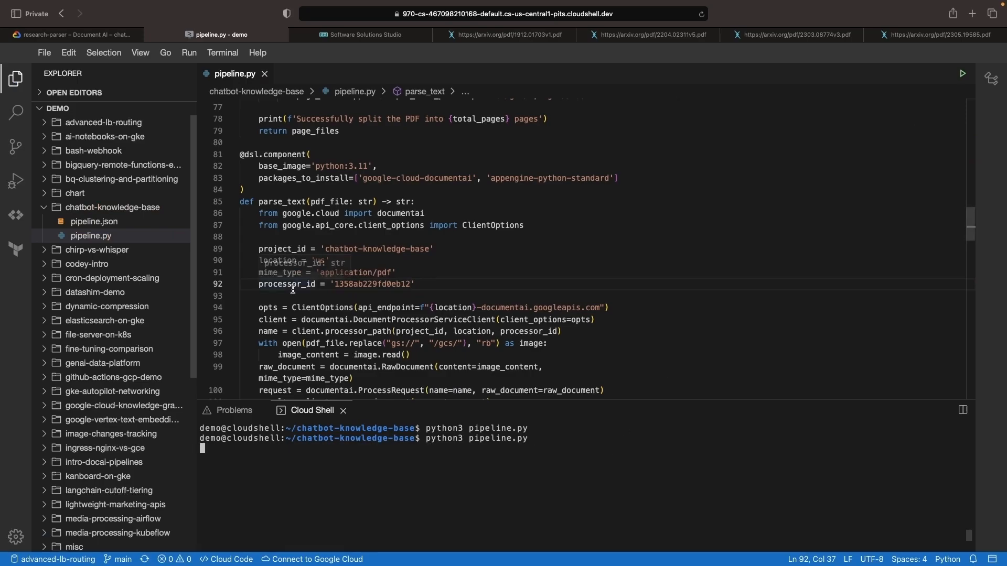
{"action": "right_click", "coordinate": [82, 221]}
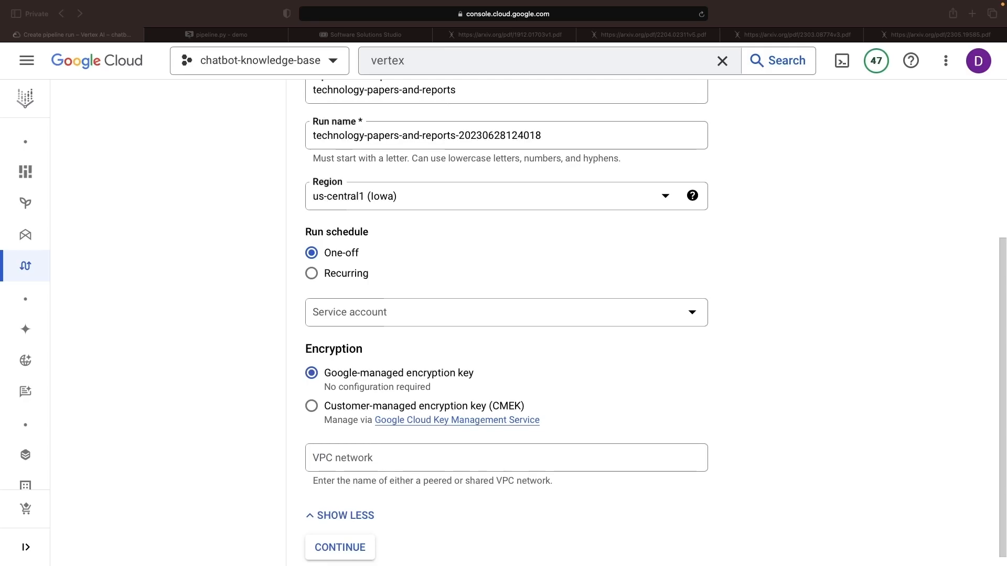
{"action": "type", "text": "projects/812520385390"}
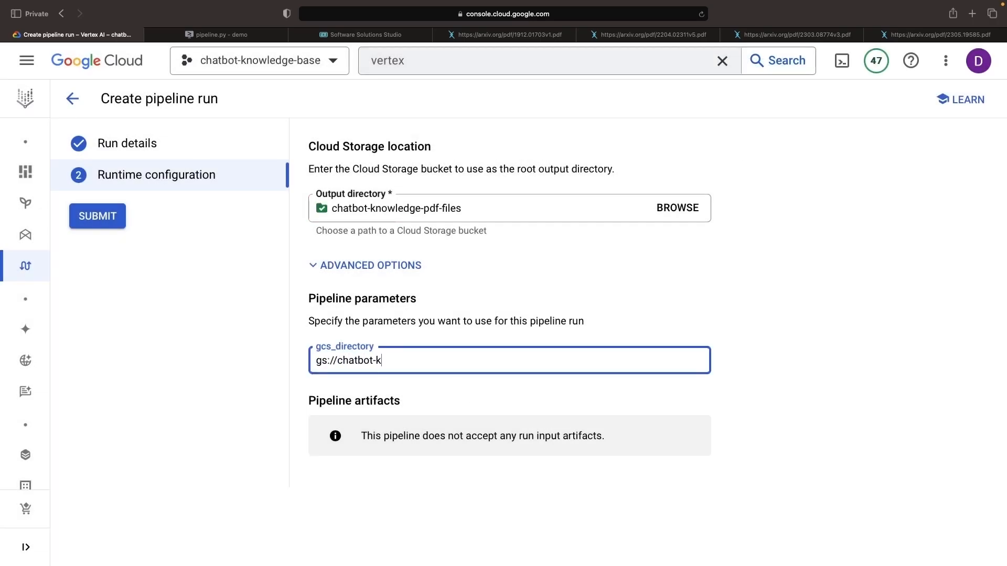
{"action": "left_click", "coordinate": [97, 215]}
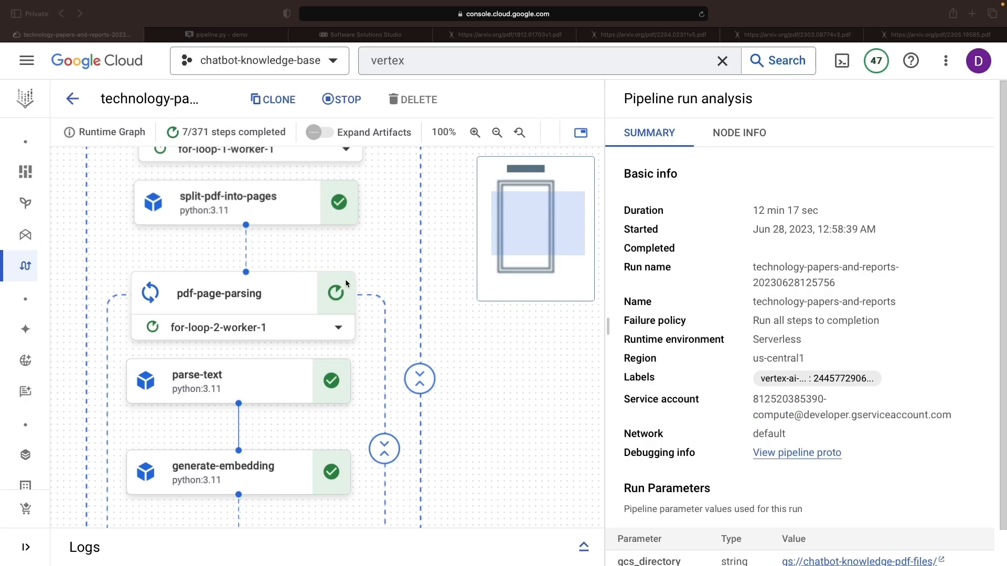
{"action": "mouse_move", "coordinate": [443, 232]}
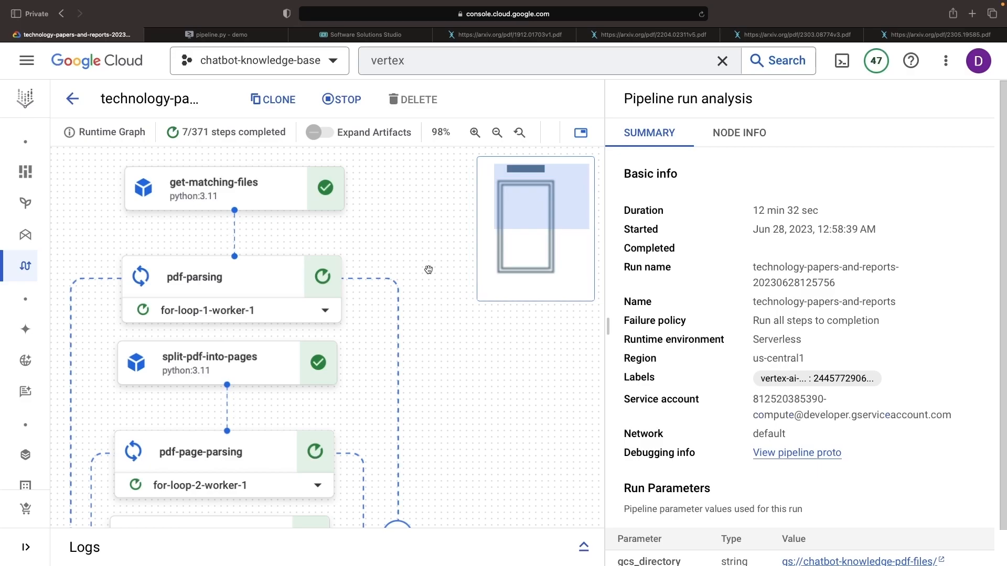
- Return from the running pipeline to the Cloud Shell code editor
{"action": "left_click", "coordinate": [216, 34]}
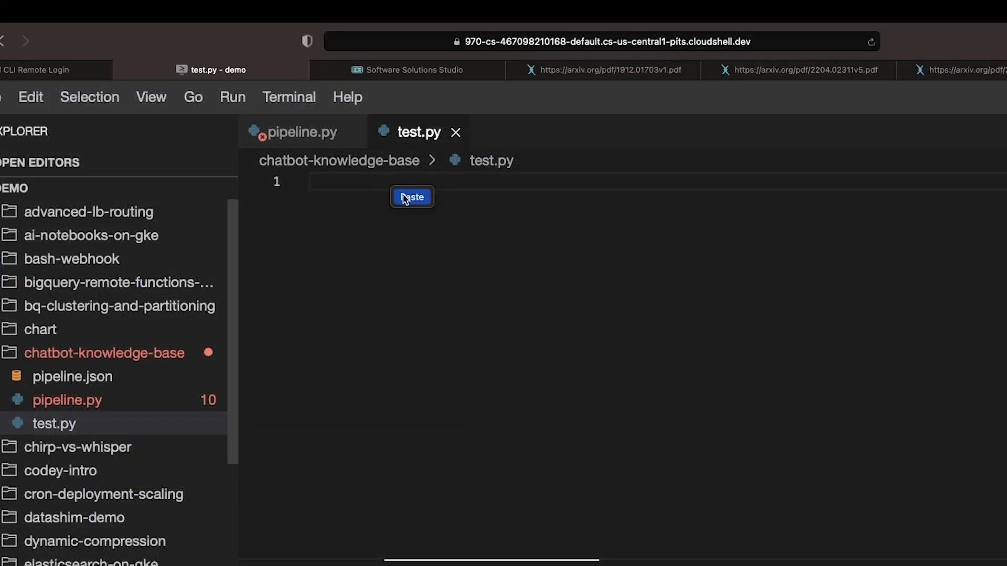
- Paste the Elasticsearch-search and text-bison chatbot script into test.py and review the code
{"action": "left_click", "coordinate": [411, 197]}
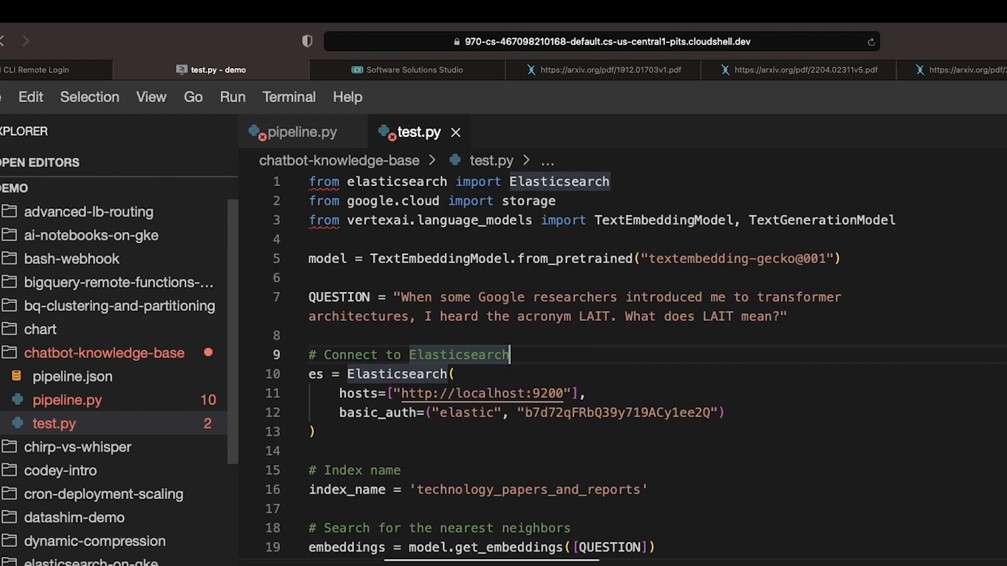
{"action": "left_click", "coordinate": [938, 35]}
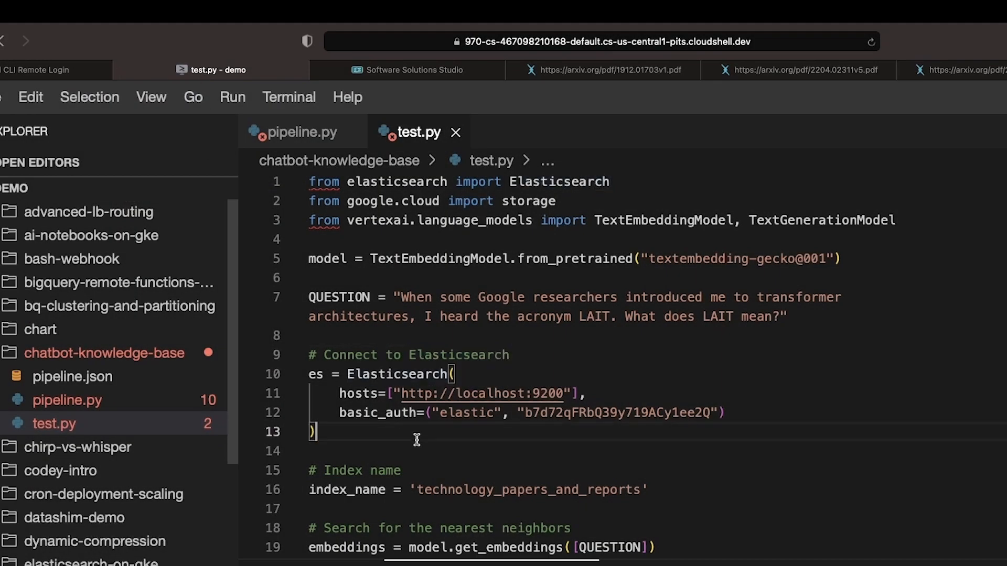
{"action": "scroll", "scroll_direction": "down", "scroll_amount": 3}
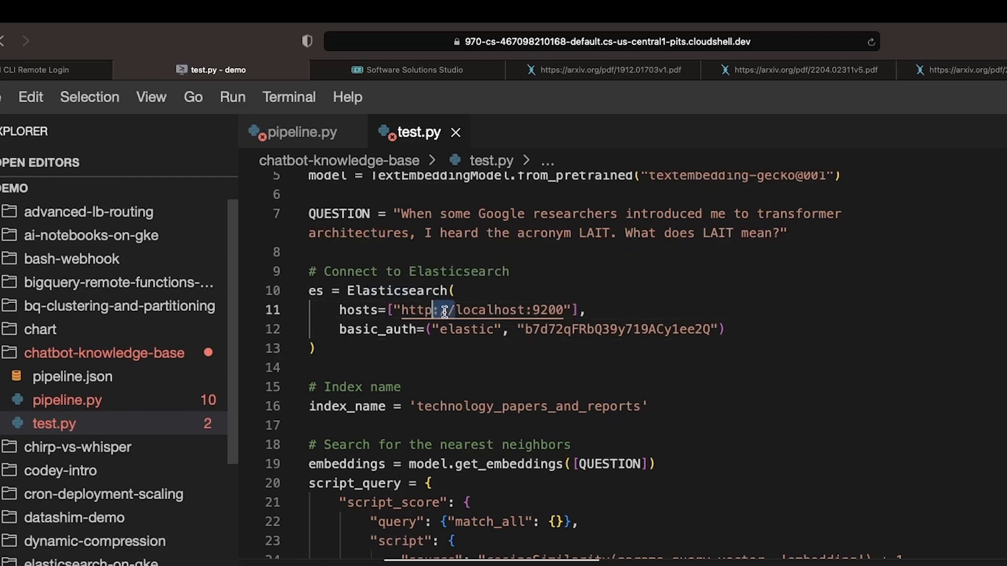
{"action": "scroll", "scroll_direction": "down", "scroll_amount": 3}
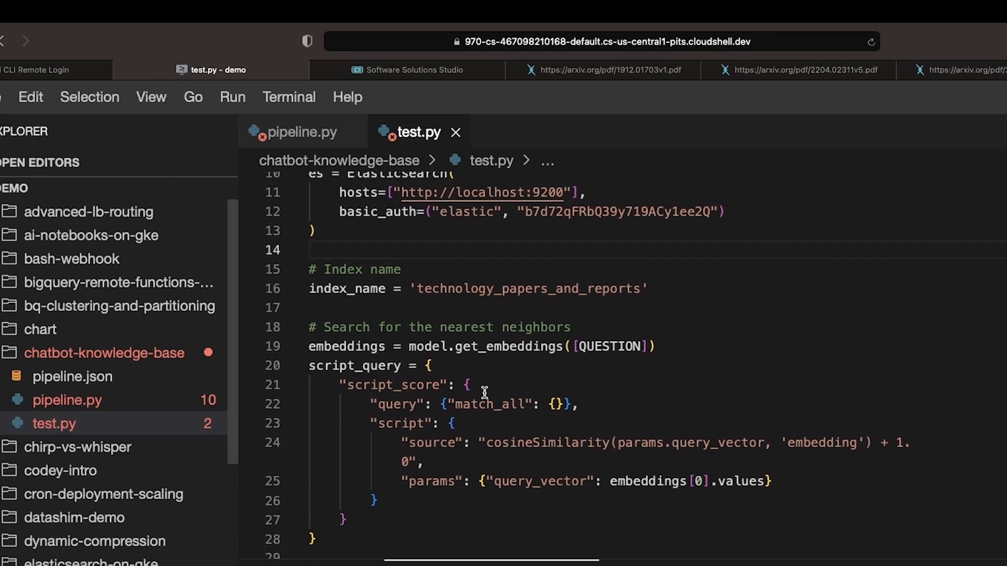
{"action": "scroll", "scroll_direction": "down", "scroll_amount": 3}
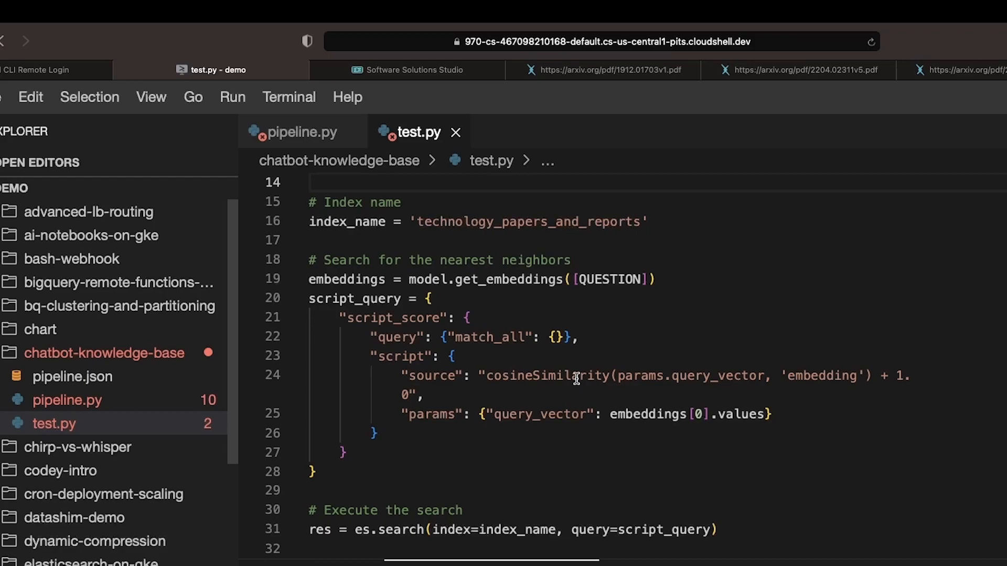
{"action": "double_click", "coordinate": [718, 375]}
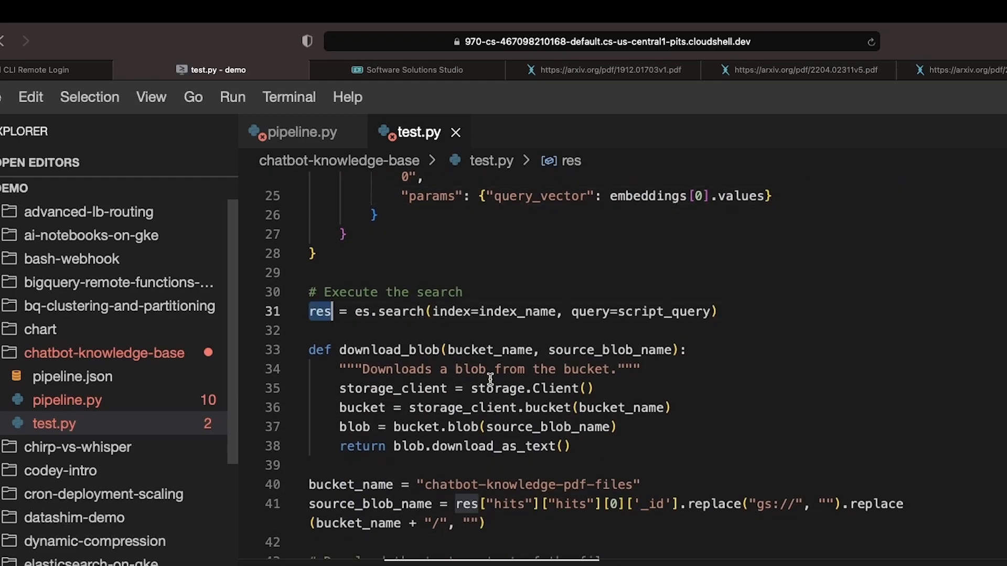
{"action": "scroll", "scroll_direction": "down", "scroll_amount": 3}
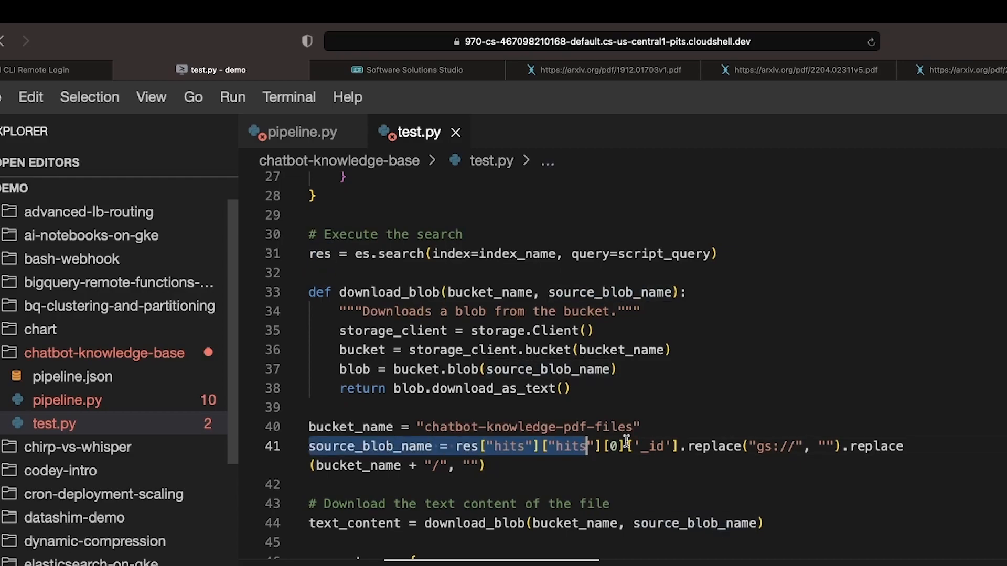
{"action": "scroll", "scroll_direction": "down", "scroll_amount": 3}
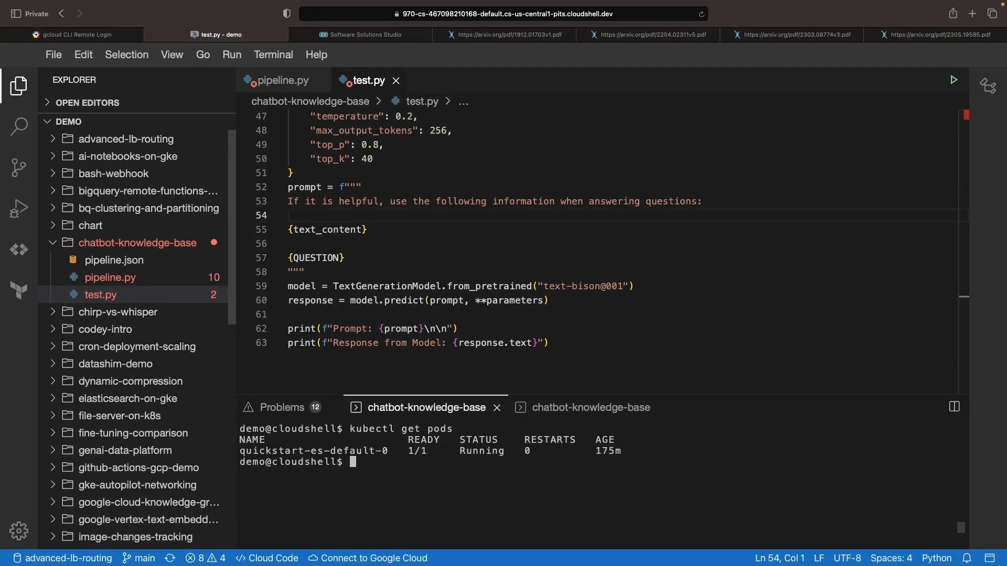
- Forward the Elasticsearch port with kubectl port-forward and start a second terminal session
{"action": "type", "text": "kubectl por"}
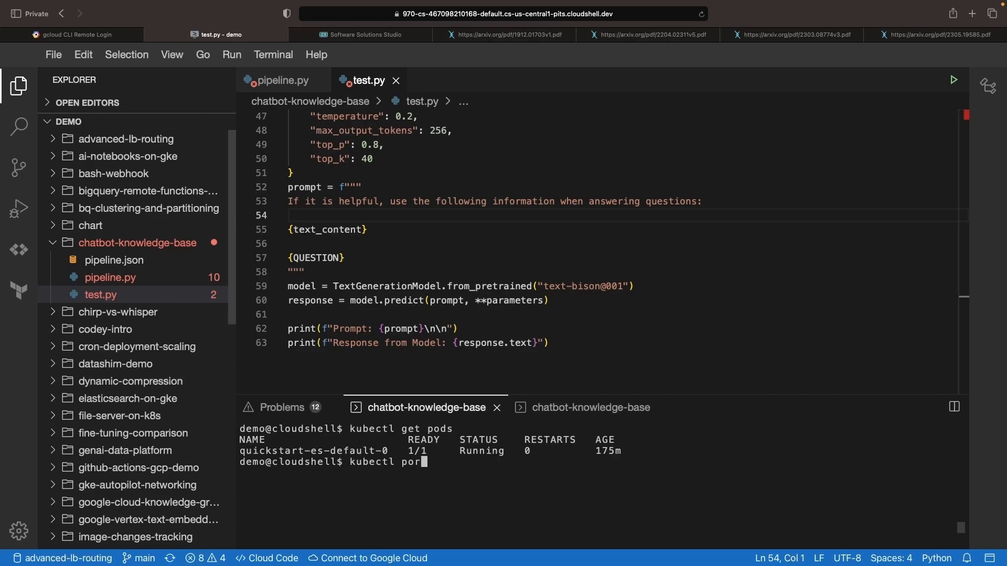
{"action": "type", "text": "t-forwar"}
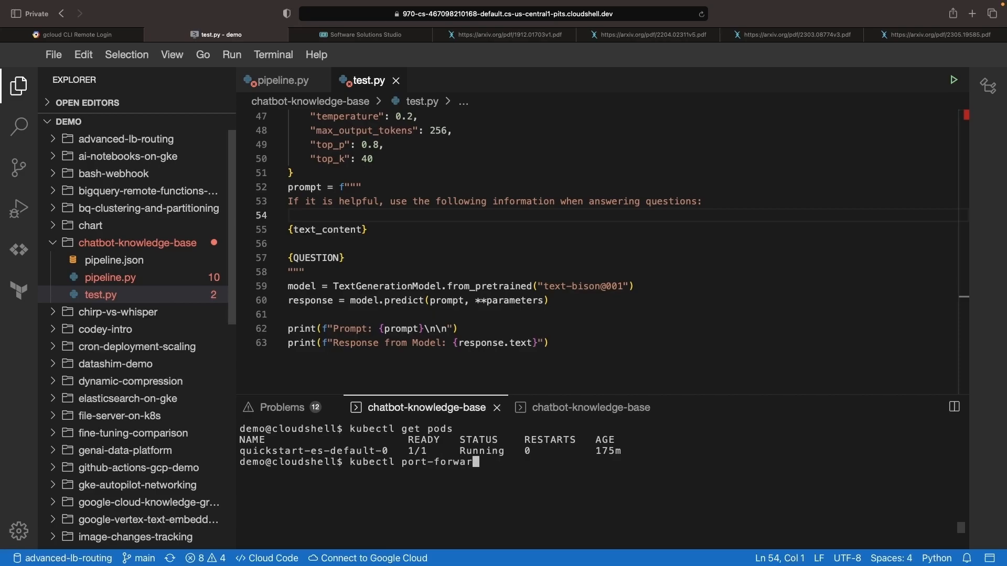
{"action": "left_click", "coordinate": [589, 407]}
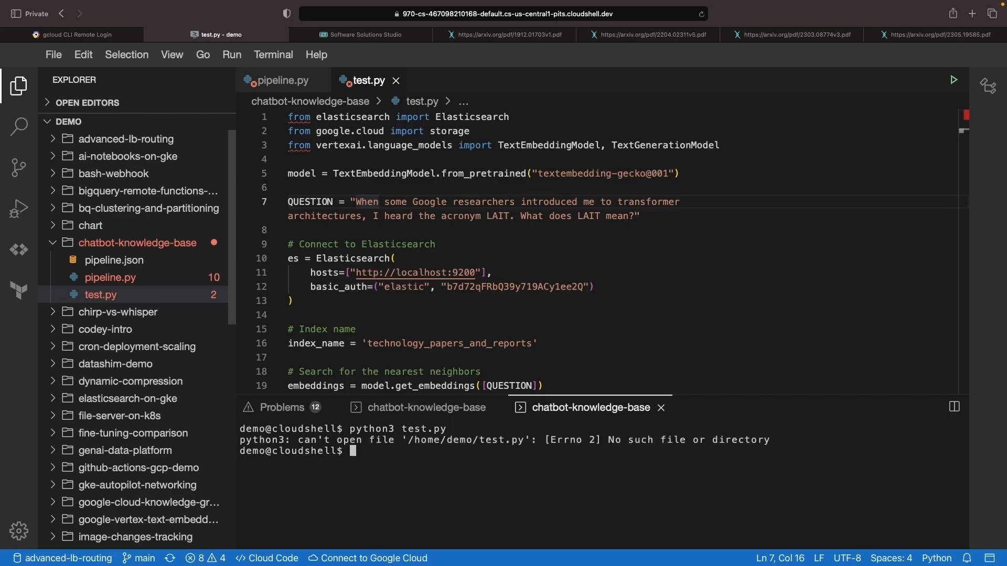
- In chatbot-knowledge-base, install the elasticsearch client with pip3 and run python3 test.py
{"action": "type", "text": "cd chat"}
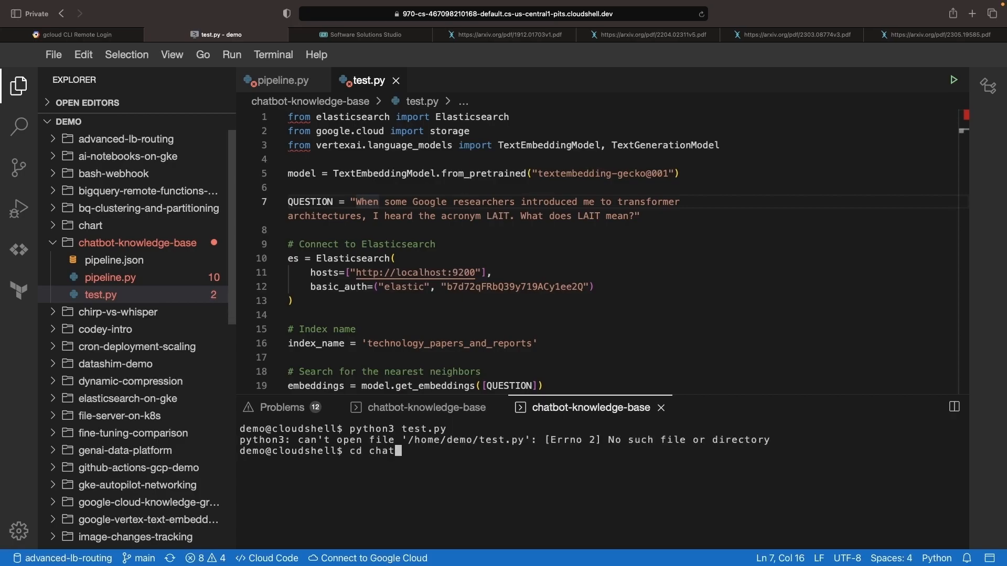
{"action": "key", "text": "Enter"}
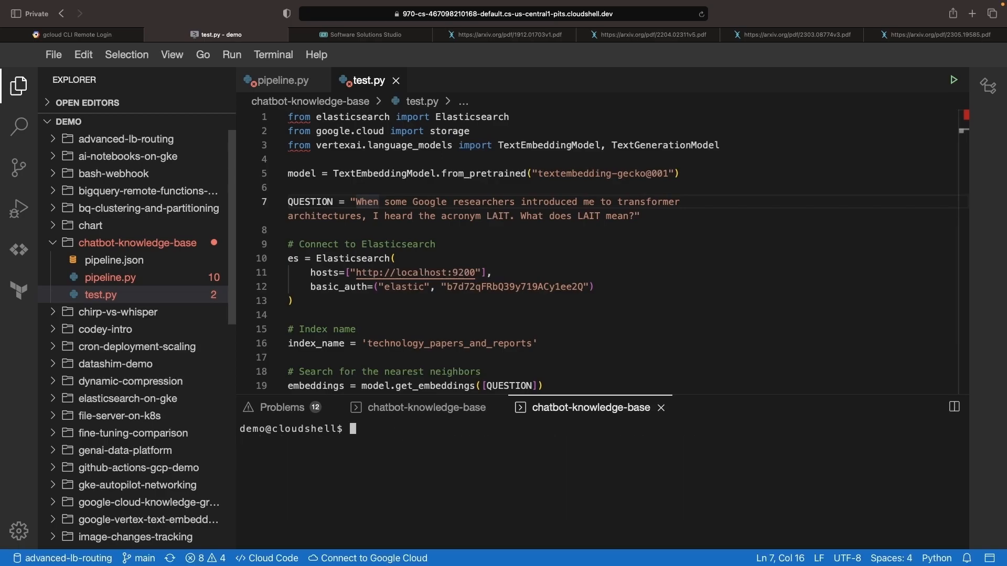
{"action": "type", "text": "python3 test.py"}
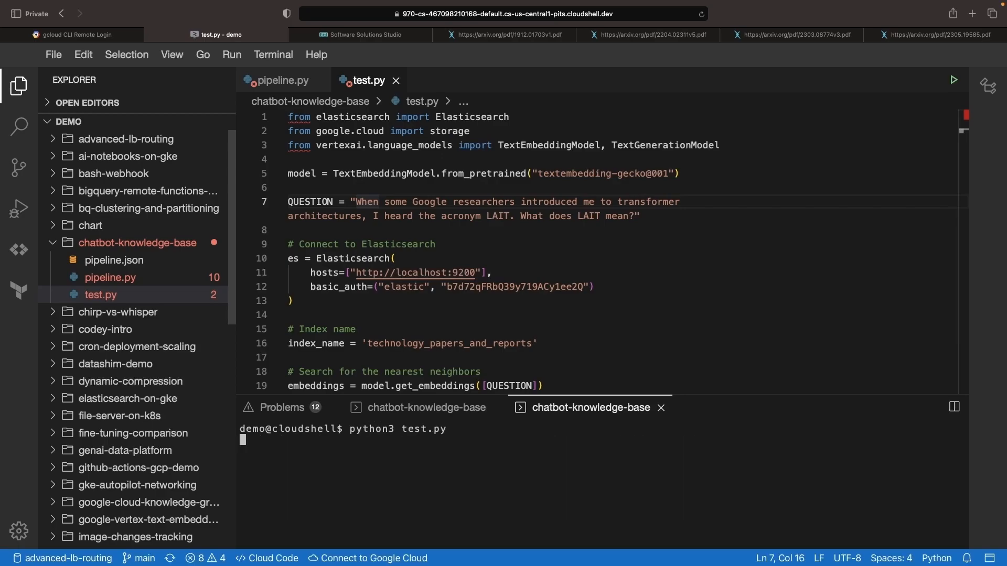
{"action": "type", "text": "sudo pi"}
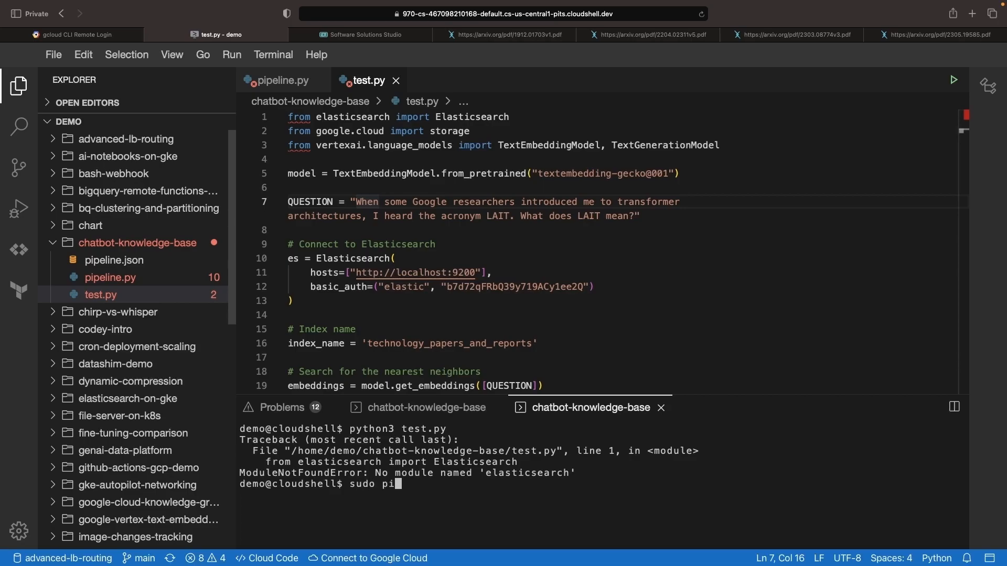
{"action": "type", "text": "p3 install elasti"}
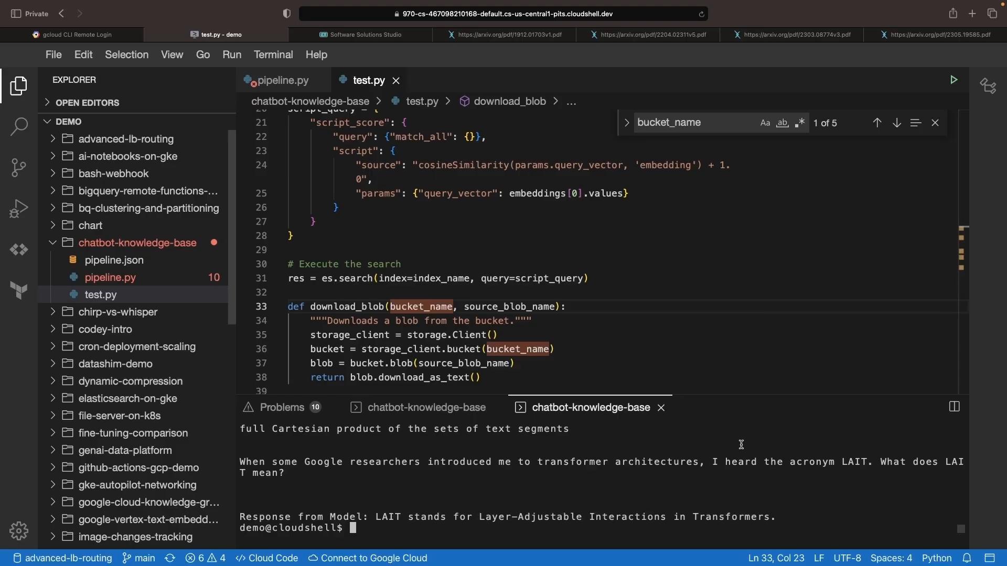
- Check the LAIT answer against arXiv paper 2305.19585, then show the Live Chatbot System diagram
{"action": "left_click", "coordinate": [939, 35]}
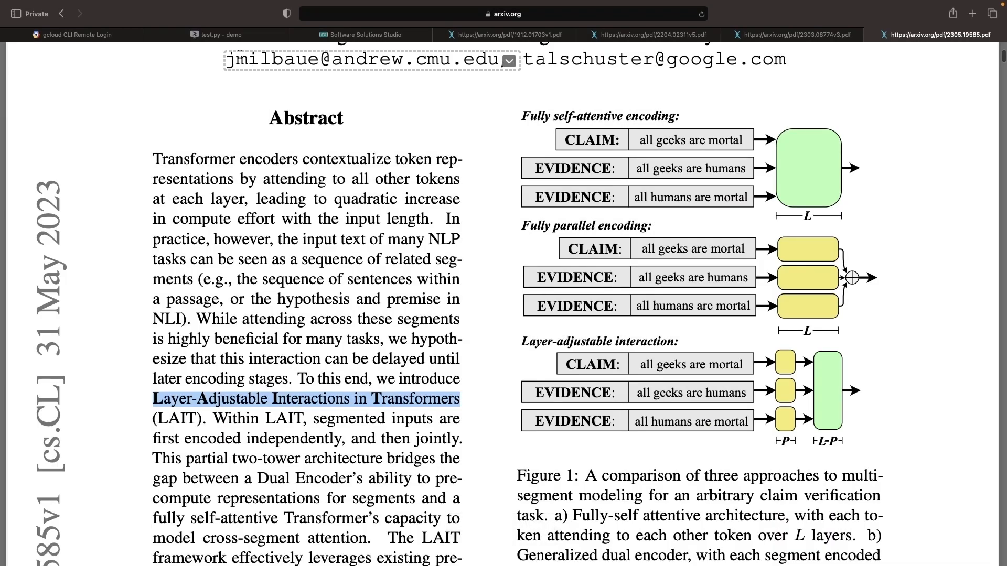
{"action": "left_click", "coordinate": [215, 34]}
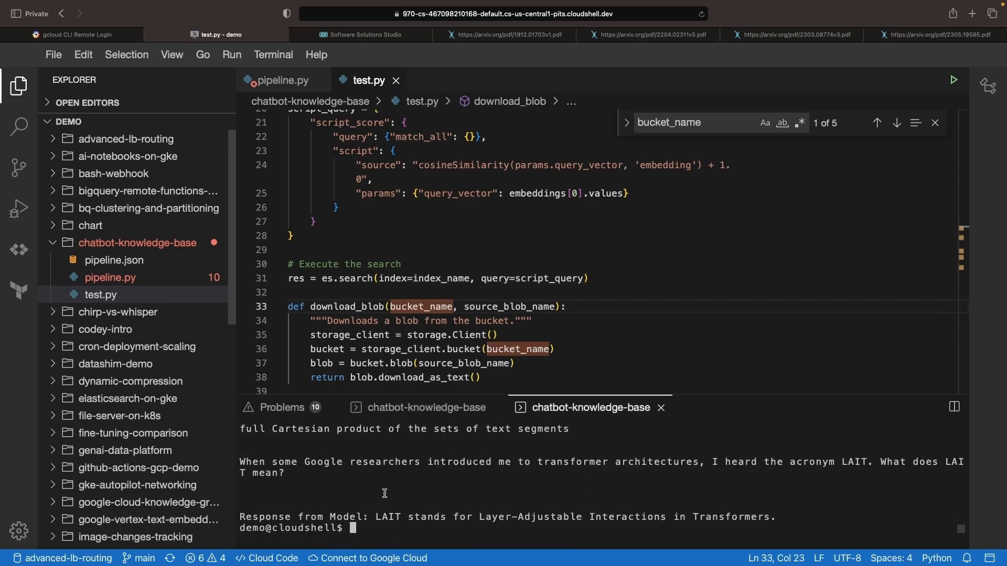
{"action": "mouse_move", "coordinate": [411, 509]}
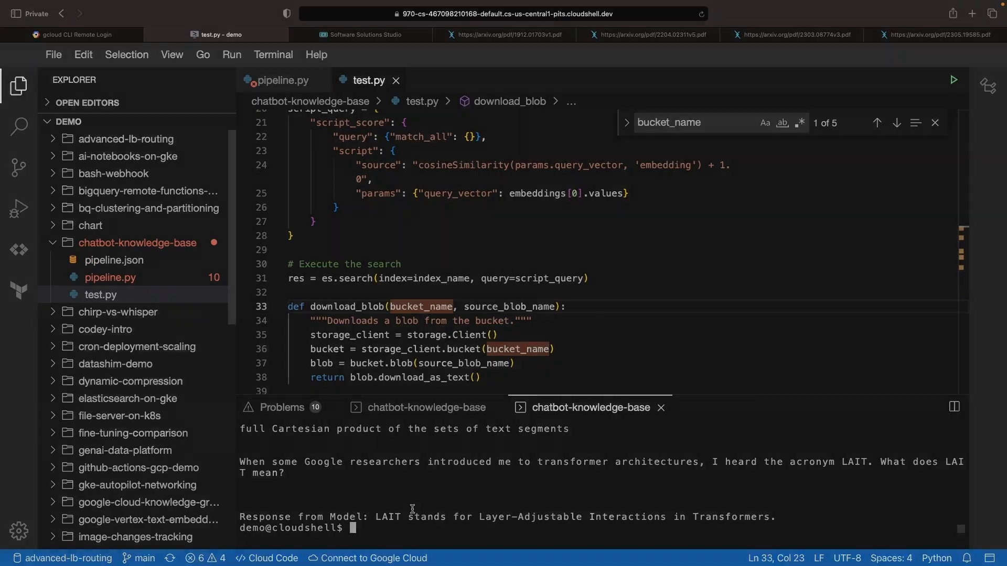
{"action": "left_click", "coordinate": [360, 34]}
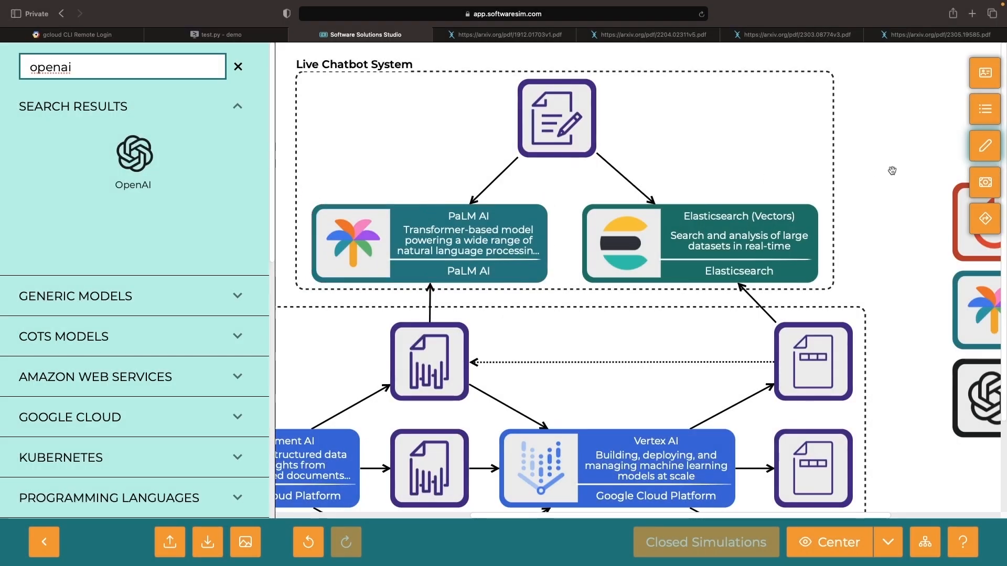